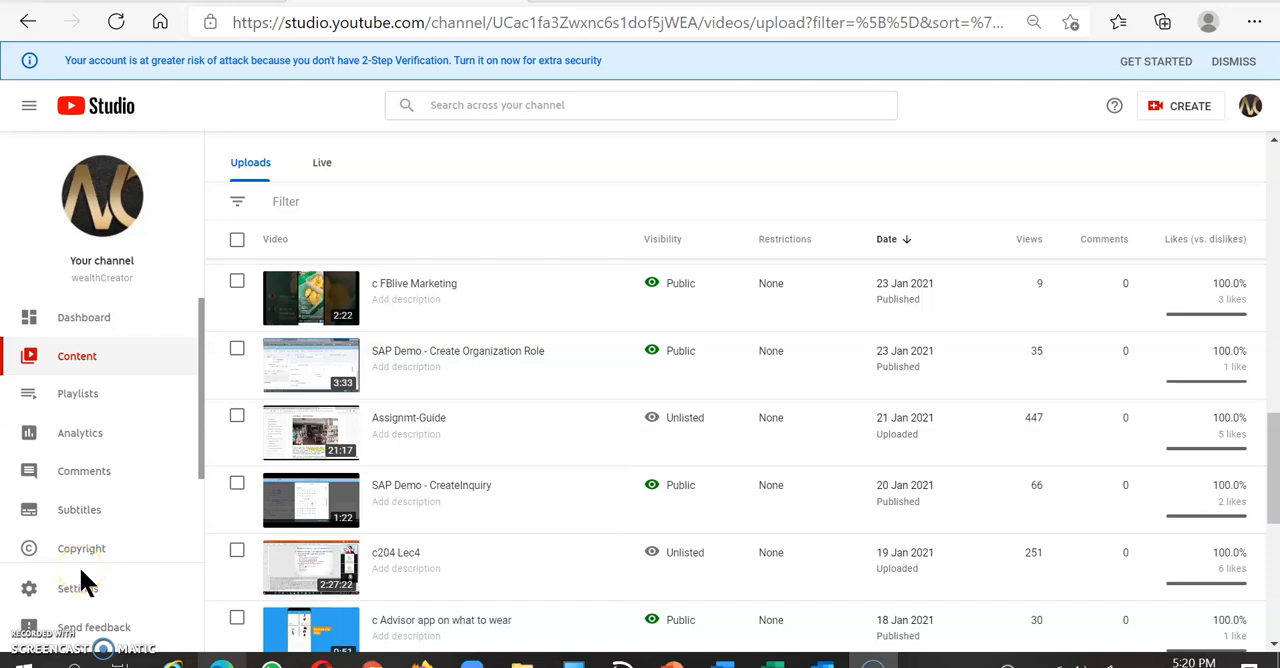
{"action": "mouse_move", "coordinate": [190, 298]}
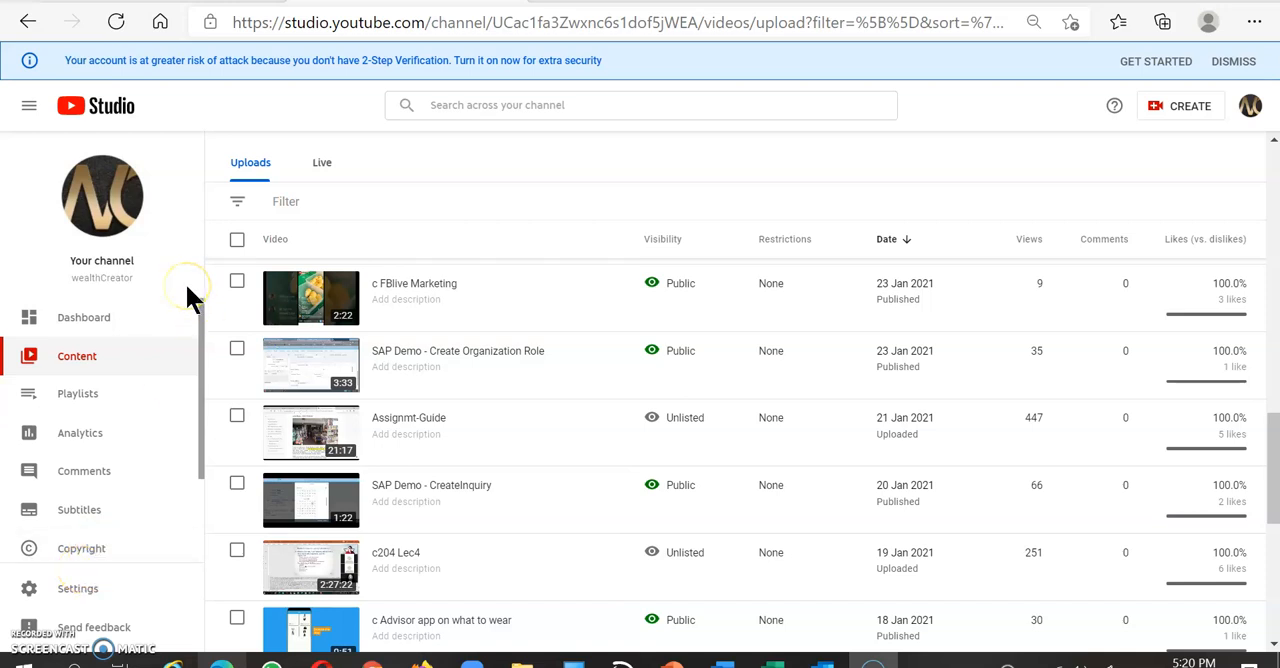
{"action": "mouse_move", "coordinate": [192, 292]}
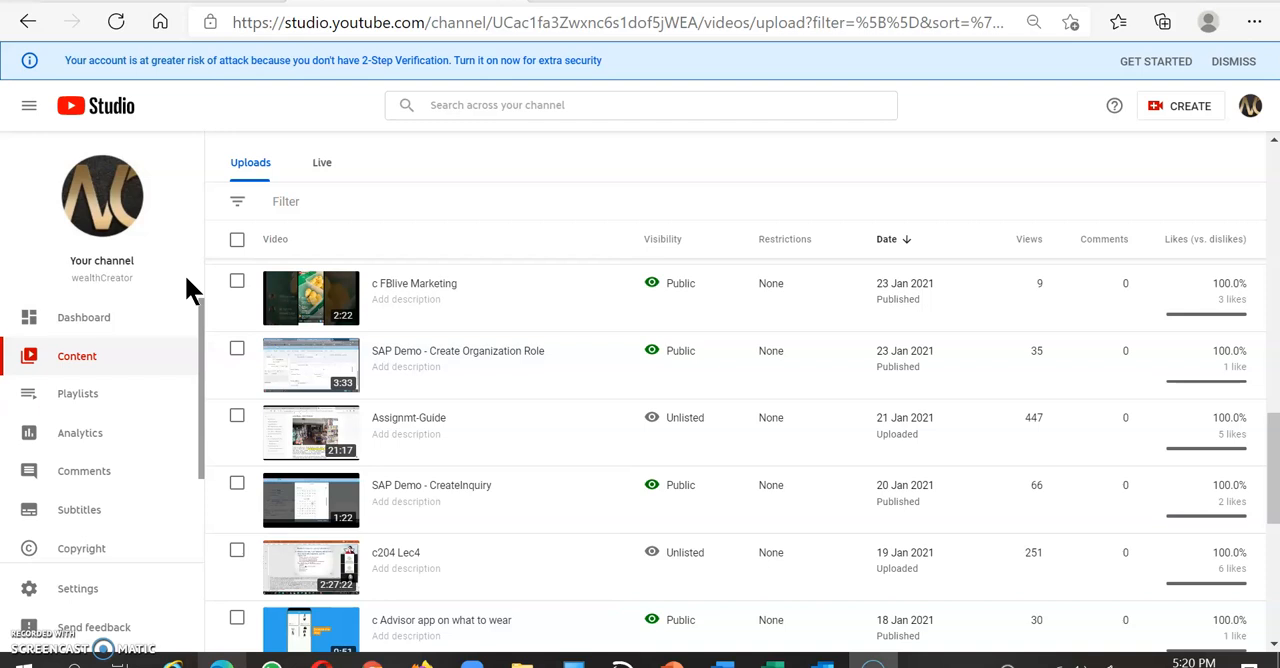
{"action": "mouse_move", "coordinate": [284, 278]}
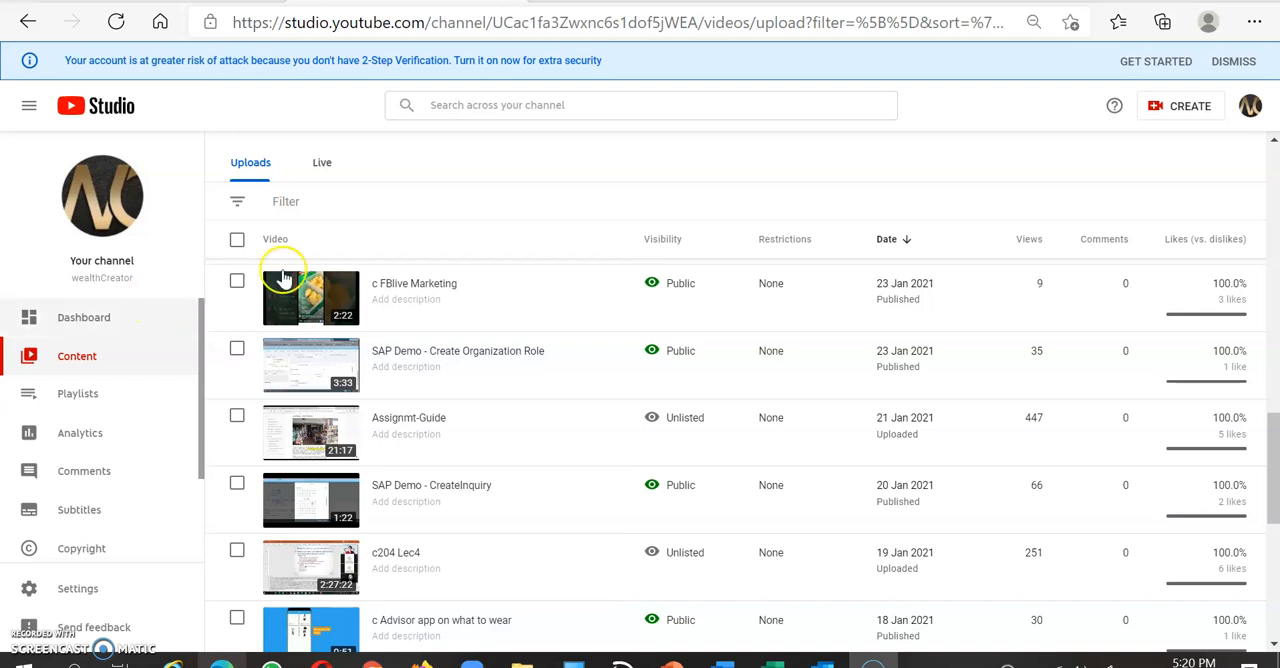
- Show the channel analytics overview reporting 1,389 views over the last 28 days
{"action": "scroll", "scroll_direction": "down", "scroll_amount": 3}
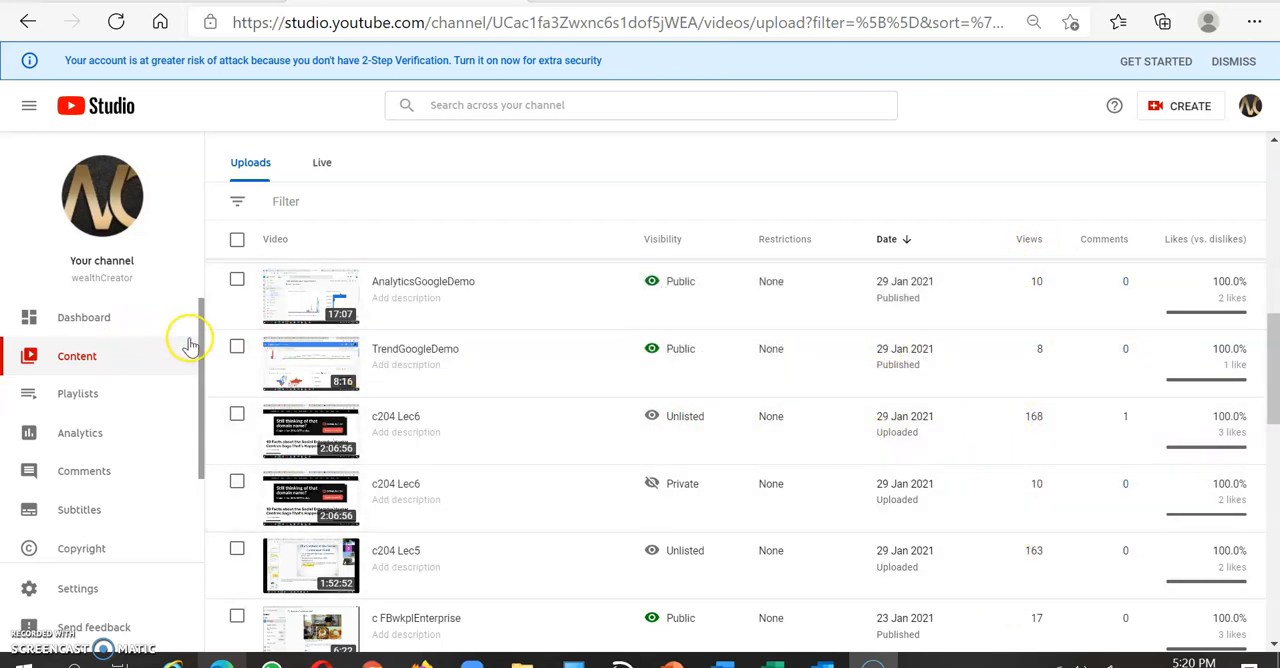
{"action": "mouse_move", "coordinate": [82, 432]}
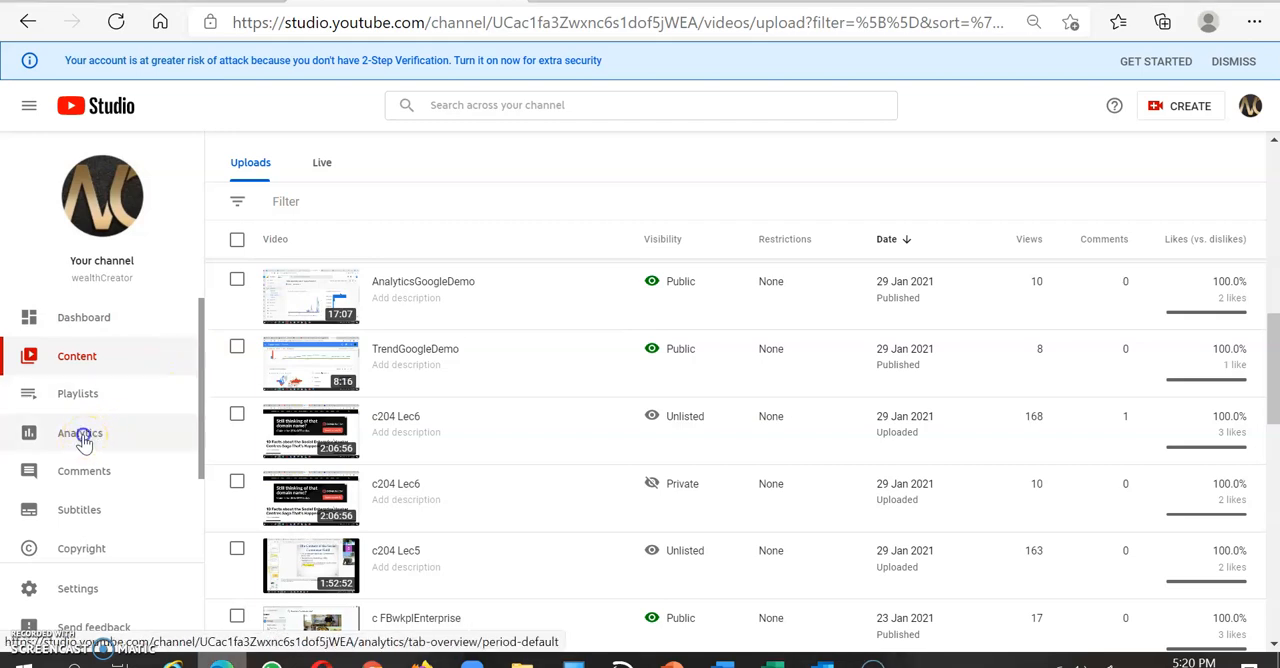
{"action": "left_click", "coordinate": [80, 432]}
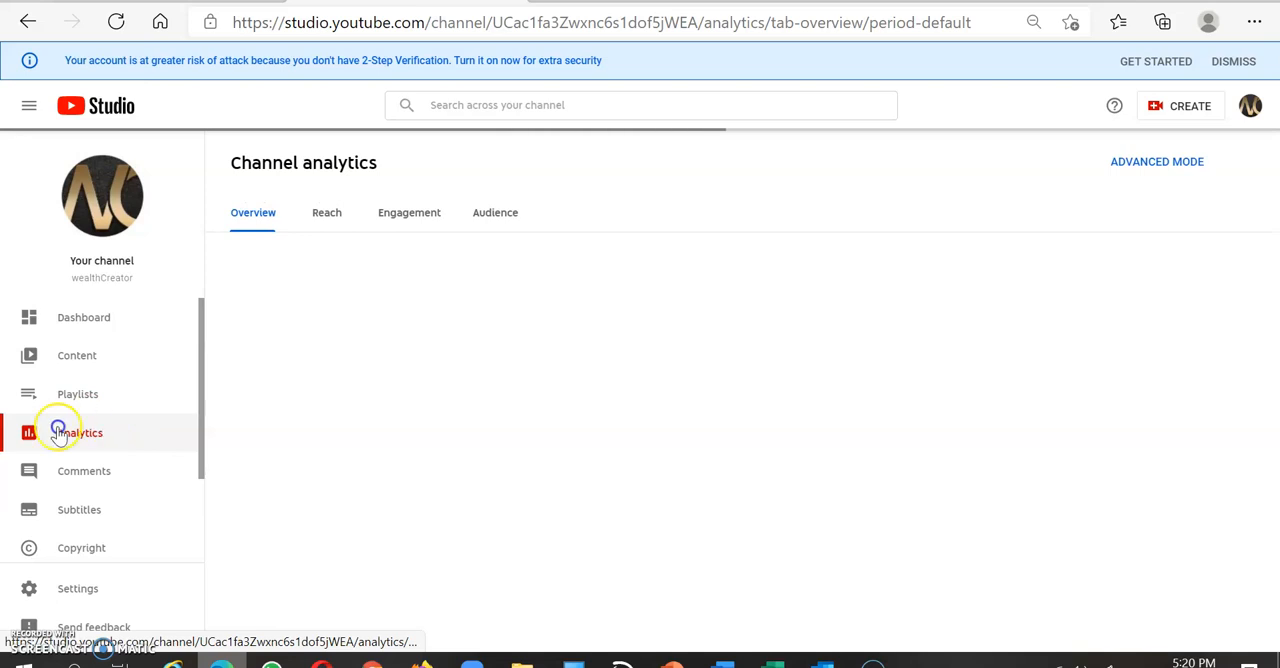
{"action": "left_click", "coordinate": [56, 432]}
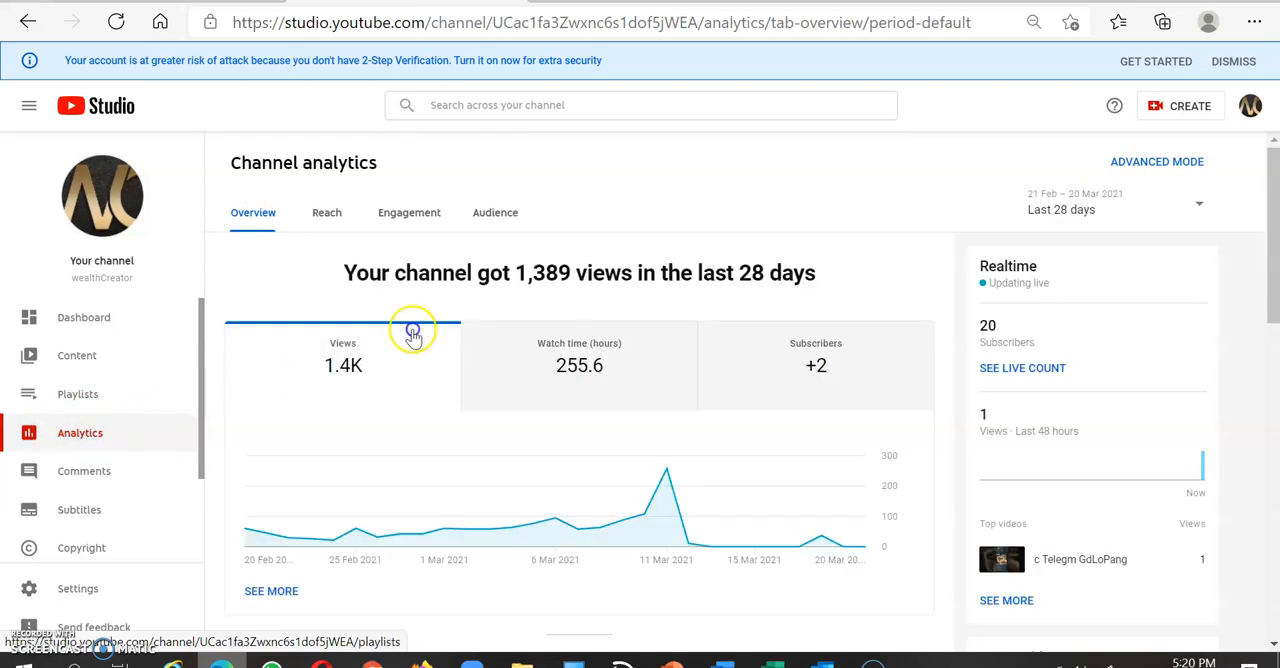
{"action": "mouse_move", "coordinate": [648, 296]}
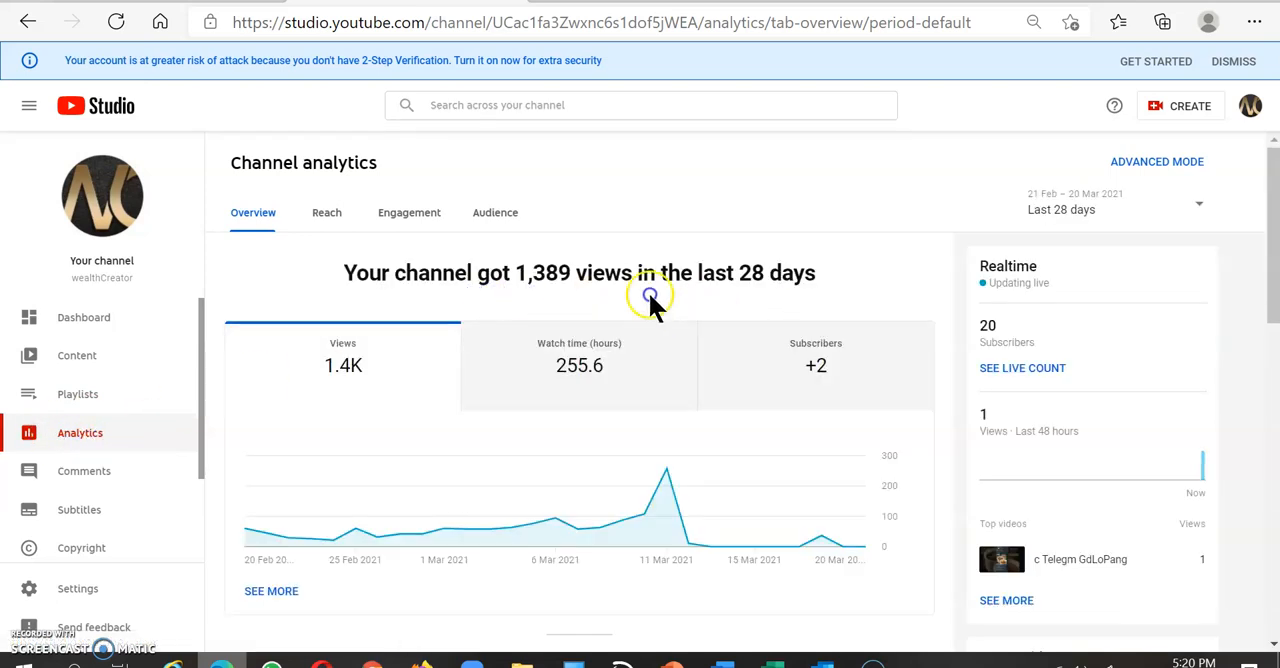
{"action": "mouse_move", "coordinate": [526, 284]}
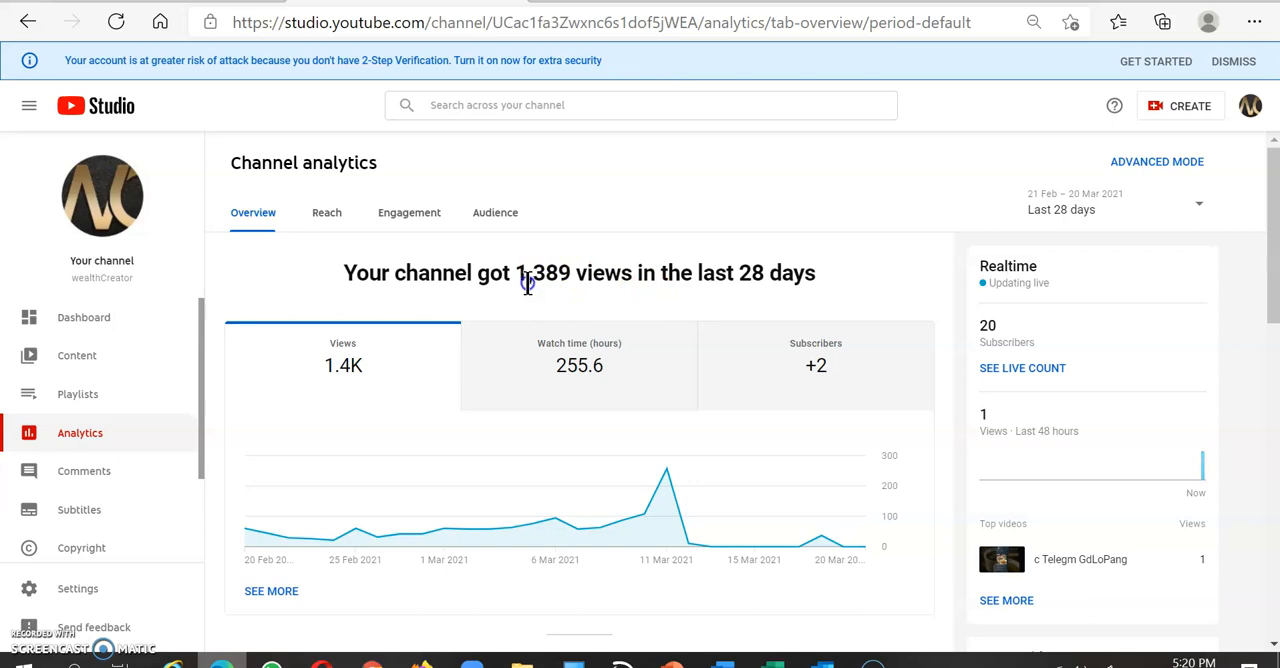
{"action": "mouse_move", "coordinate": [564, 284]}
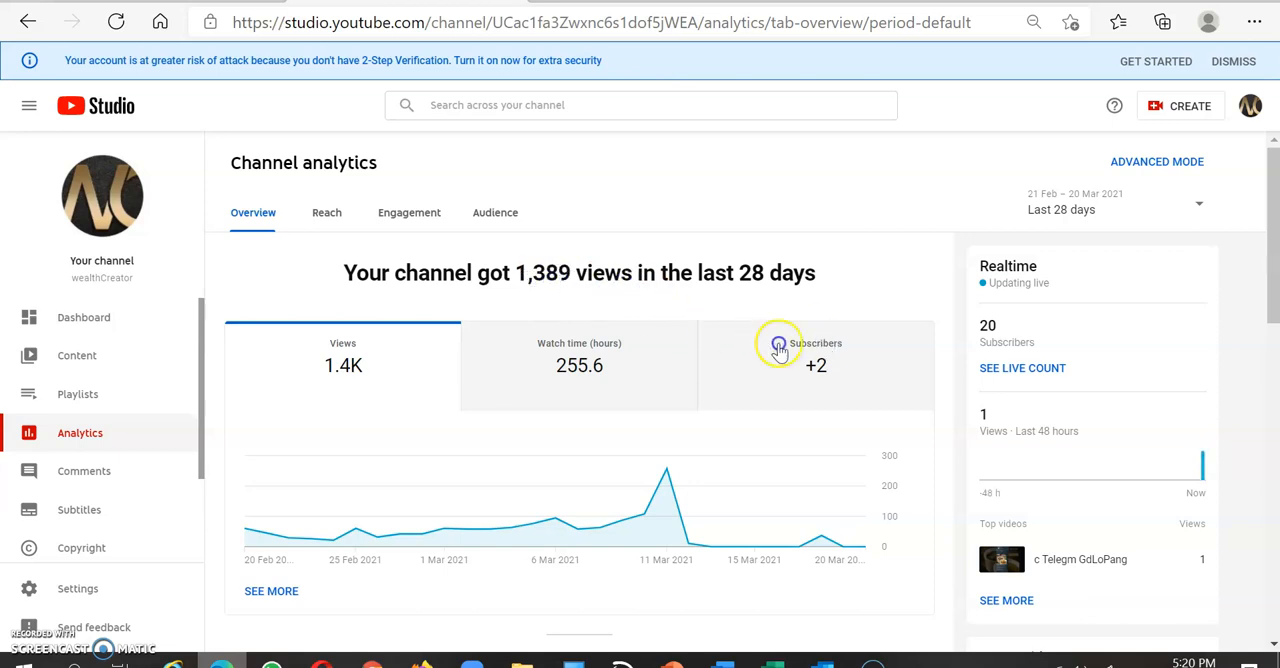
{"action": "mouse_move", "coordinate": [1070, 184]}
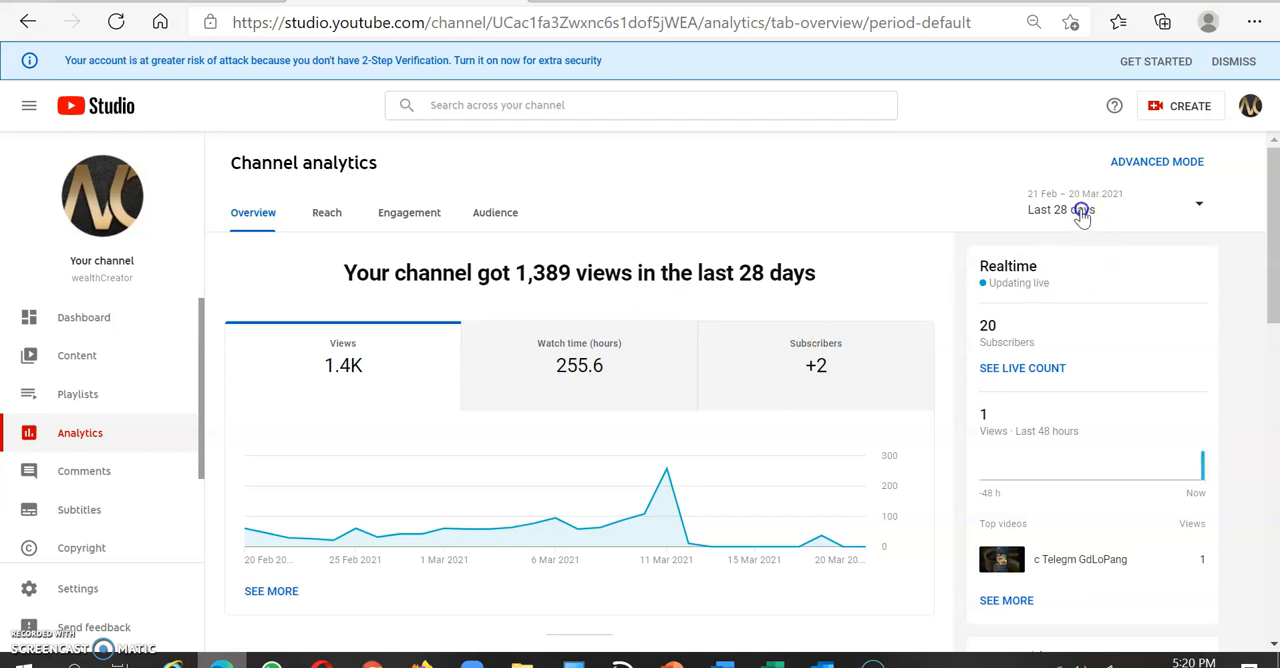
{"action": "mouse_move", "coordinate": [1072, 214]}
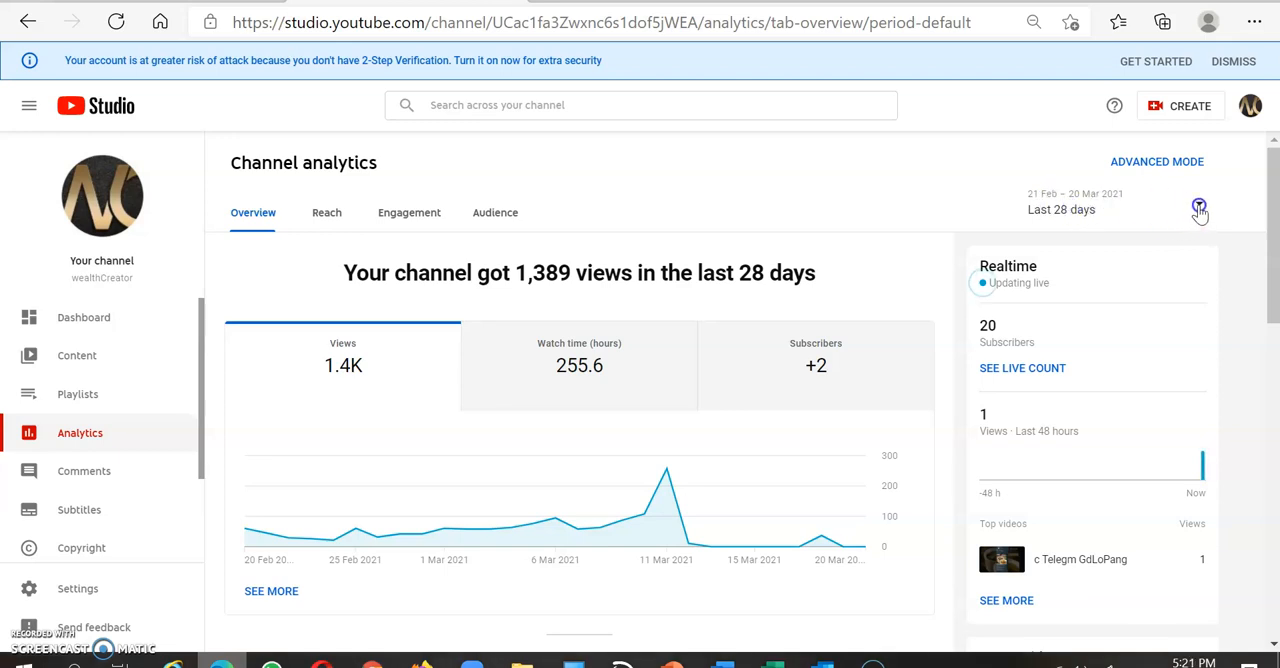
- Change the reporting period to Last 90 days, showing 3,361 views and 456.3 watch hours
{"action": "left_click", "coordinate": [1198, 208]}
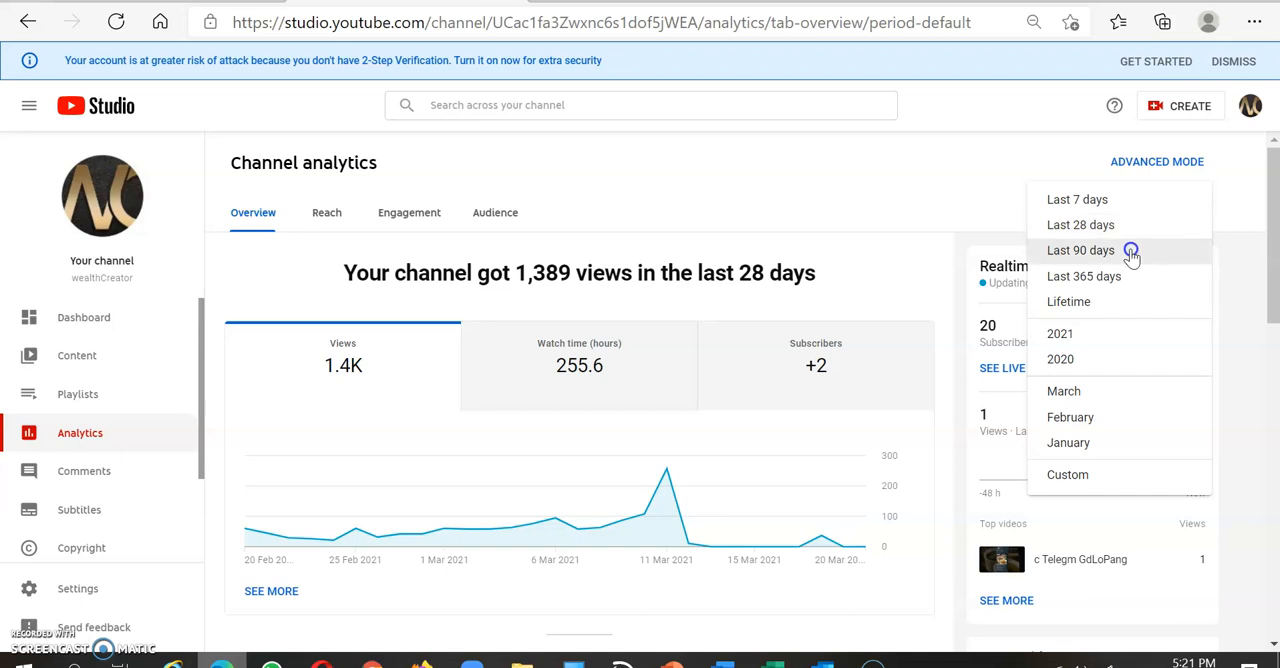
{"action": "left_click", "coordinate": [1080, 250]}
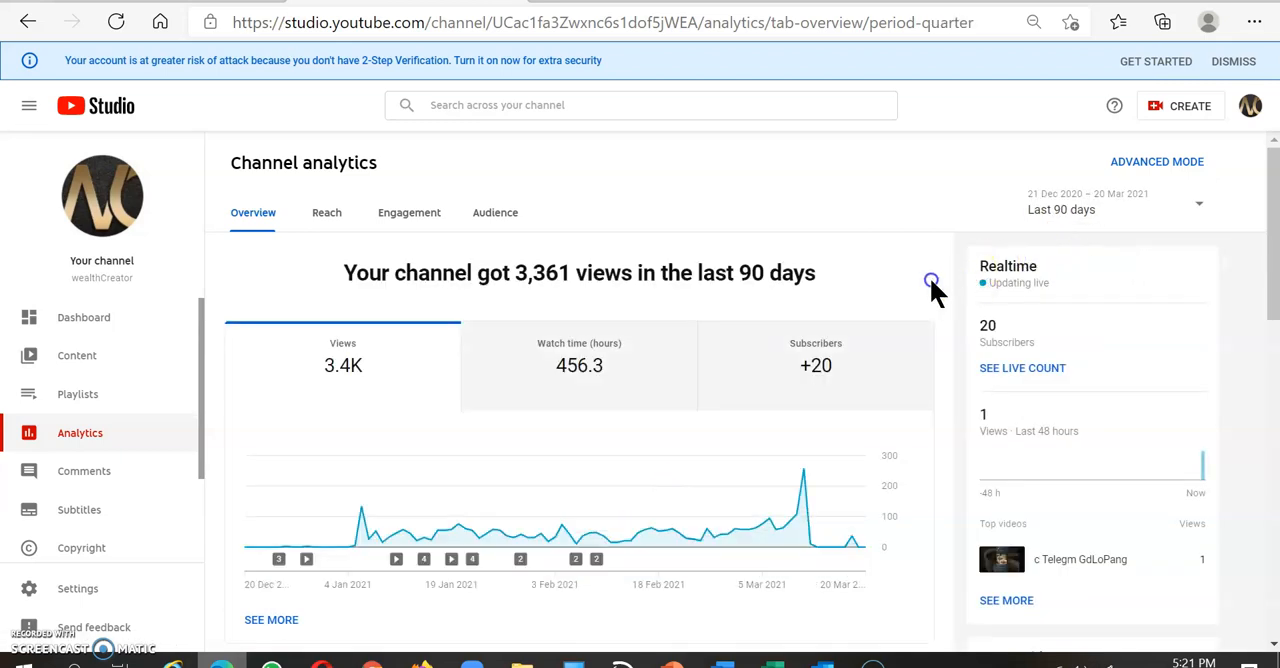
{"action": "mouse_move", "coordinate": [508, 304]}
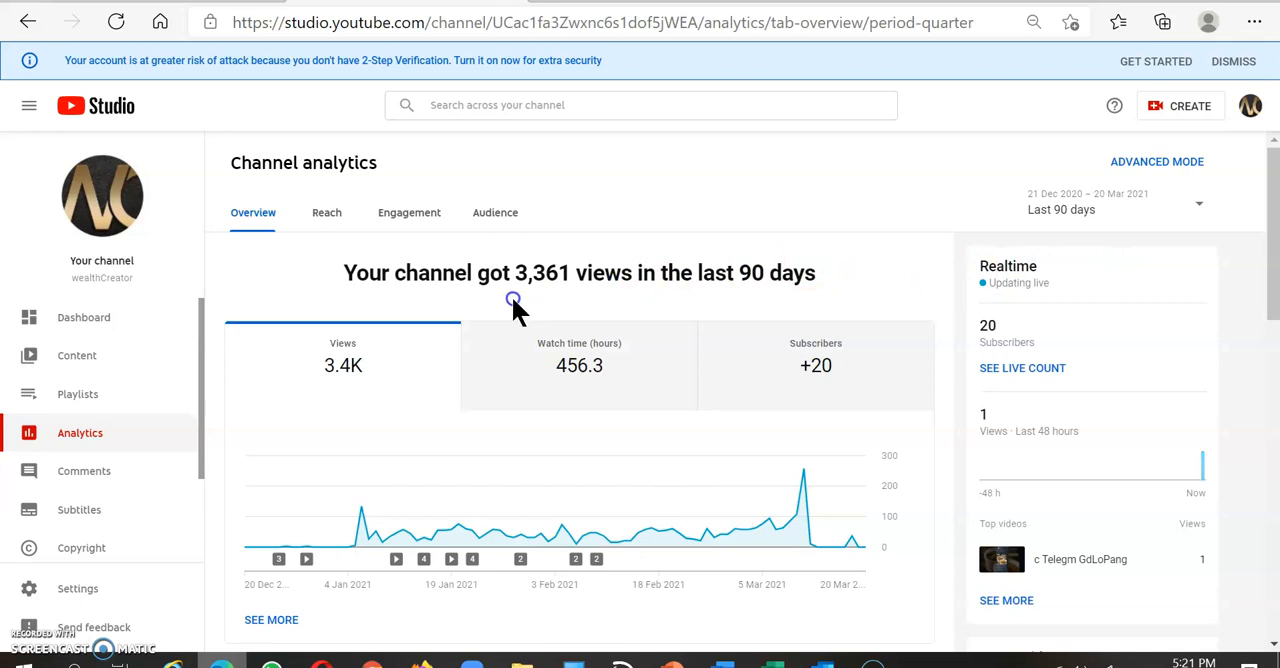
{"action": "mouse_move", "coordinate": [600, 290]}
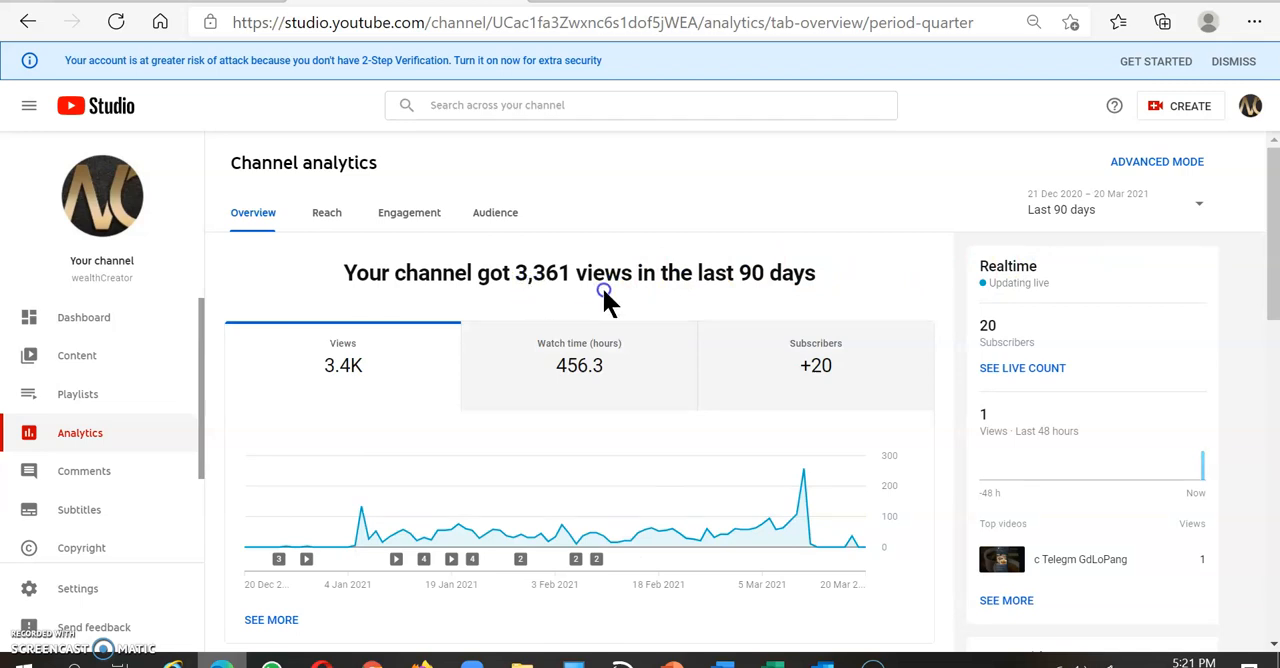
{"action": "mouse_move", "coordinate": [372, 544]}
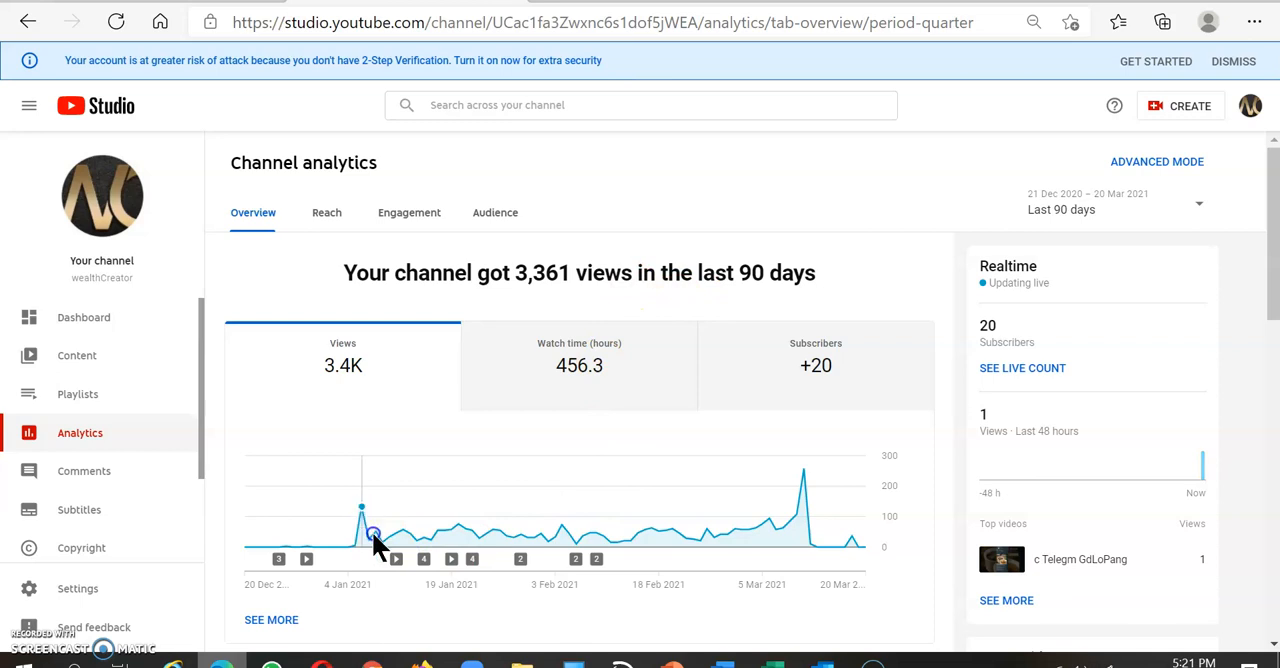
{"action": "mouse_move", "coordinate": [504, 556]}
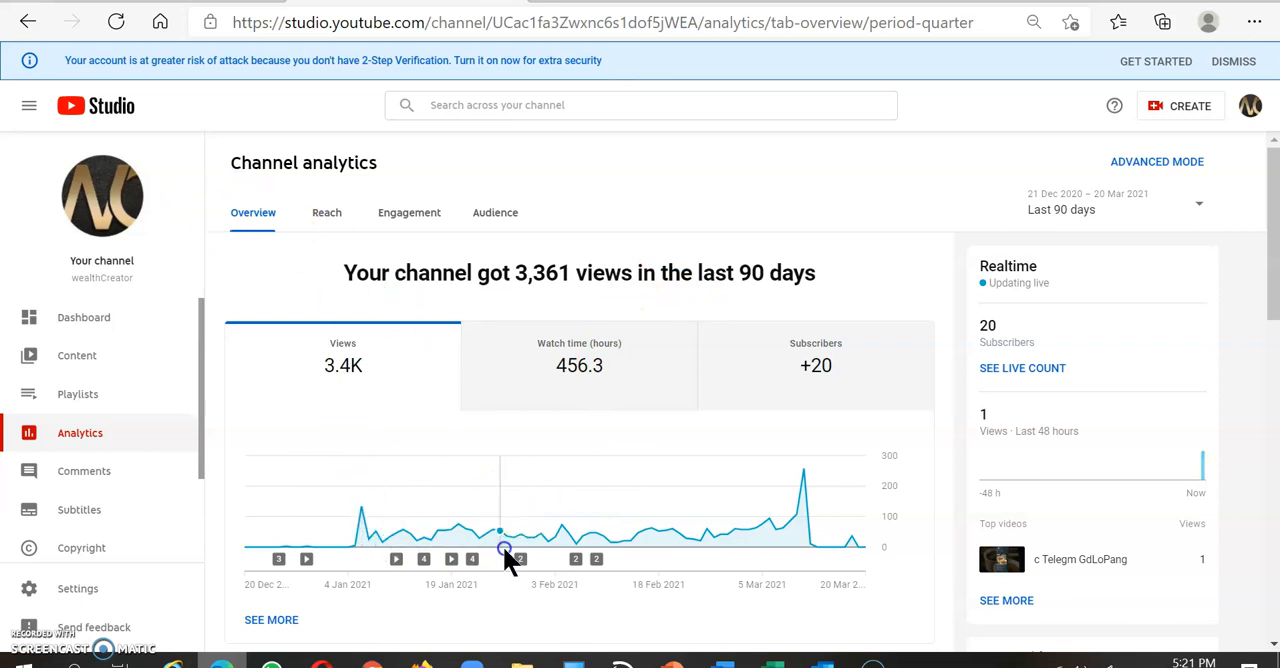
{"action": "mouse_move", "coordinate": [560, 552]}
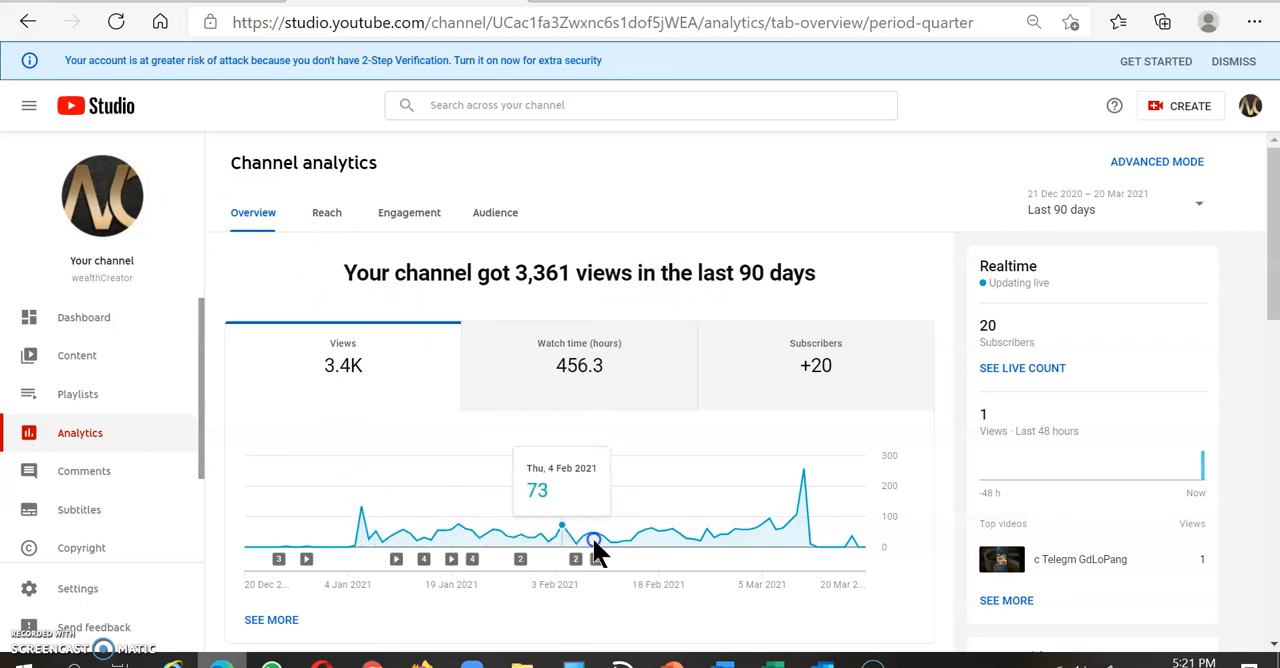
{"action": "mouse_move", "coordinate": [416, 528]}
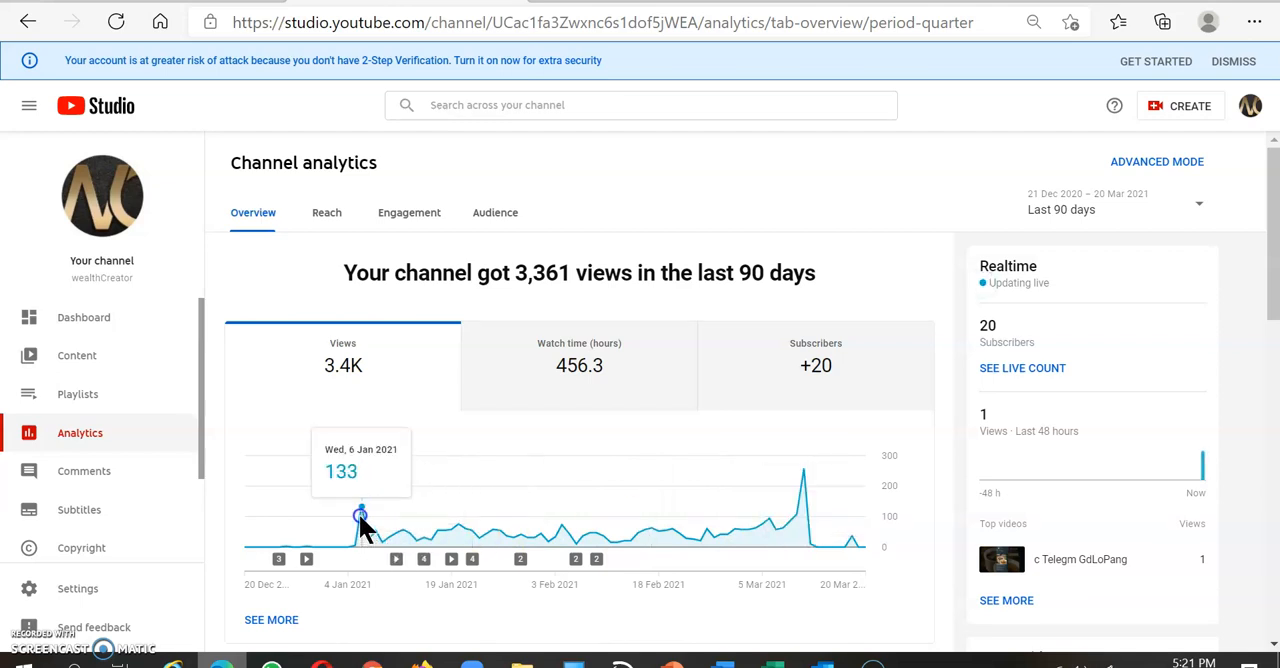
{"action": "mouse_move", "coordinate": [356, 544]}
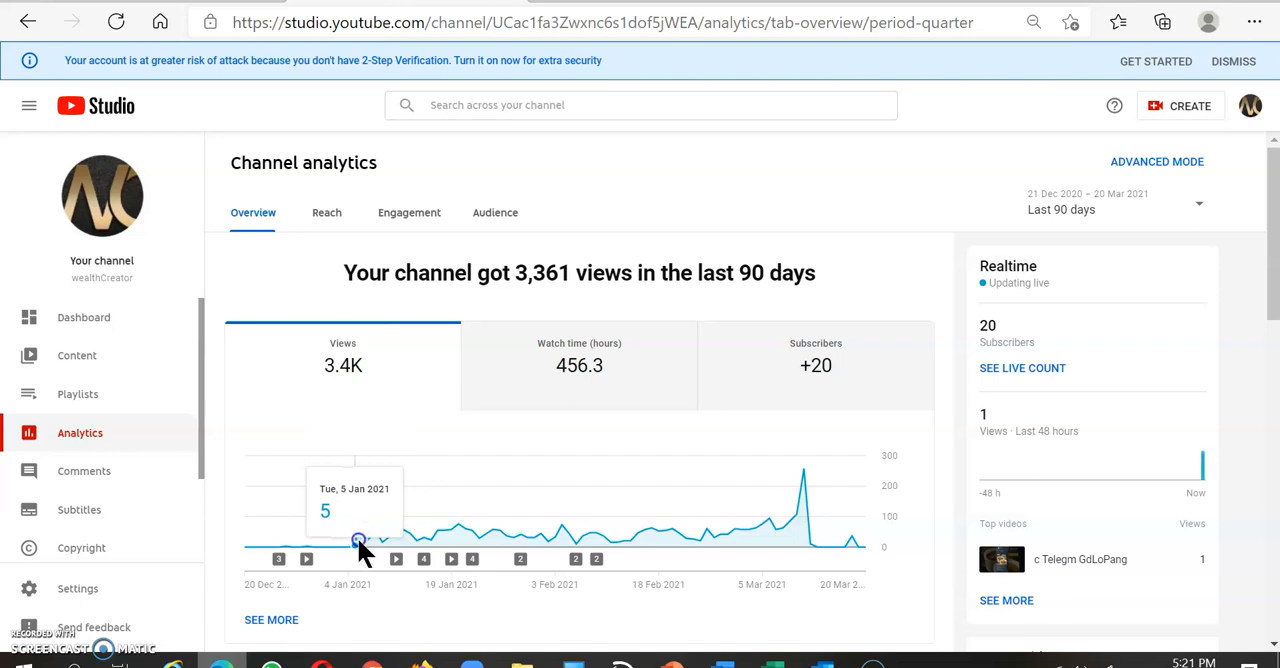
{"action": "mouse_move", "coordinate": [808, 556]}
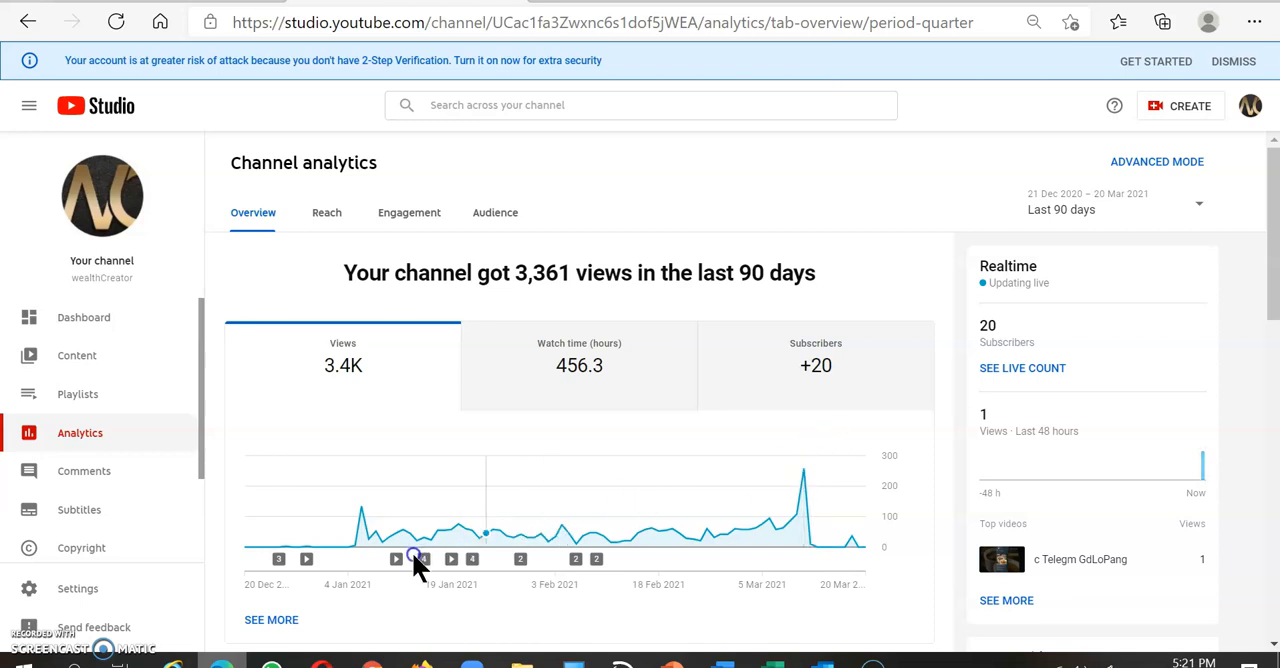
- Scroll down the 90-day watch time chart toward the SEE MORE link
{"action": "scroll", "scroll_direction": "down", "scroll_amount": 3}
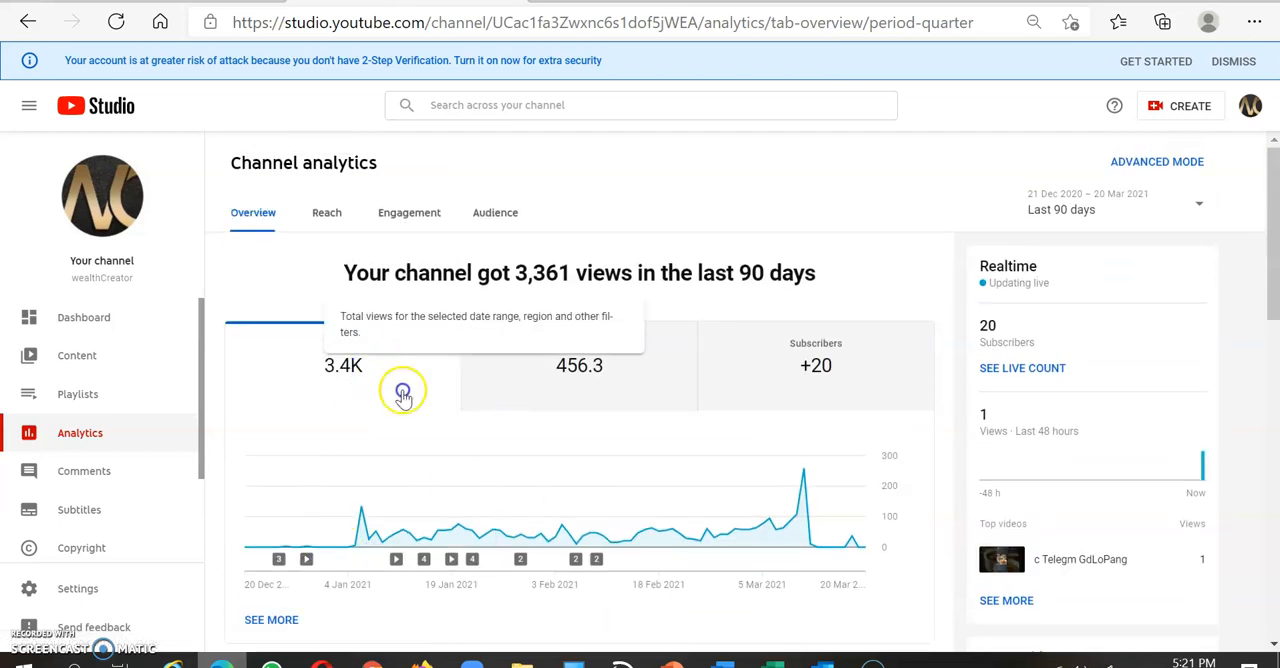
{"action": "mouse_move", "coordinate": [590, 380]}
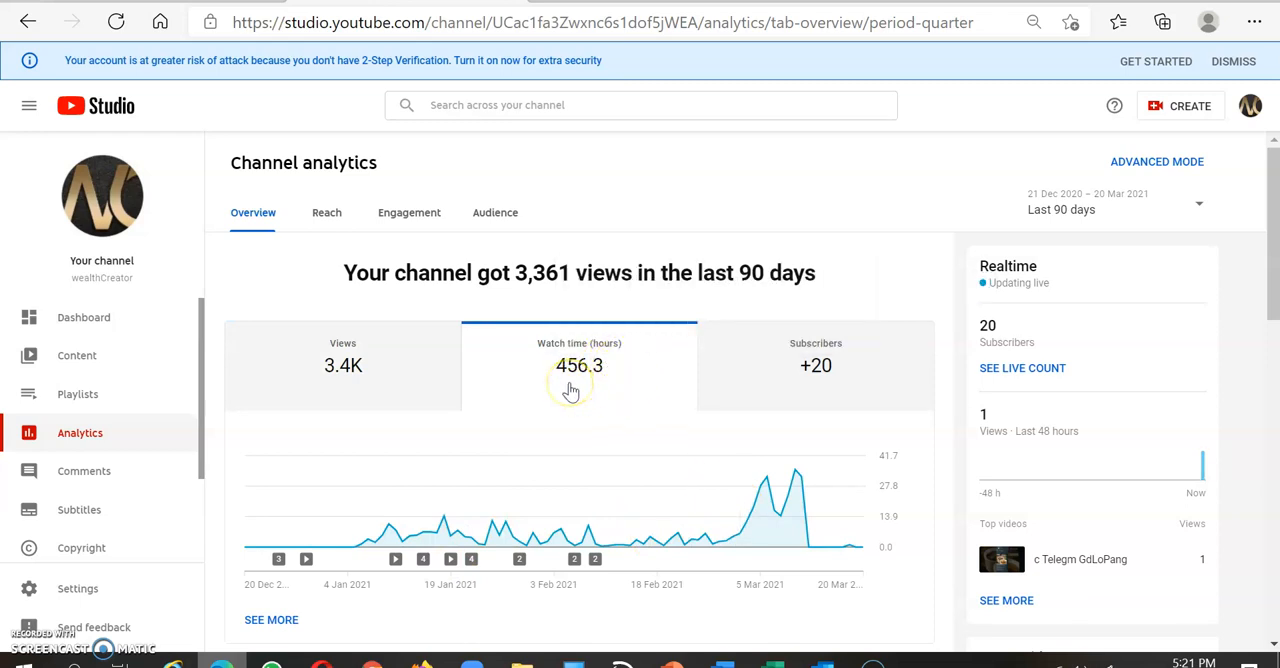
{"action": "mouse_move", "coordinate": [632, 380]}
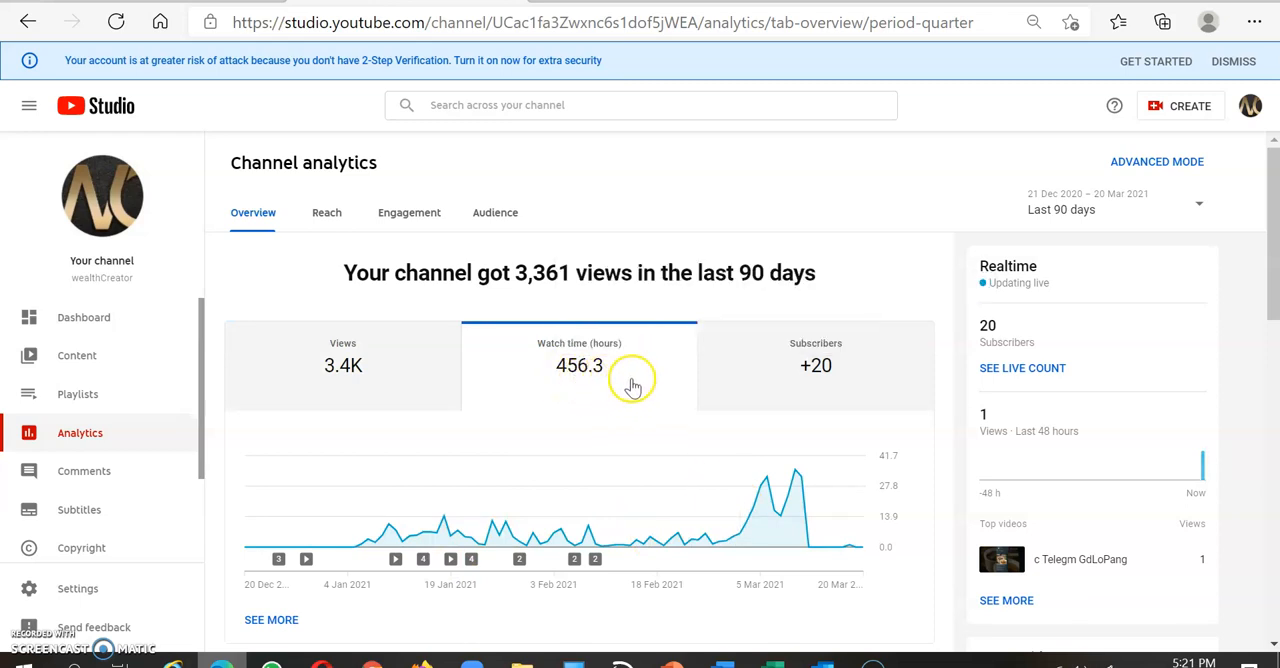
{"action": "mouse_move", "coordinate": [776, 404]}
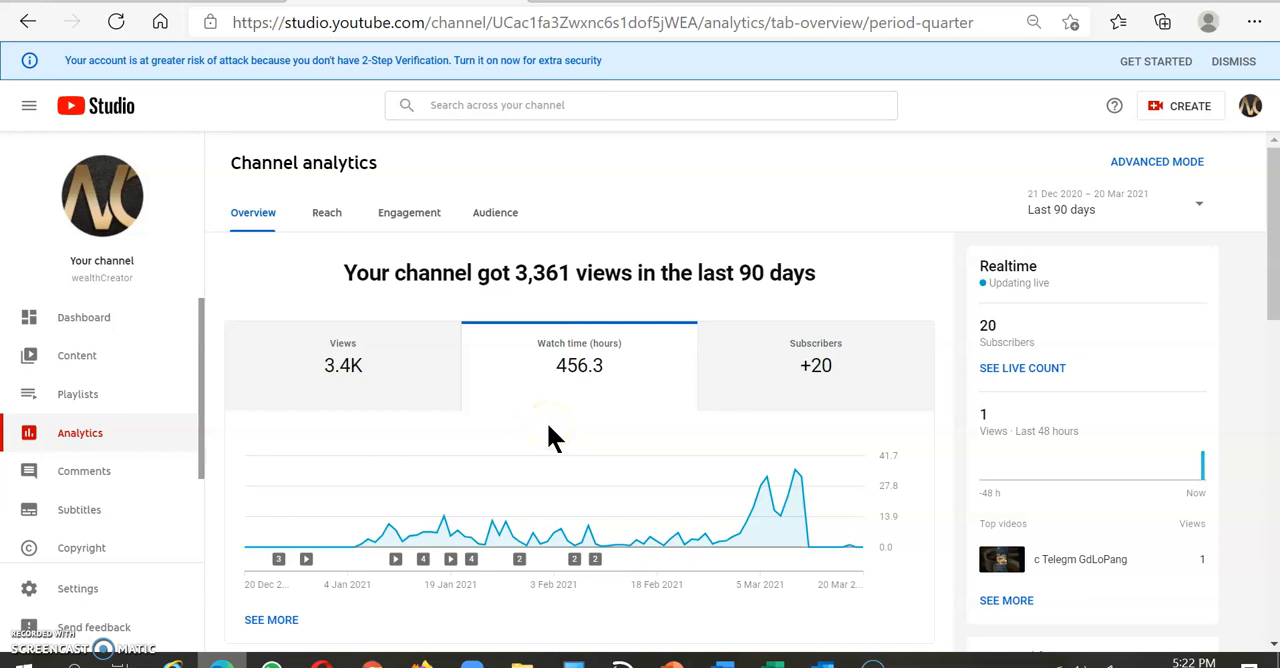
{"action": "scroll", "scroll_direction": "down", "scroll_amount": 3}
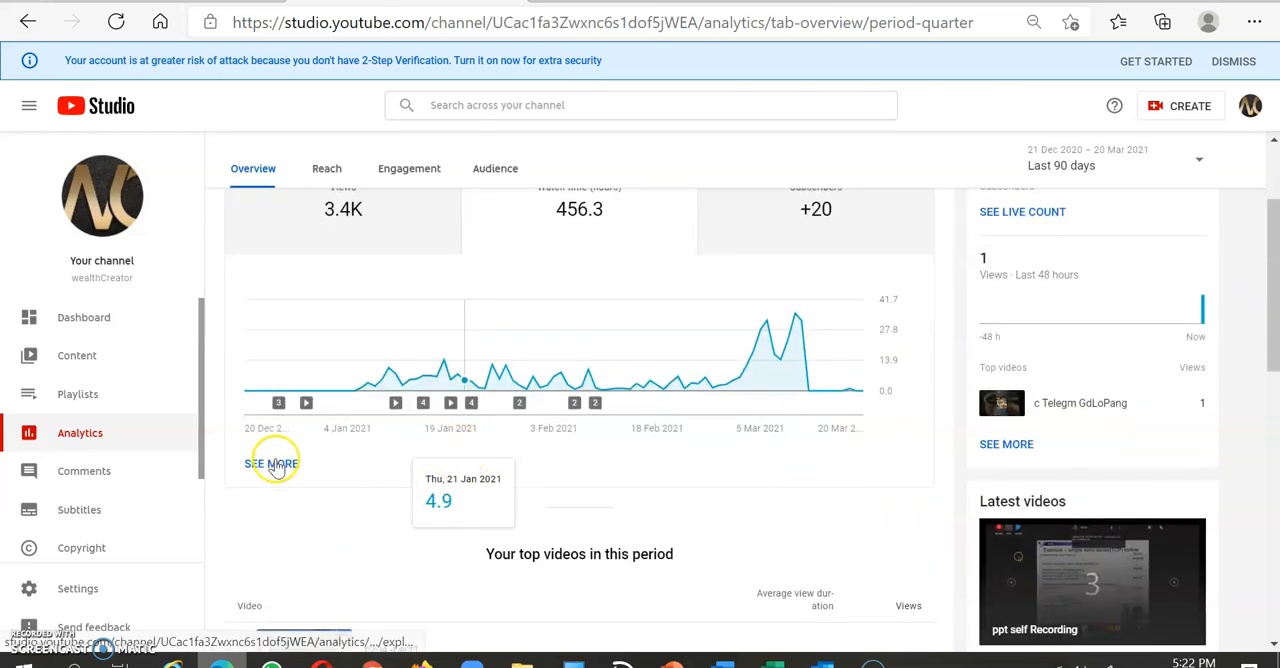
{"action": "left_click", "coordinate": [270, 464]}
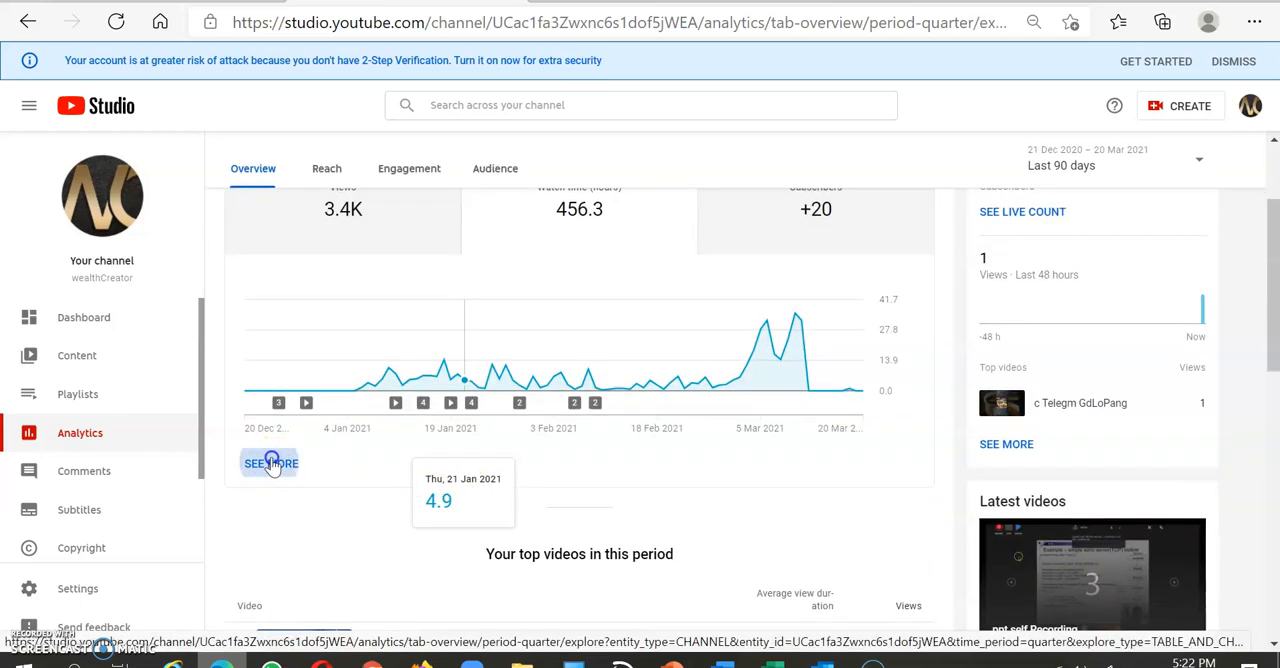
{"action": "left_click", "coordinate": [268, 464]}
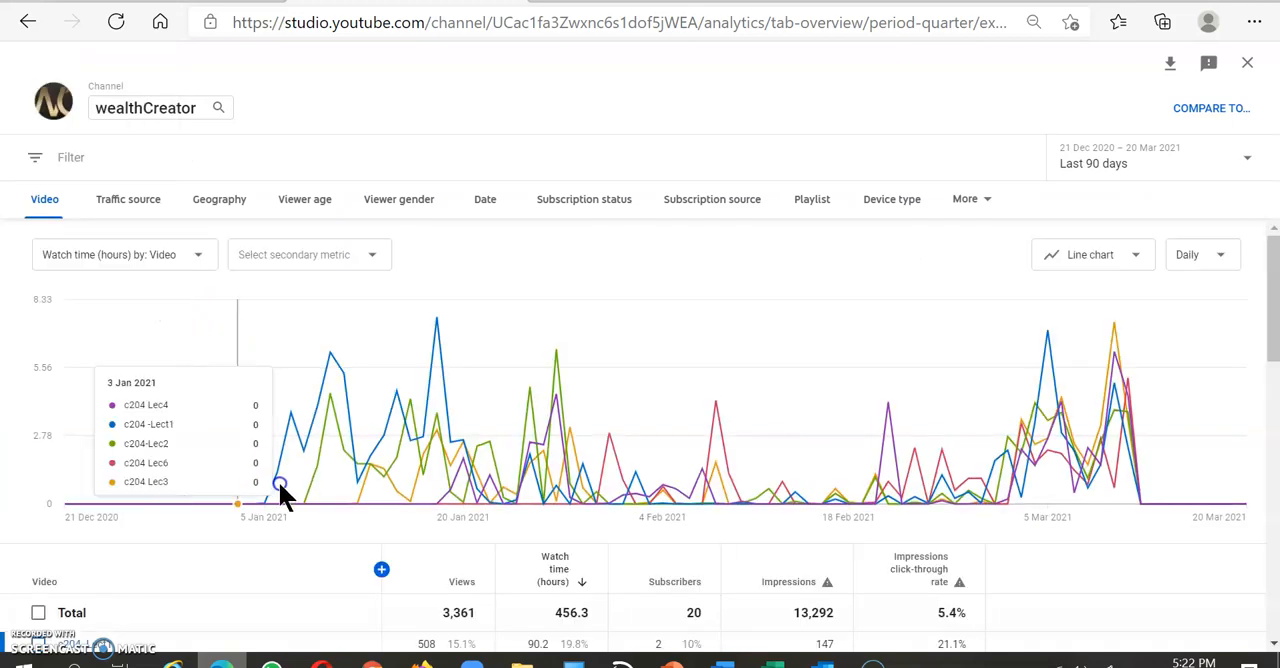
{"action": "mouse_move", "coordinate": [492, 458]}
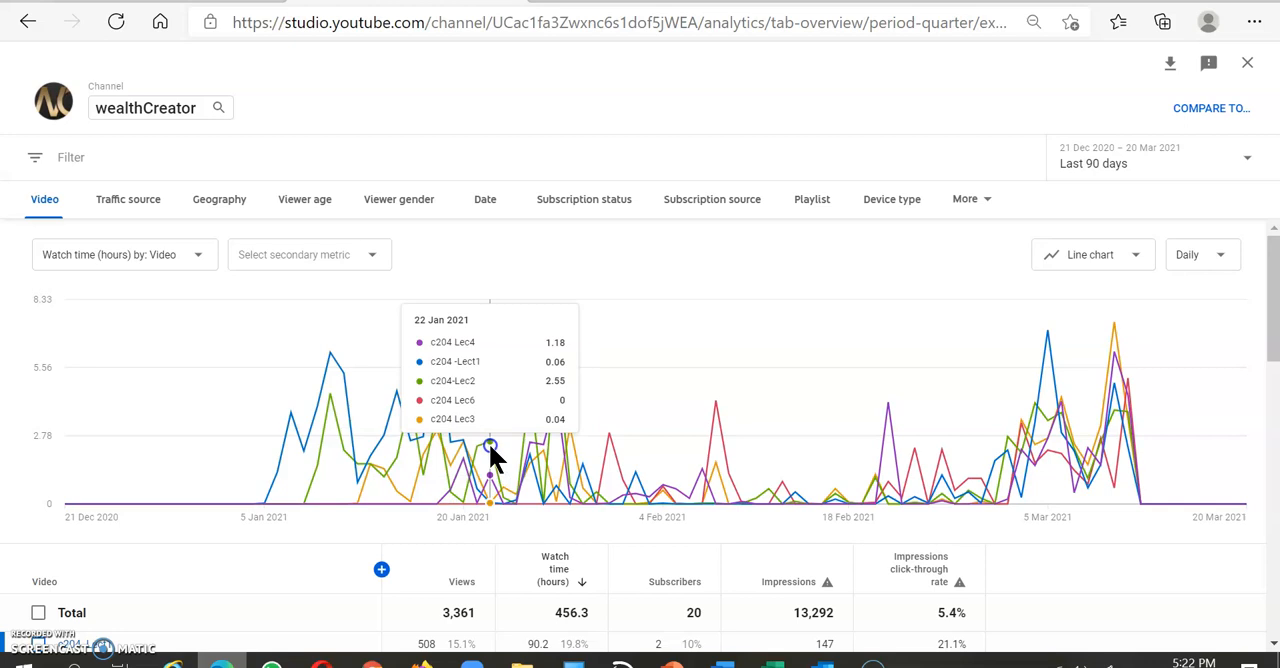
{"action": "mouse_move", "coordinate": [730, 484]}
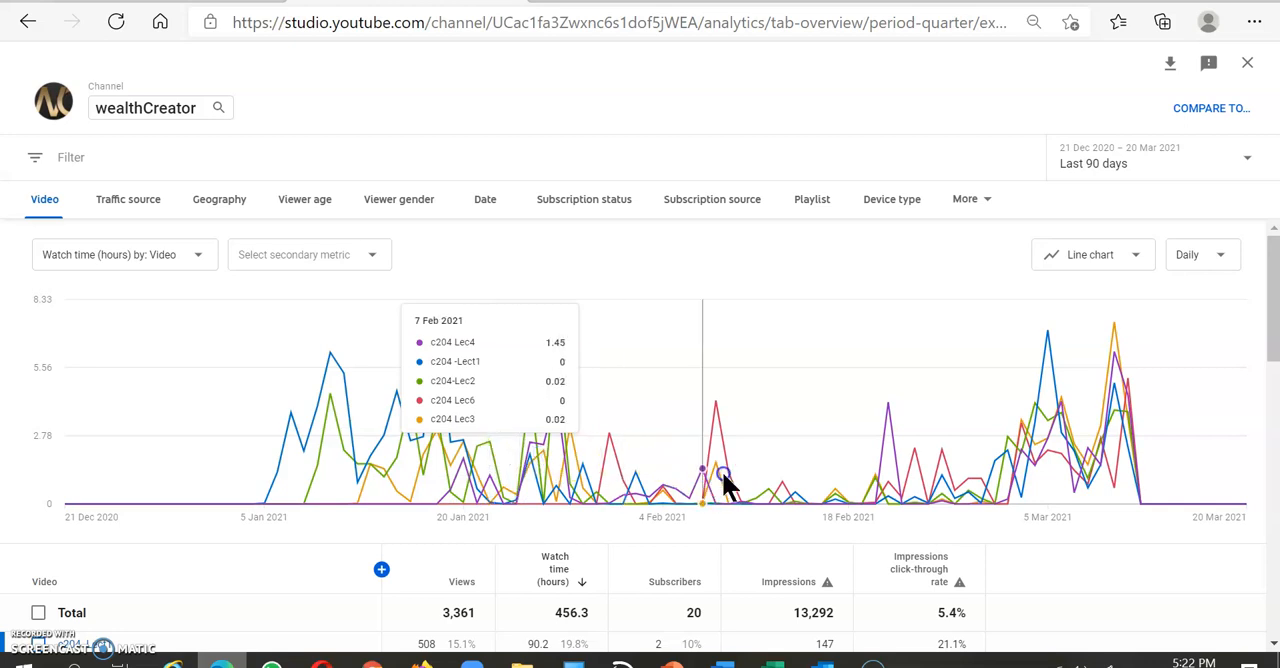
{"action": "scroll", "scroll_direction": "down", "scroll_amount": 3}
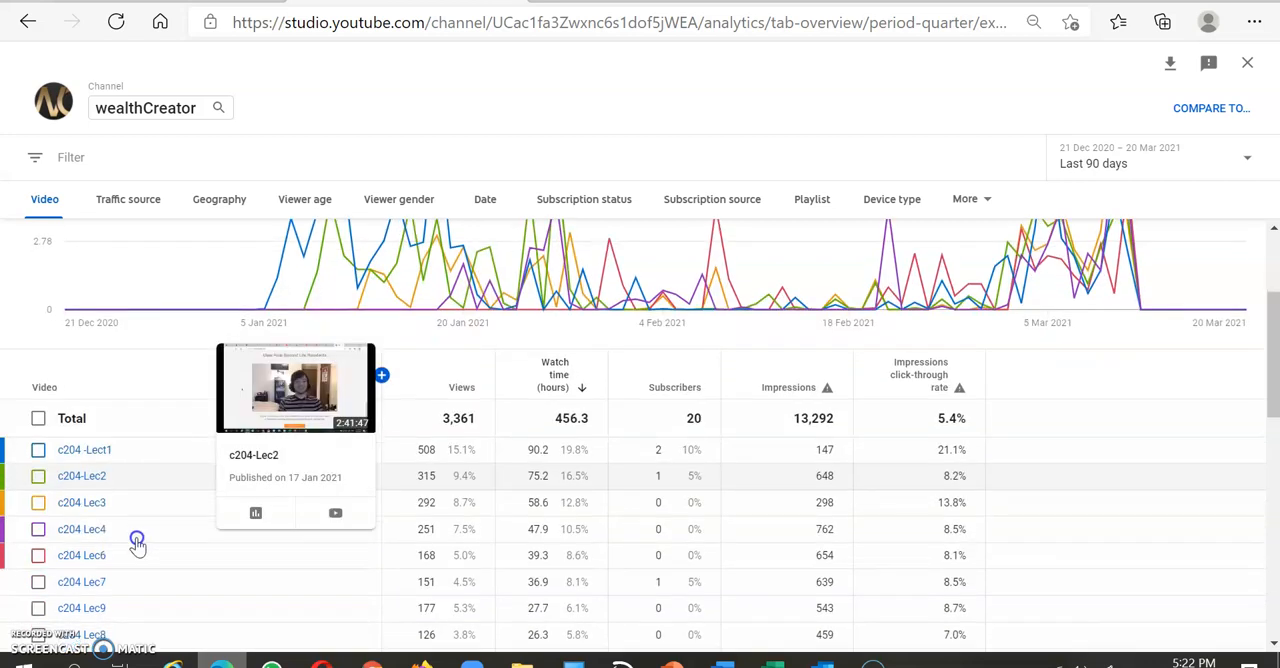
{"action": "mouse_move", "coordinate": [414, 476]}
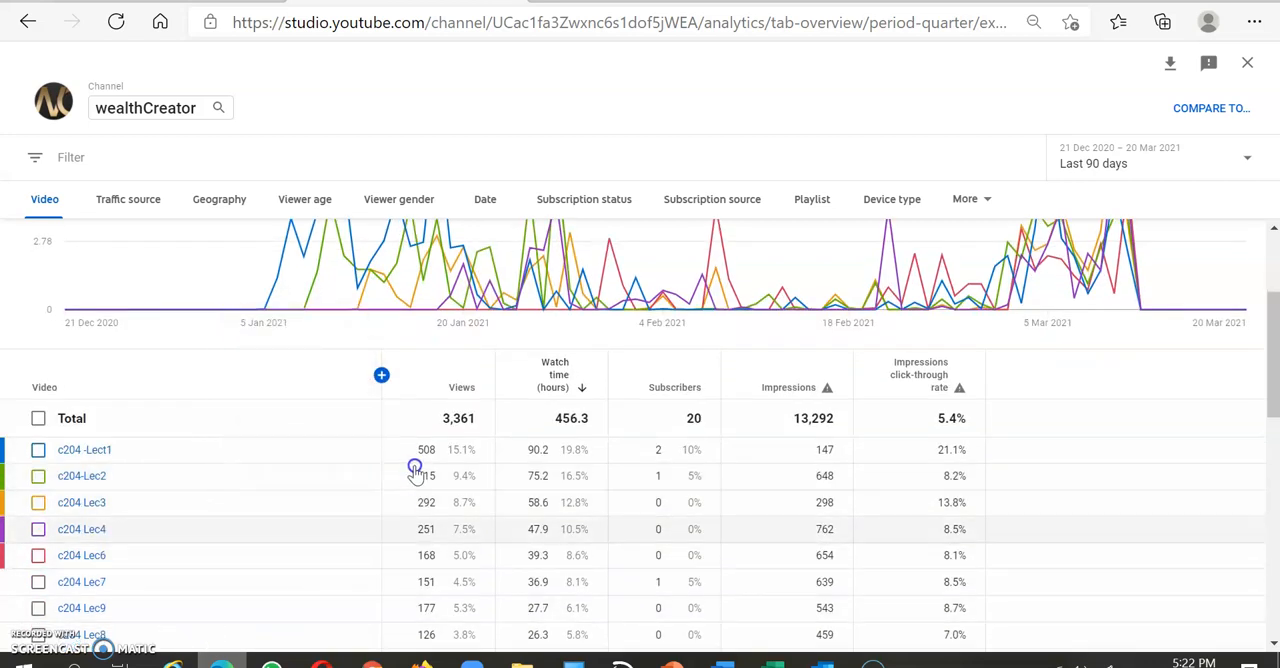
{"action": "mouse_move", "coordinate": [128, 432]}
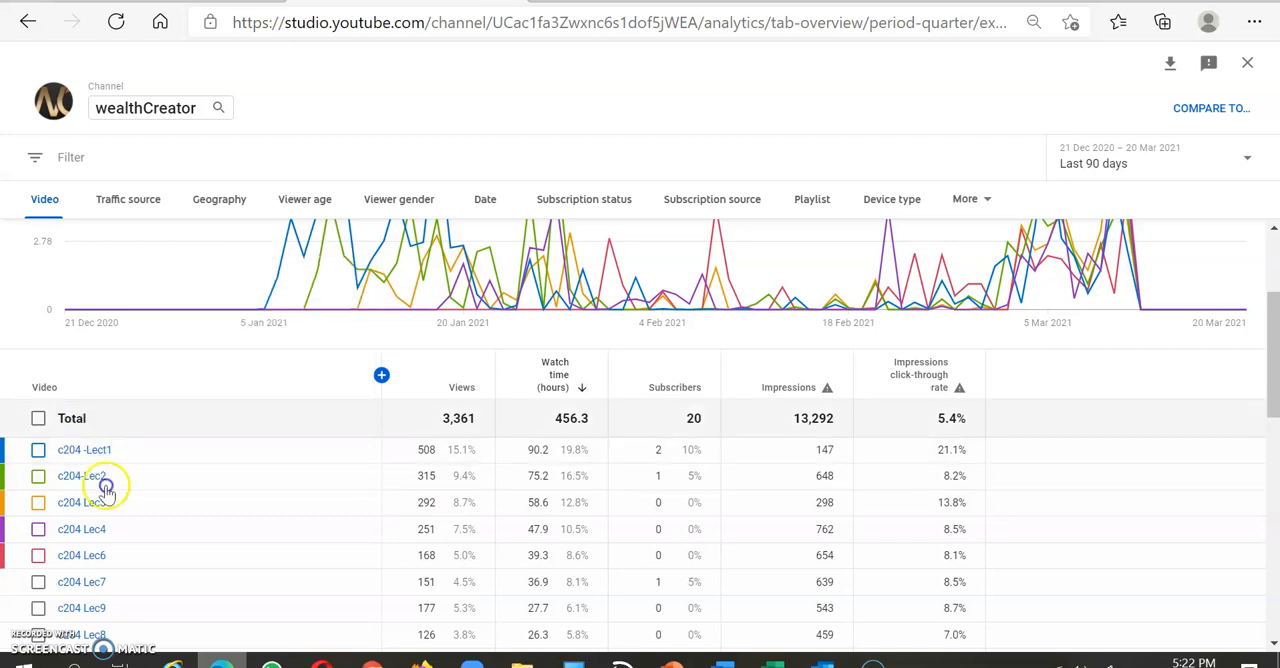
{"action": "mouse_move", "coordinate": [96, 482]}
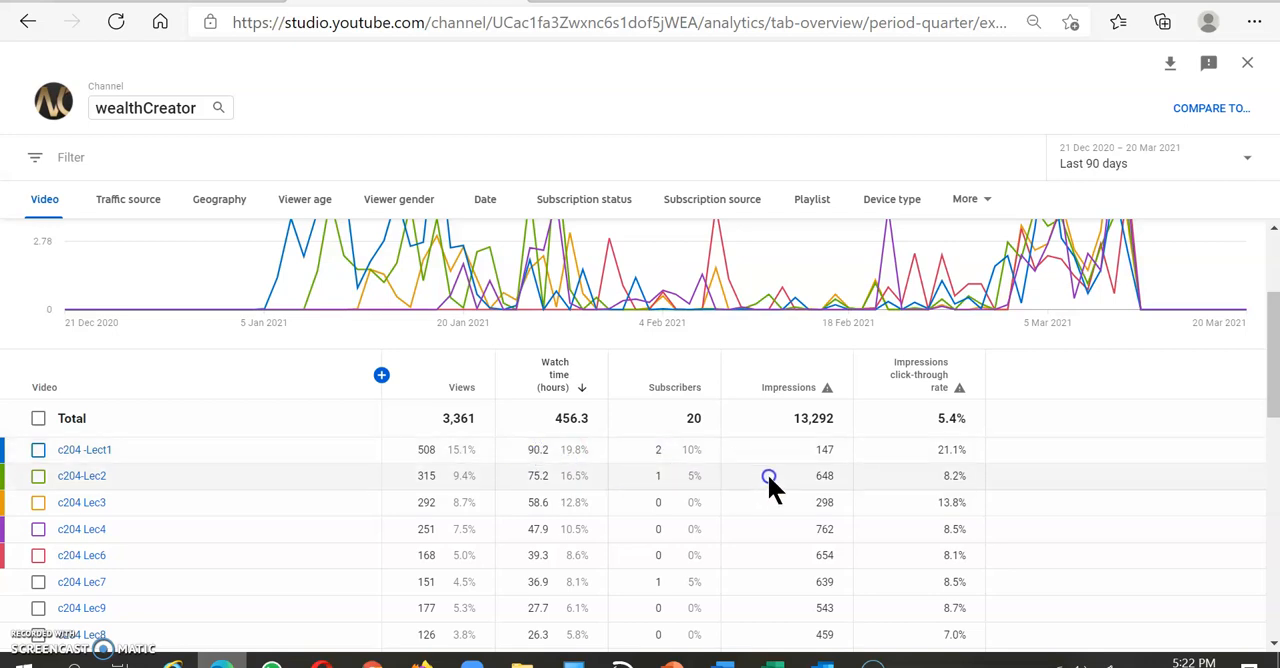
{"action": "mouse_move", "coordinate": [836, 460]}
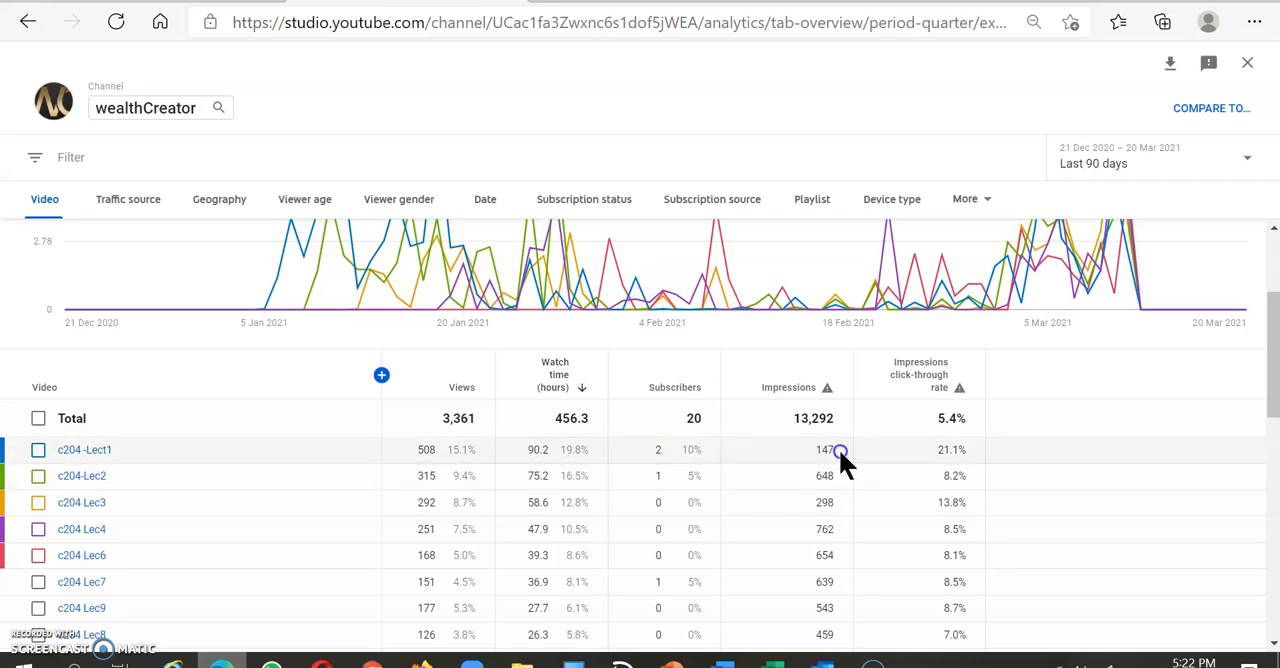
{"action": "mouse_move", "coordinate": [952, 420]}
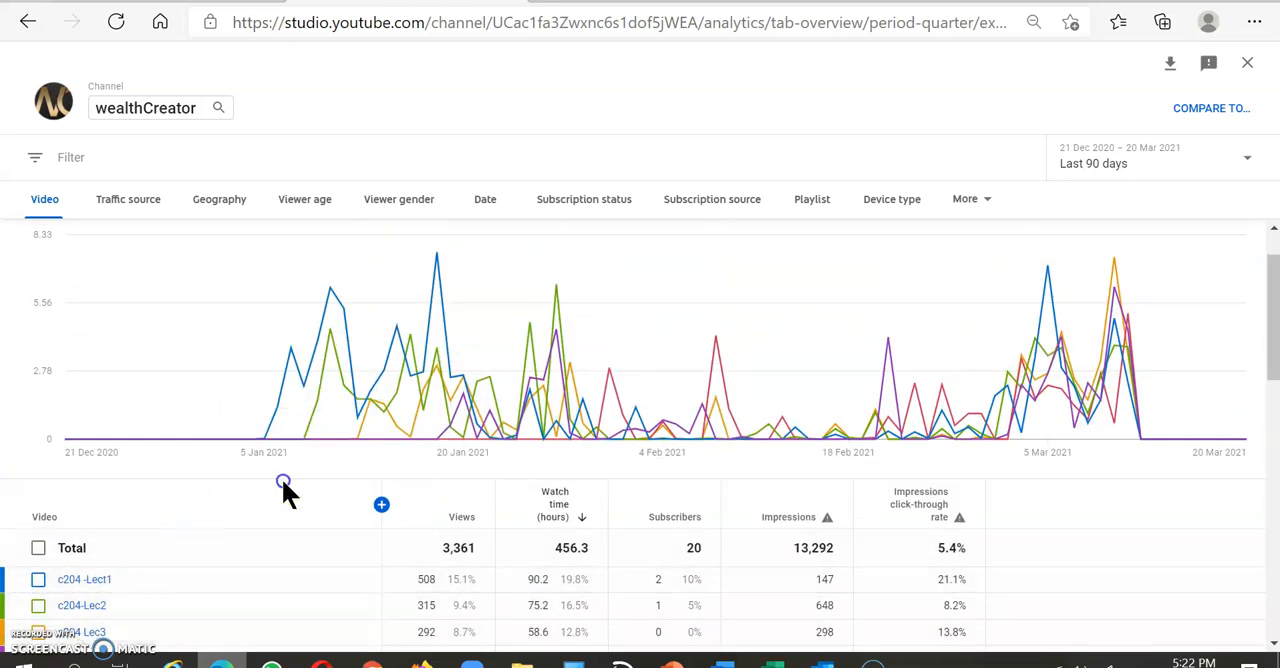
{"action": "mouse_move", "coordinate": [966, 440]}
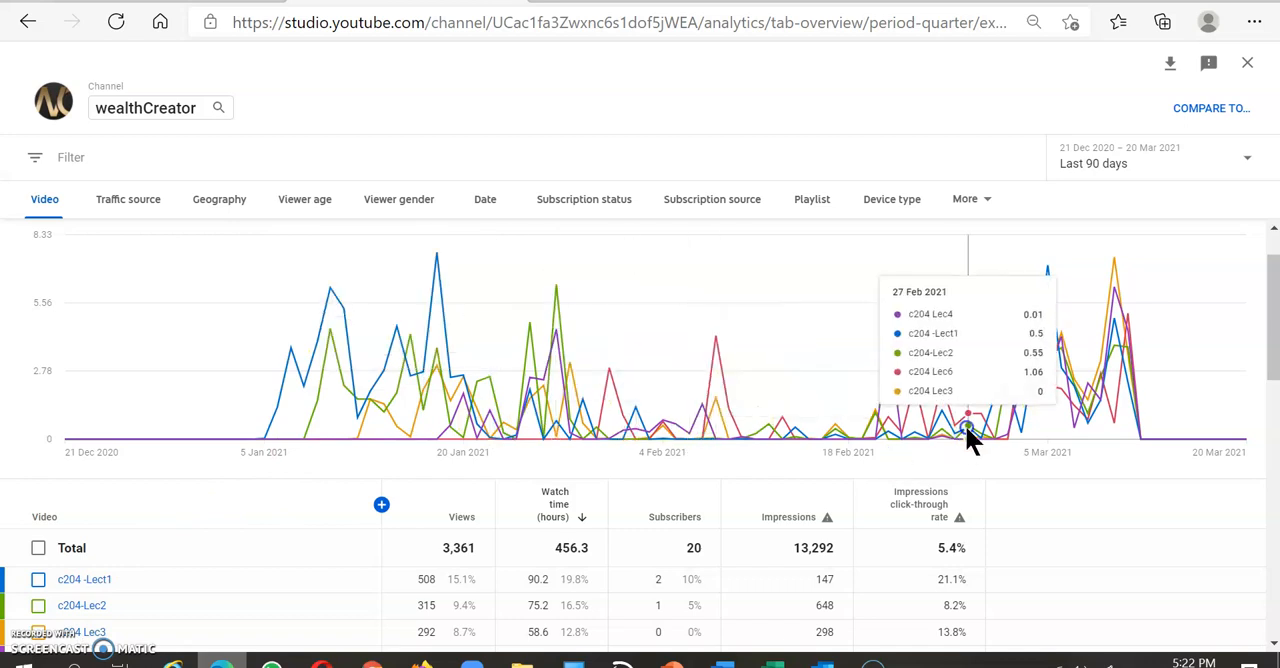
{"action": "mouse_move", "coordinate": [1078, 418]}
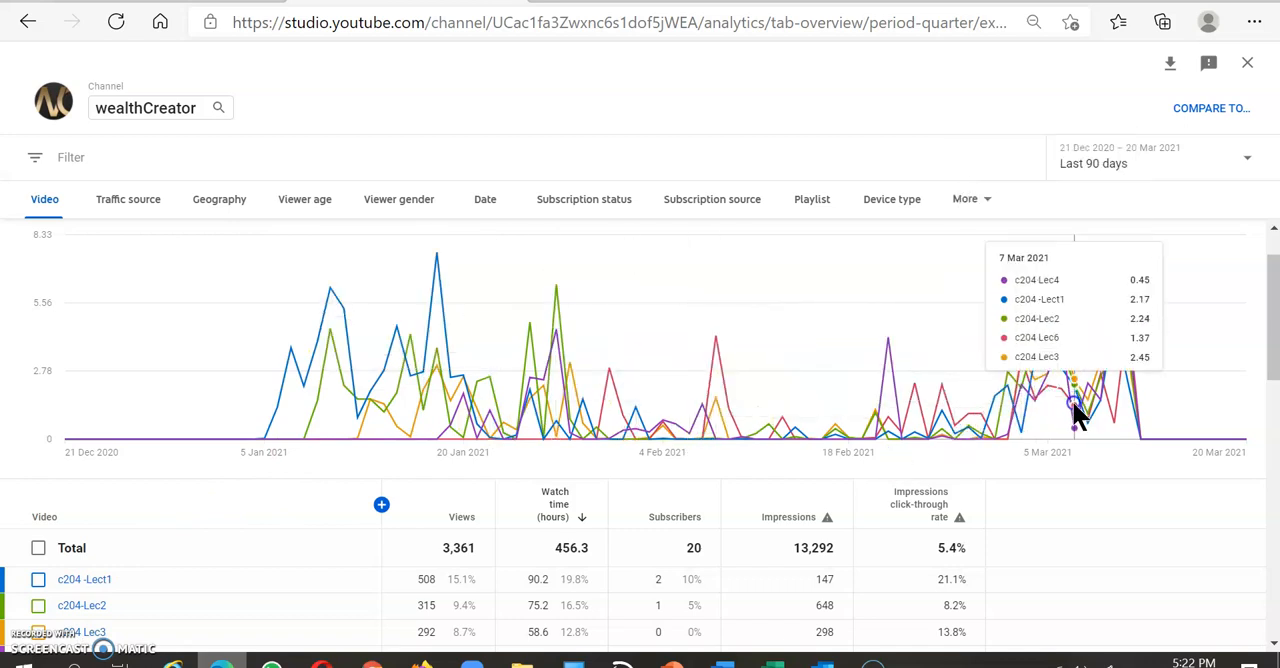
{"action": "mouse_move", "coordinate": [1056, 416]}
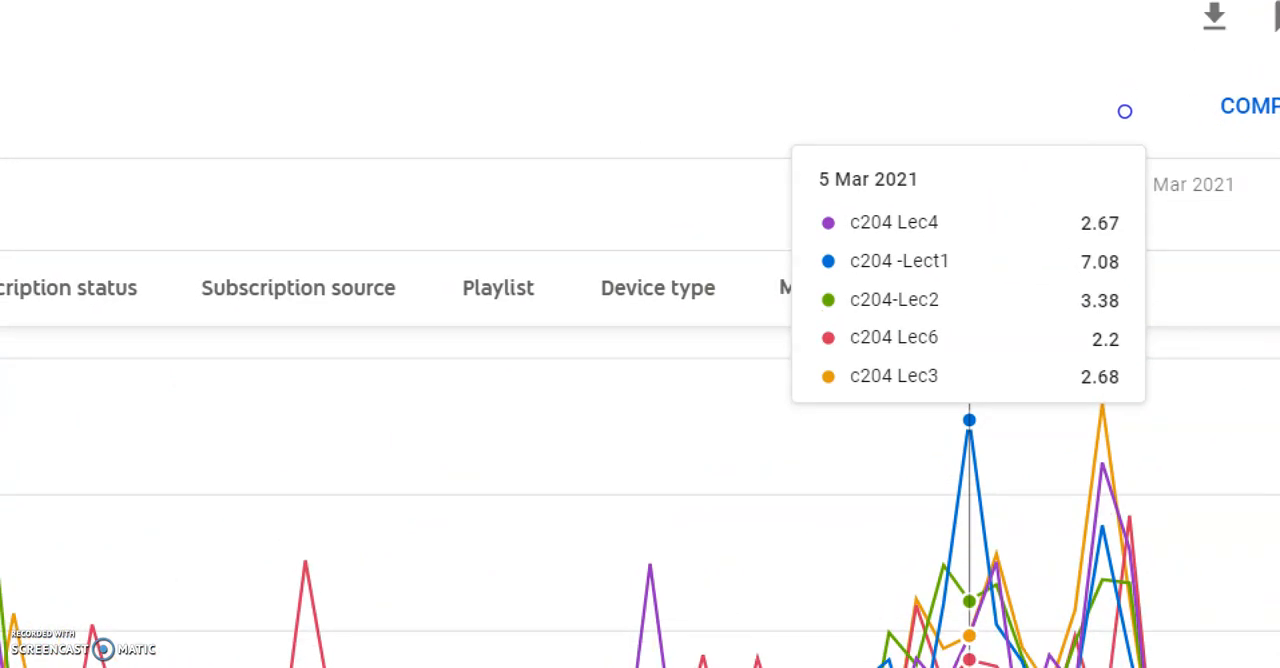
{"action": "scroll", "scroll_direction": "down", "scroll_amount": 3}
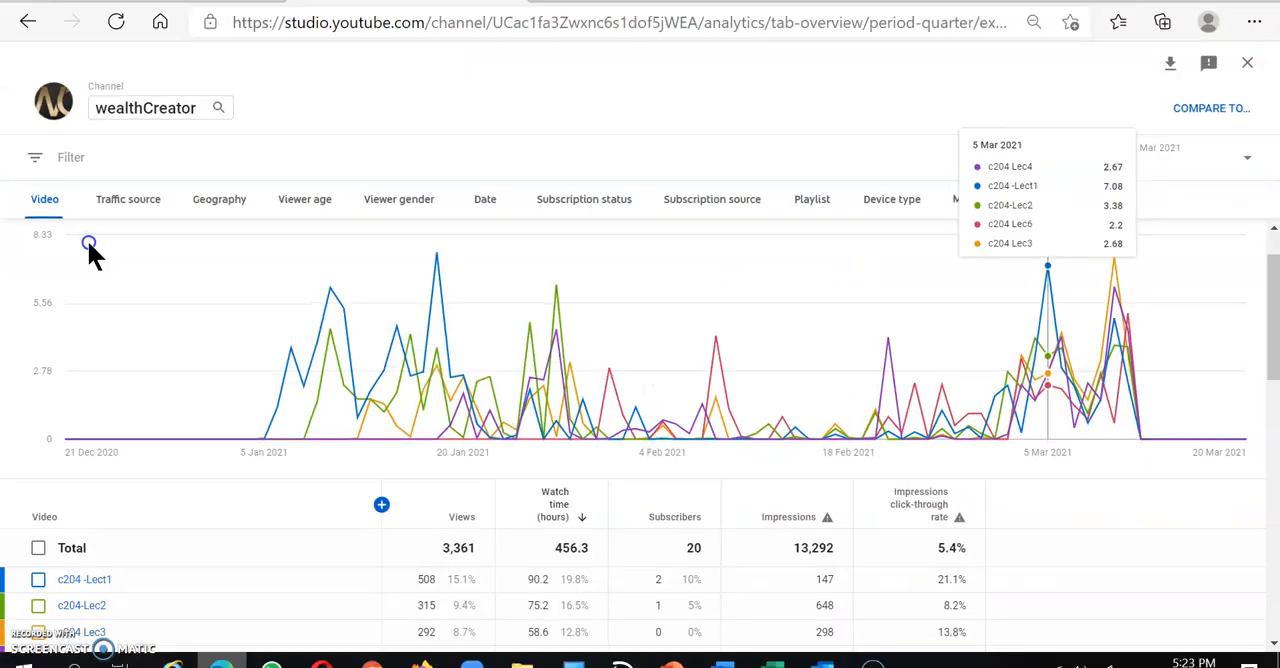
{"action": "mouse_move", "coordinate": [498, 364]}
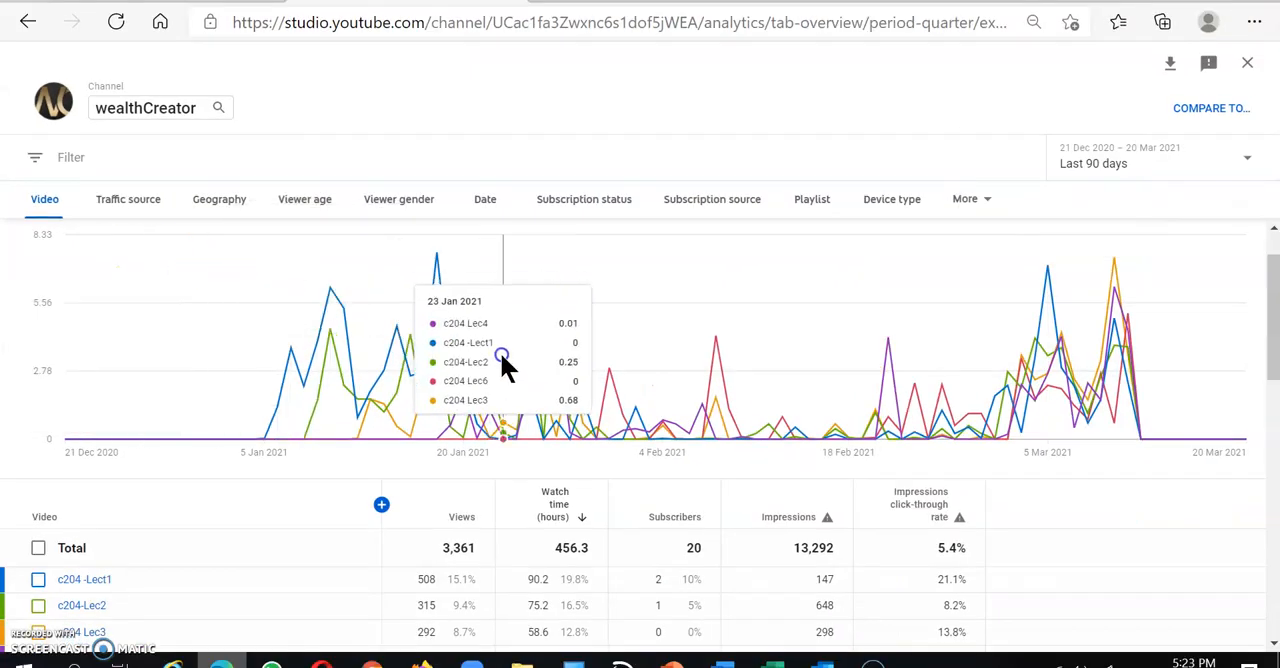
{"action": "scroll", "scroll_direction": "down", "scroll_amount": 3}
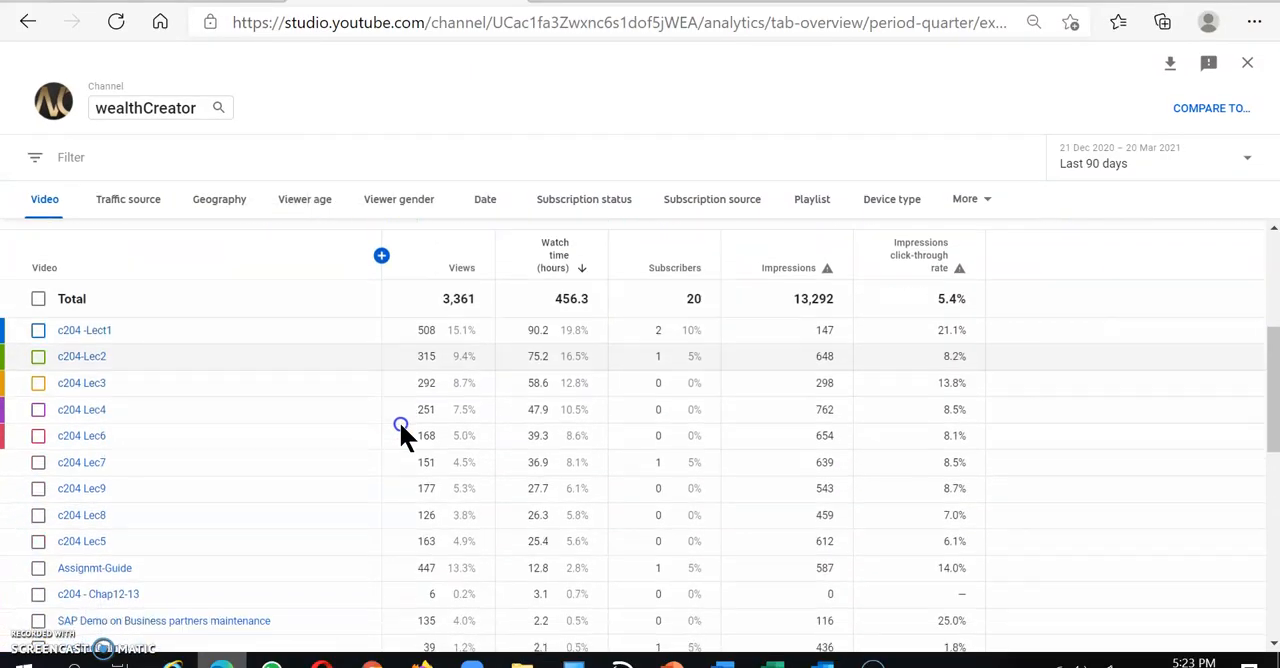
{"action": "scroll", "scroll_direction": "down", "scroll_amount": 3}
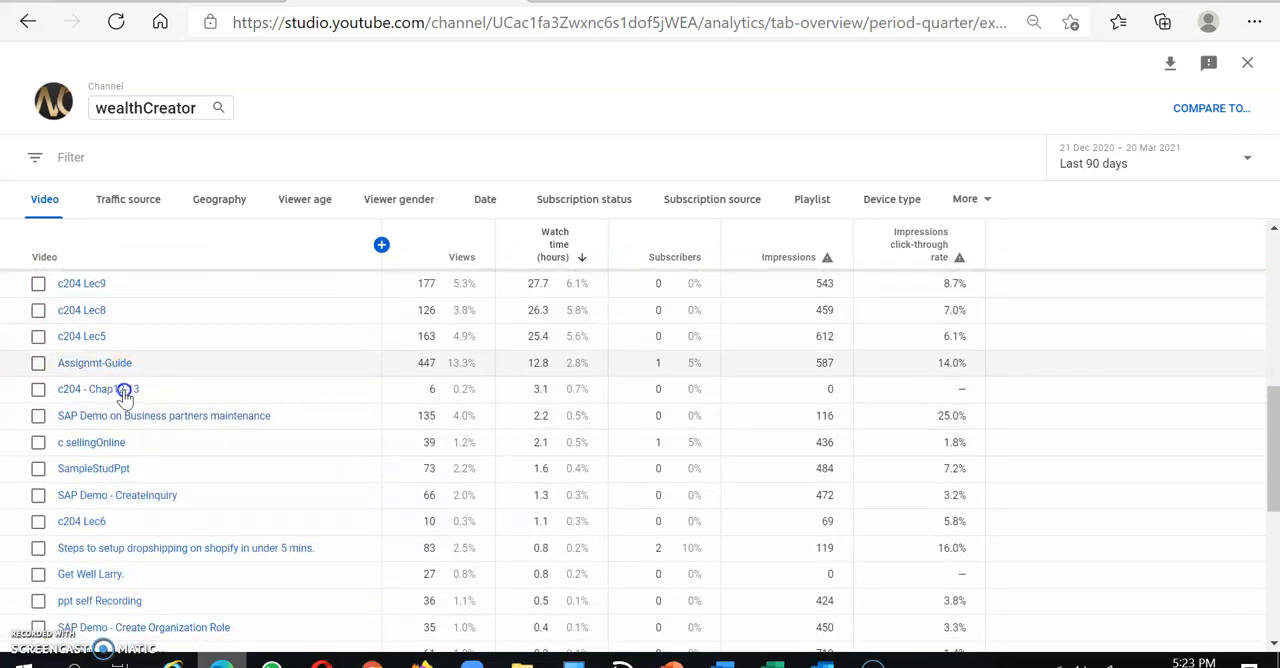
{"action": "scroll", "scroll_direction": "down", "scroll_amount": 3}
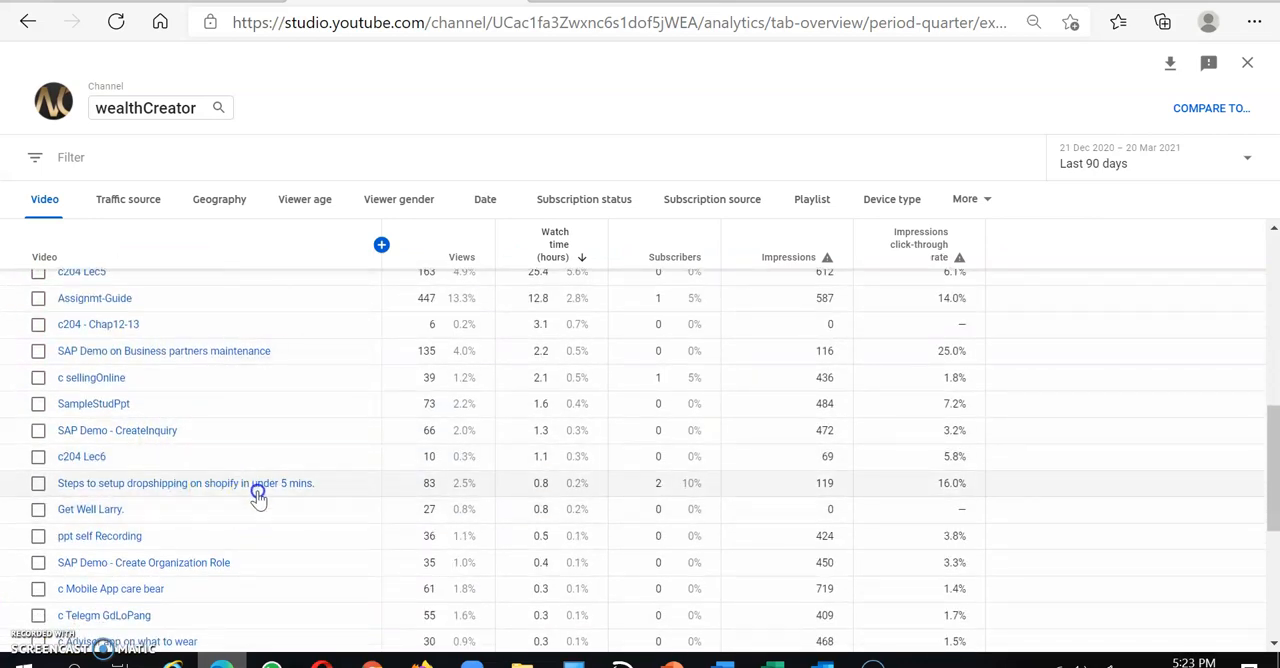
{"action": "scroll", "scroll_direction": "down", "scroll_amount": 3}
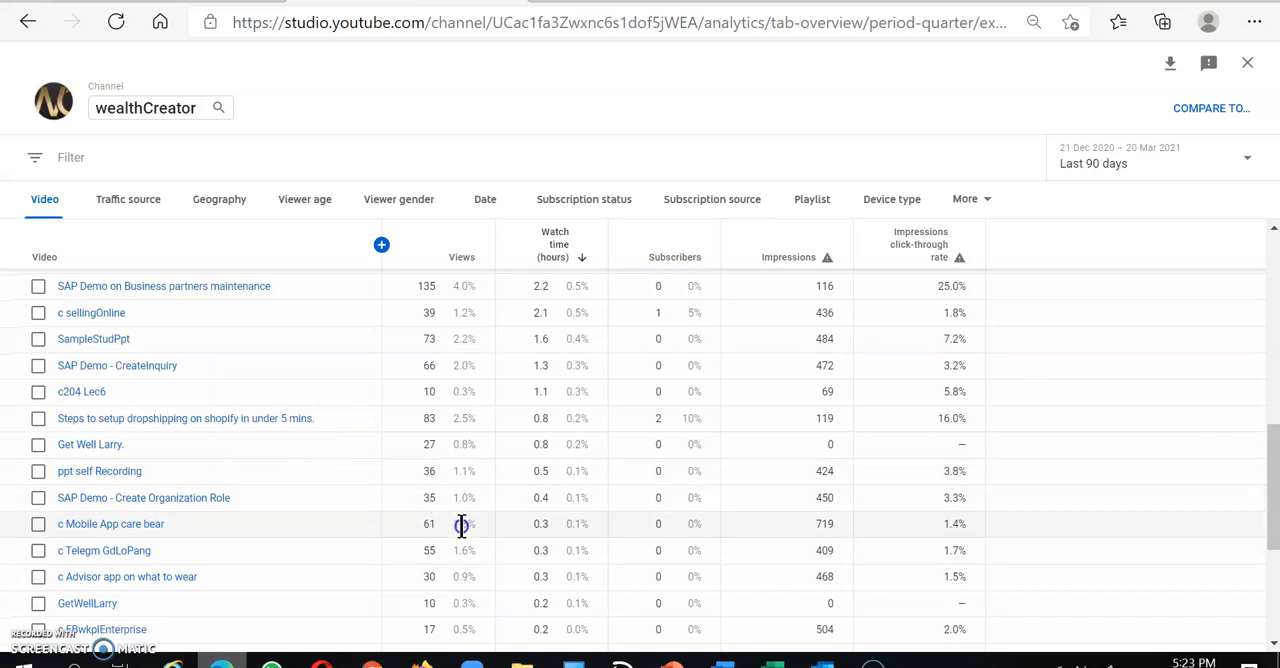
{"action": "scroll", "scroll_direction": "down", "scroll_amount": 3}
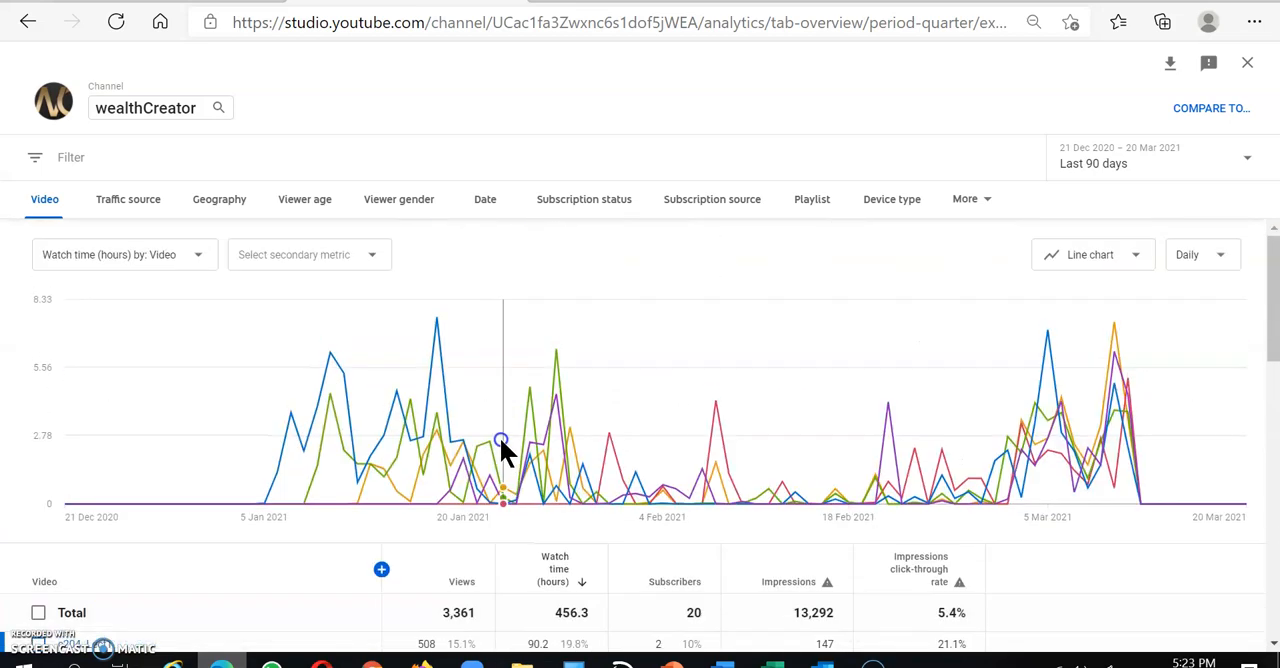
{"action": "mouse_move", "coordinate": [132, 206]}
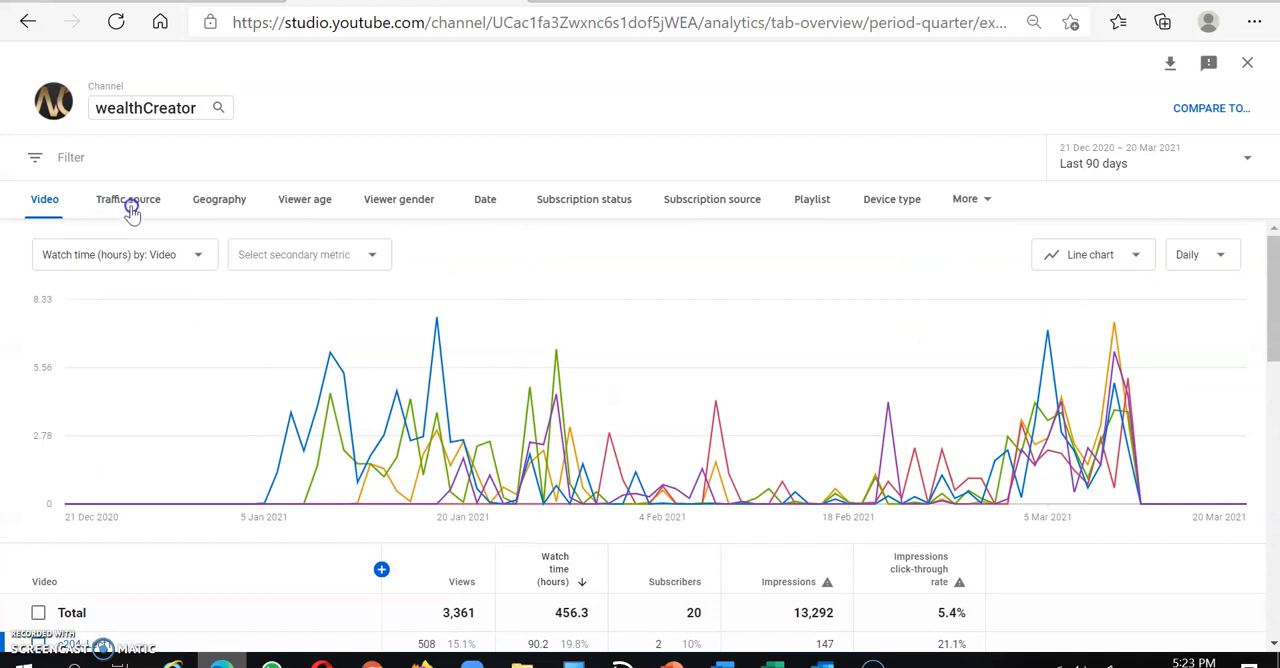
- Break watch time down by traffic source, led by External with 1,375 views
{"action": "left_click", "coordinate": [128, 200]}
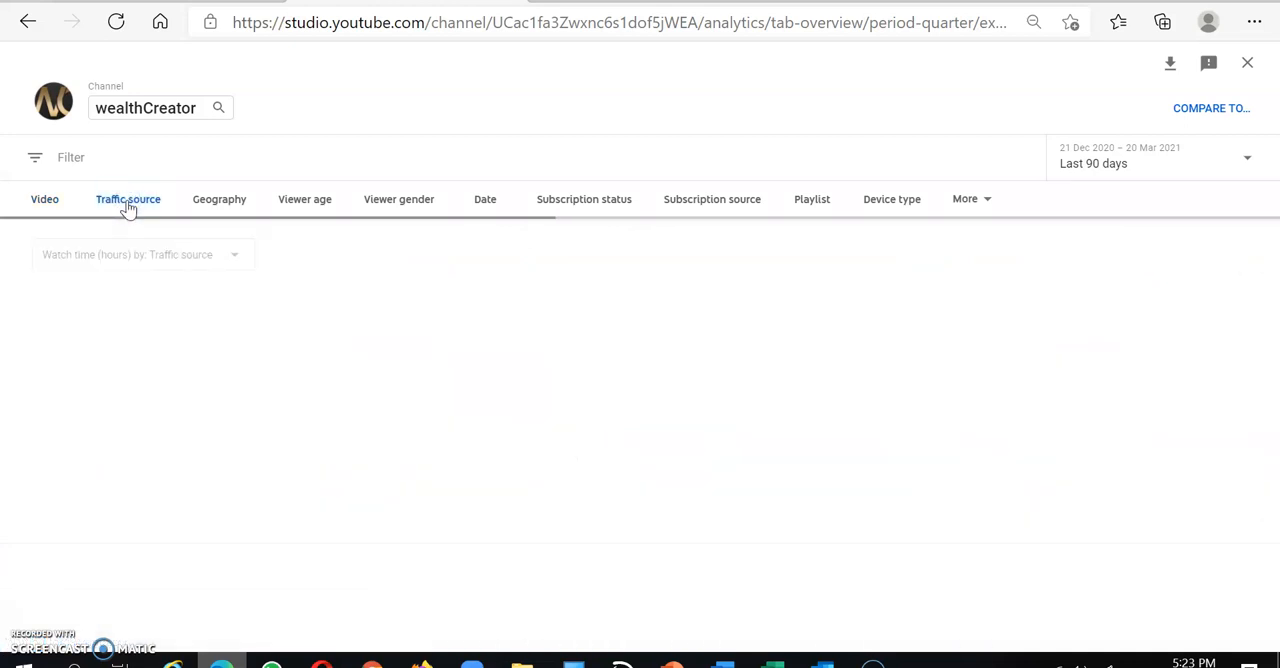
{"action": "left_click", "coordinate": [128, 200]}
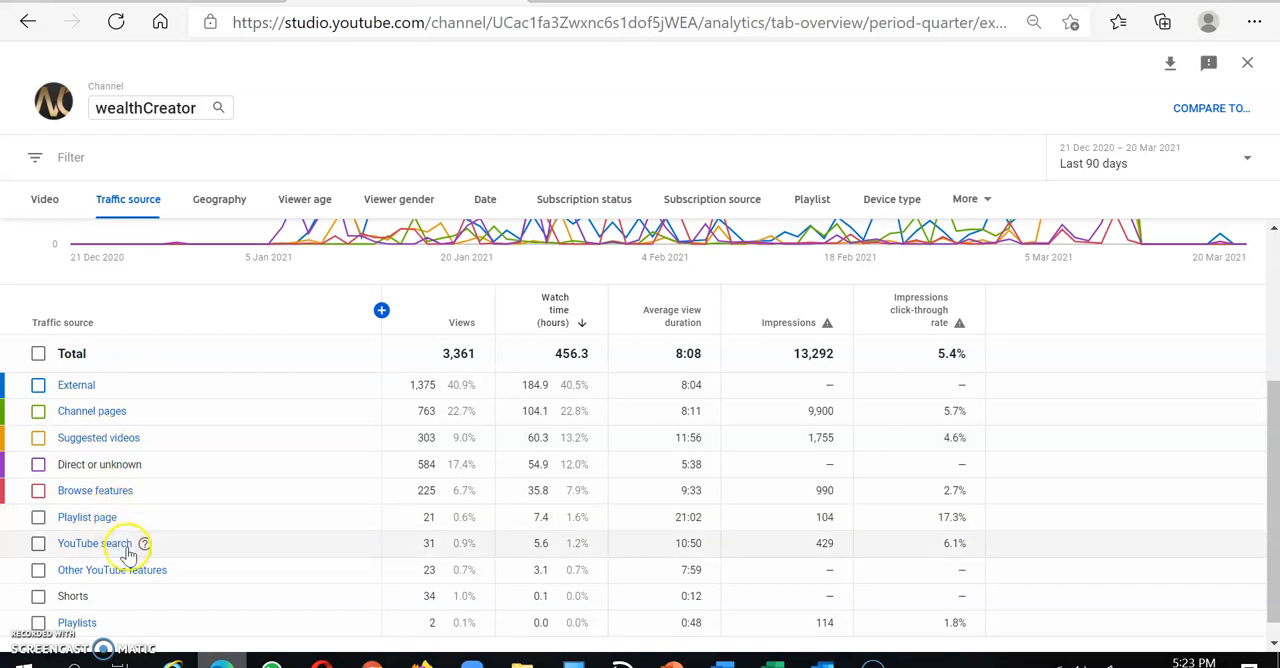
{"action": "mouse_move", "coordinate": [74, 384]}
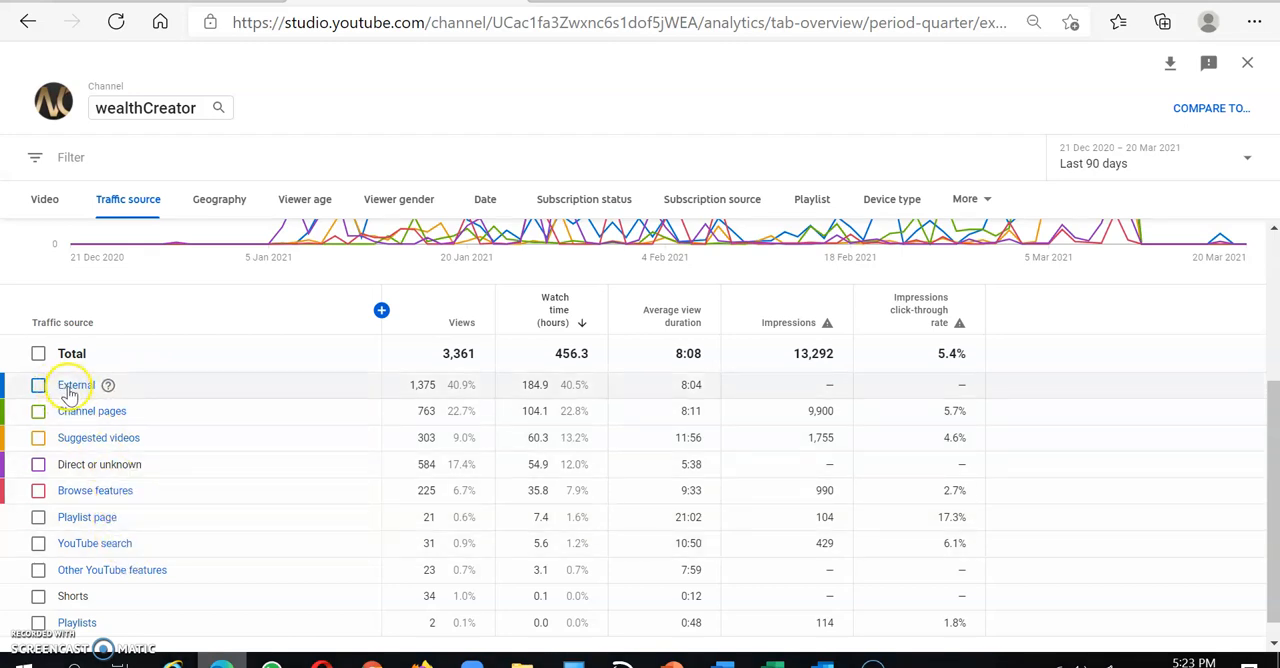
{"action": "mouse_move", "coordinate": [444, 396]}
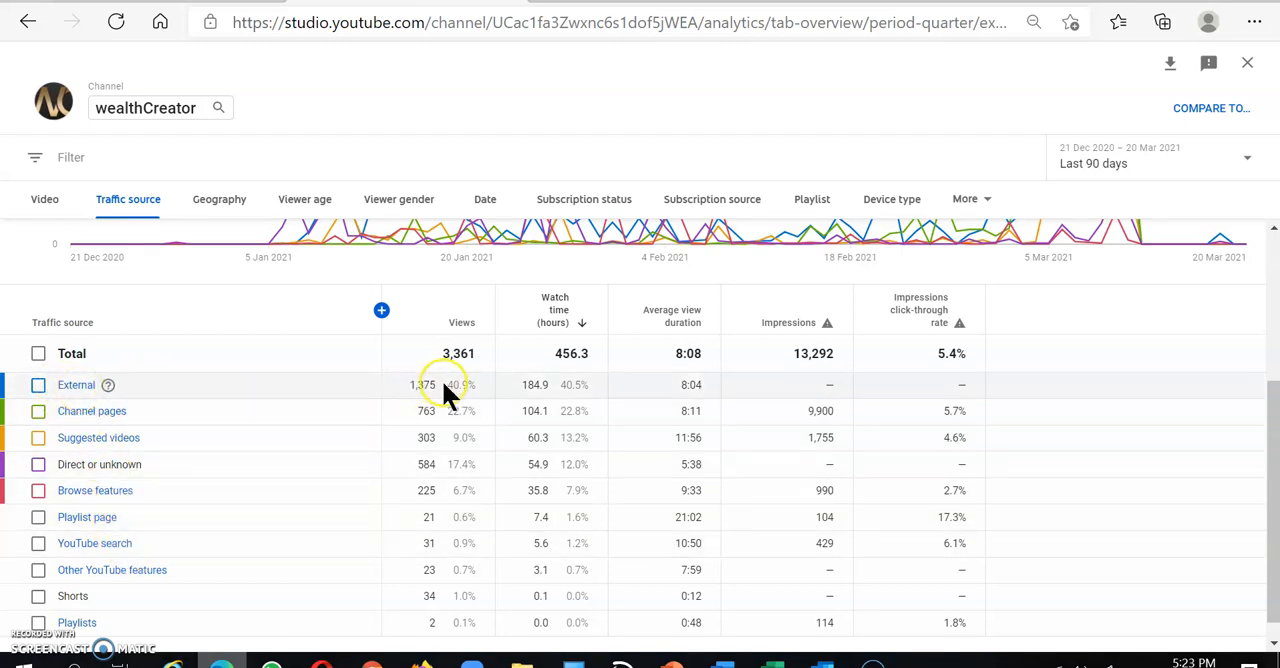
{"action": "mouse_move", "coordinate": [416, 406]}
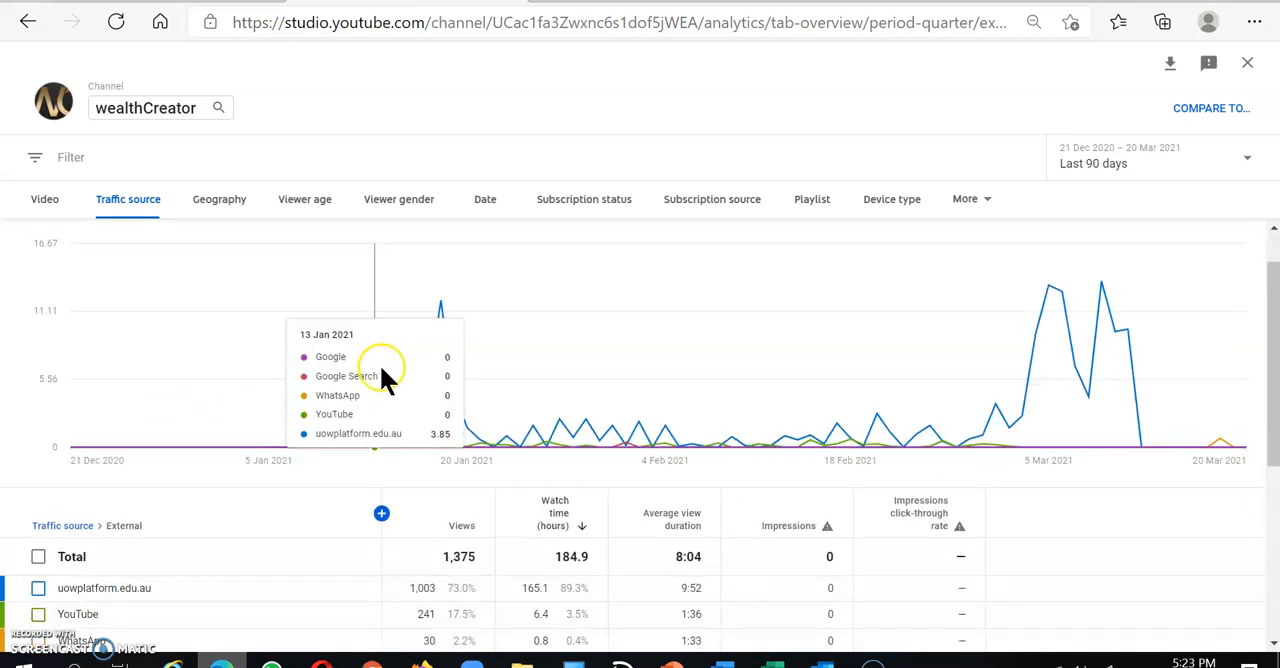
- Scroll through the External sources table led by uoeplatform.edu.au with 1,003 views
{"action": "scroll", "scroll_direction": "down", "scroll_amount": 3}
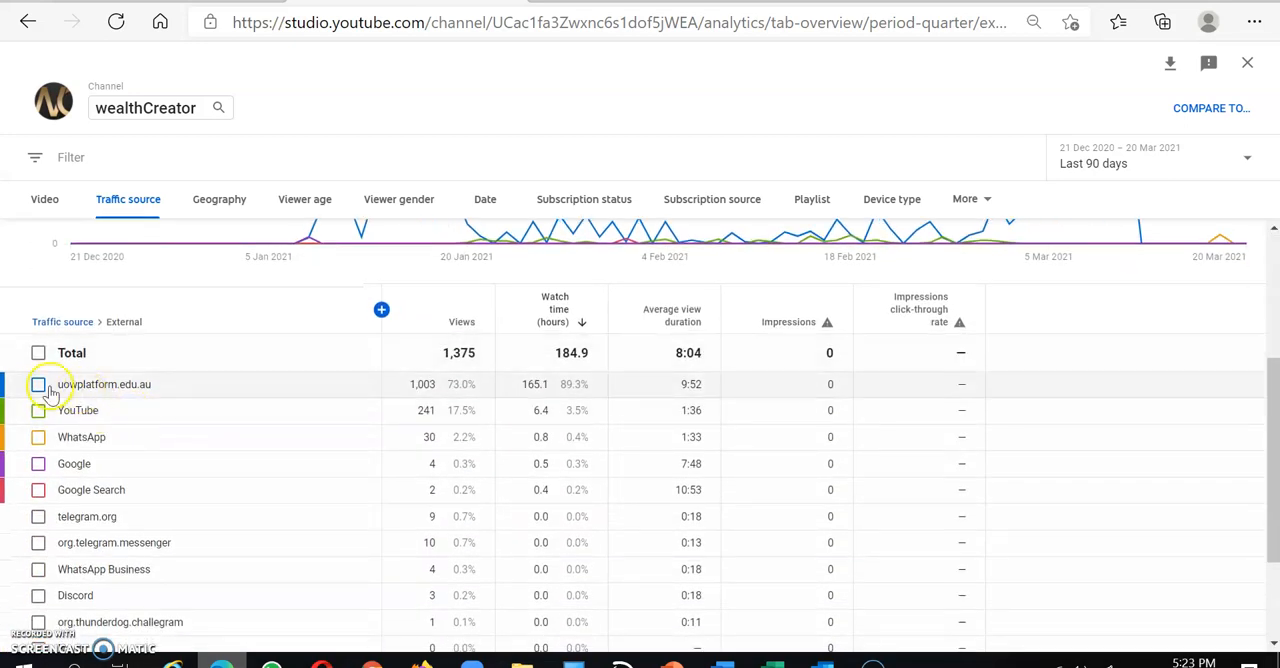
{"action": "mouse_move", "coordinate": [150, 428]}
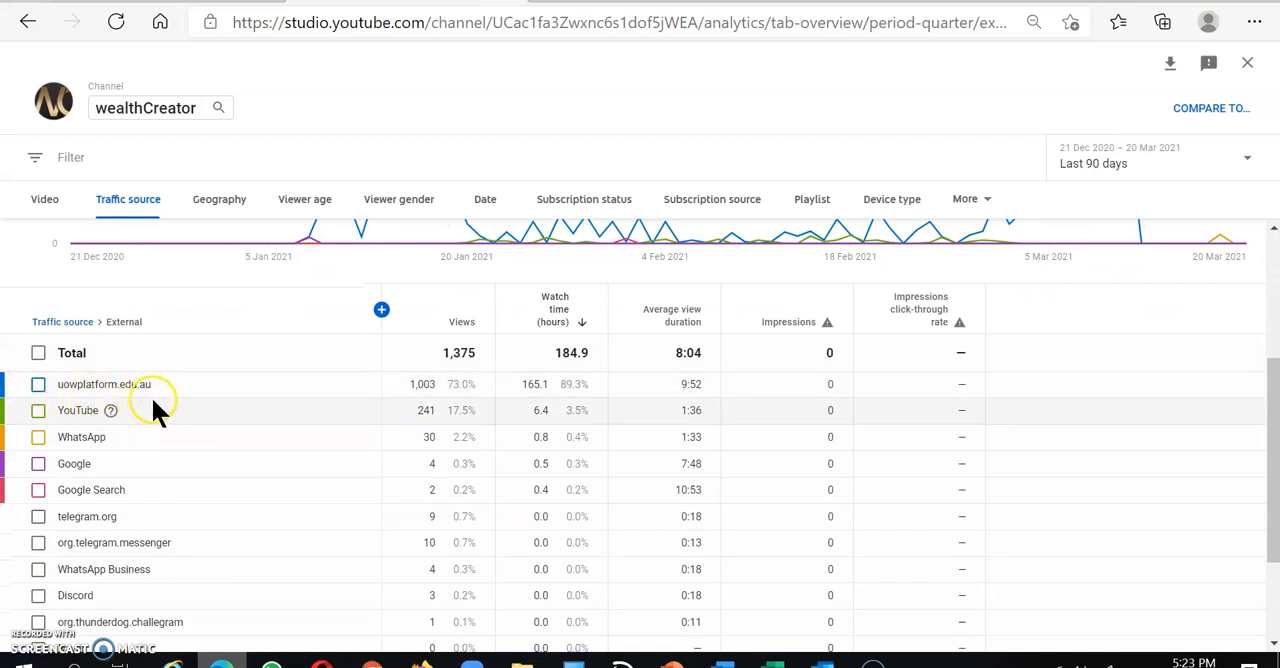
{"action": "mouse_move", "coordinate": [96, 448]}
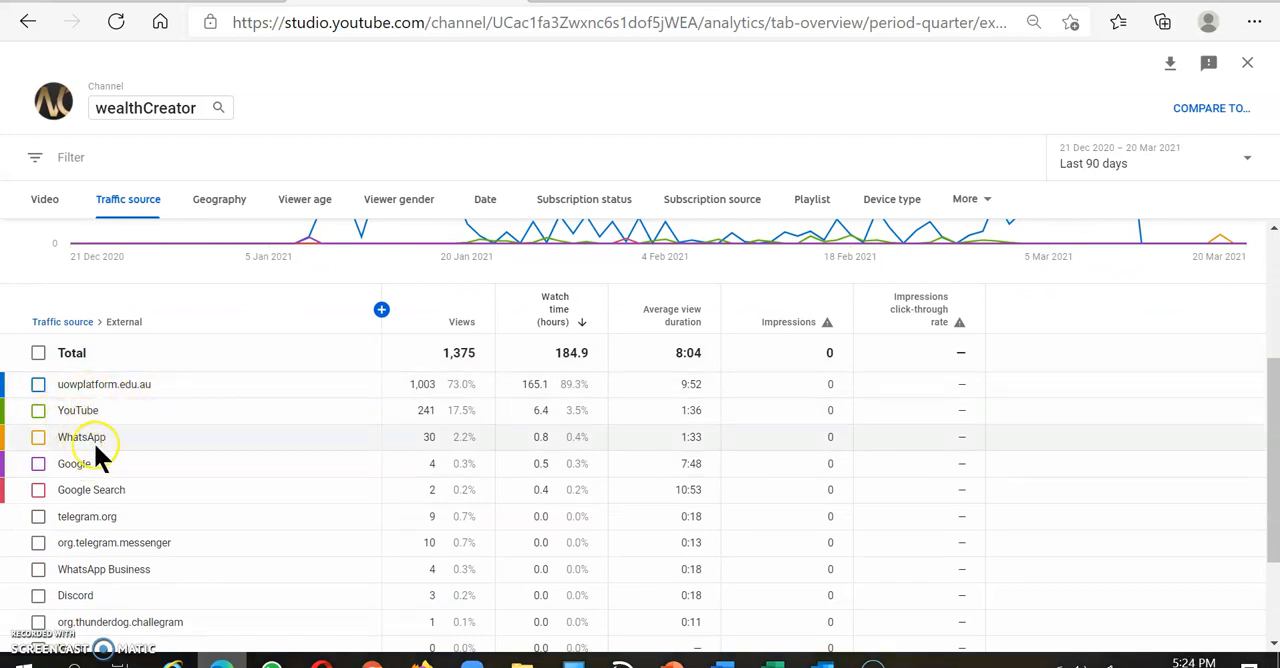
{"action": "mouse_move", "coordinate": [448, 490]}
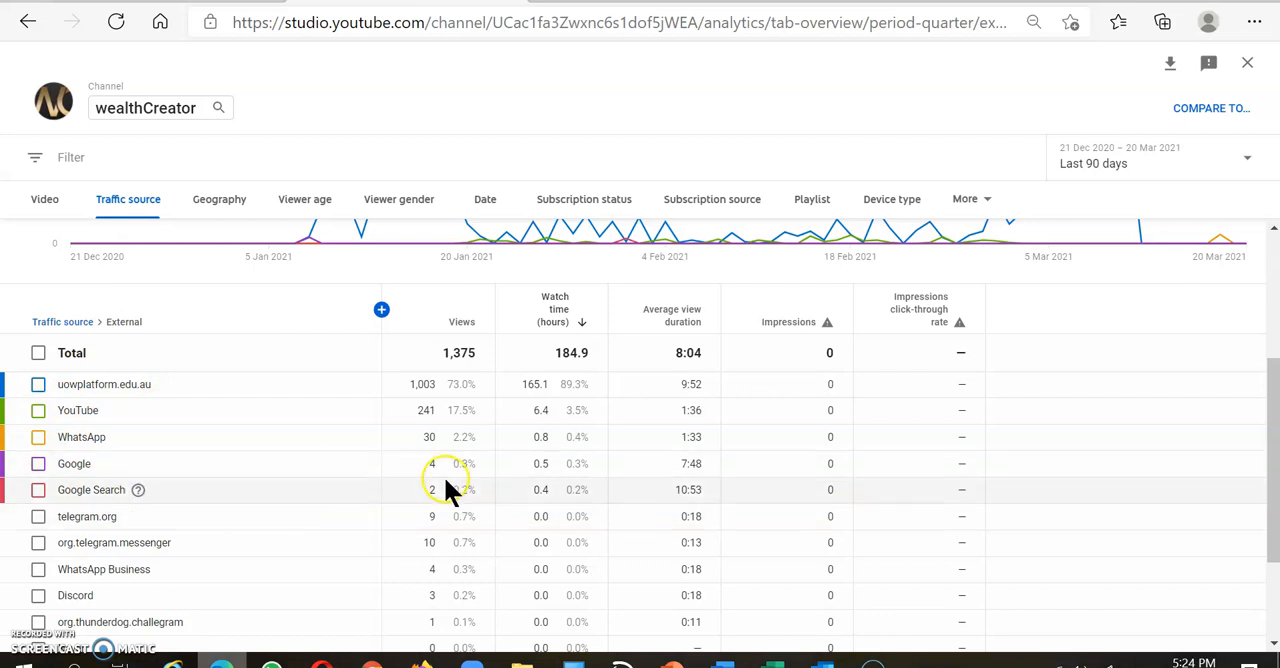
{"action": "mouse_move", "coordinate": [424, 442]}
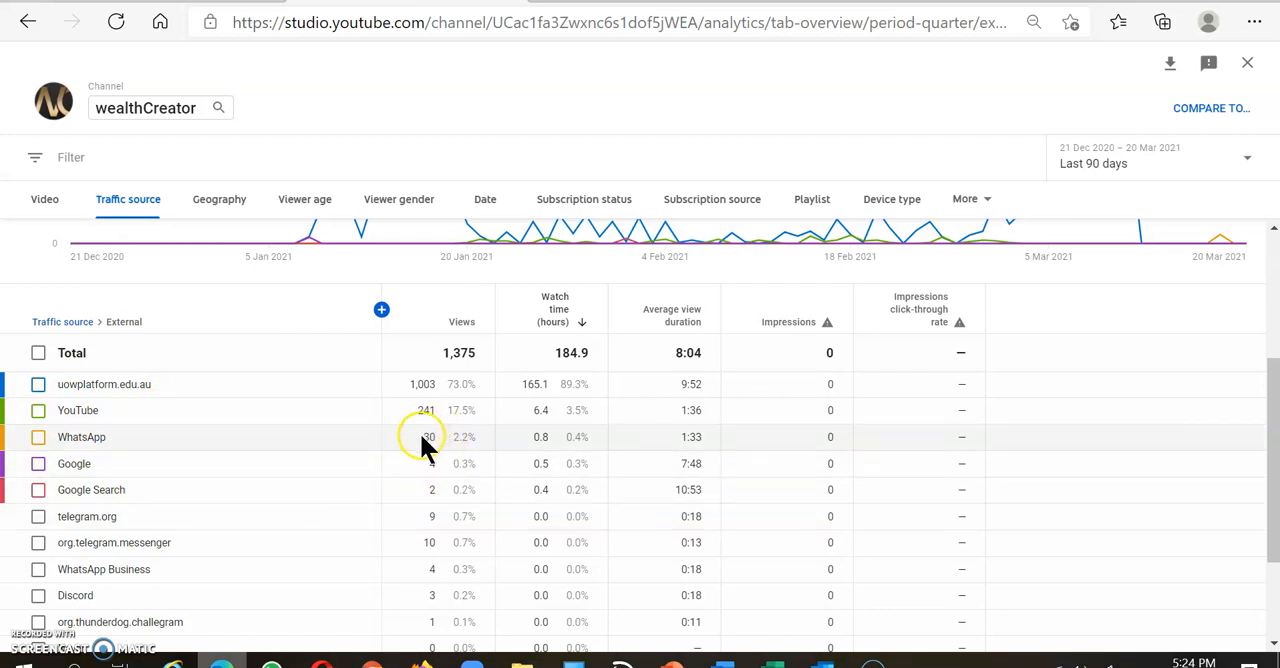
{"action": "mouse_move", "coordinate": [442, 428]}
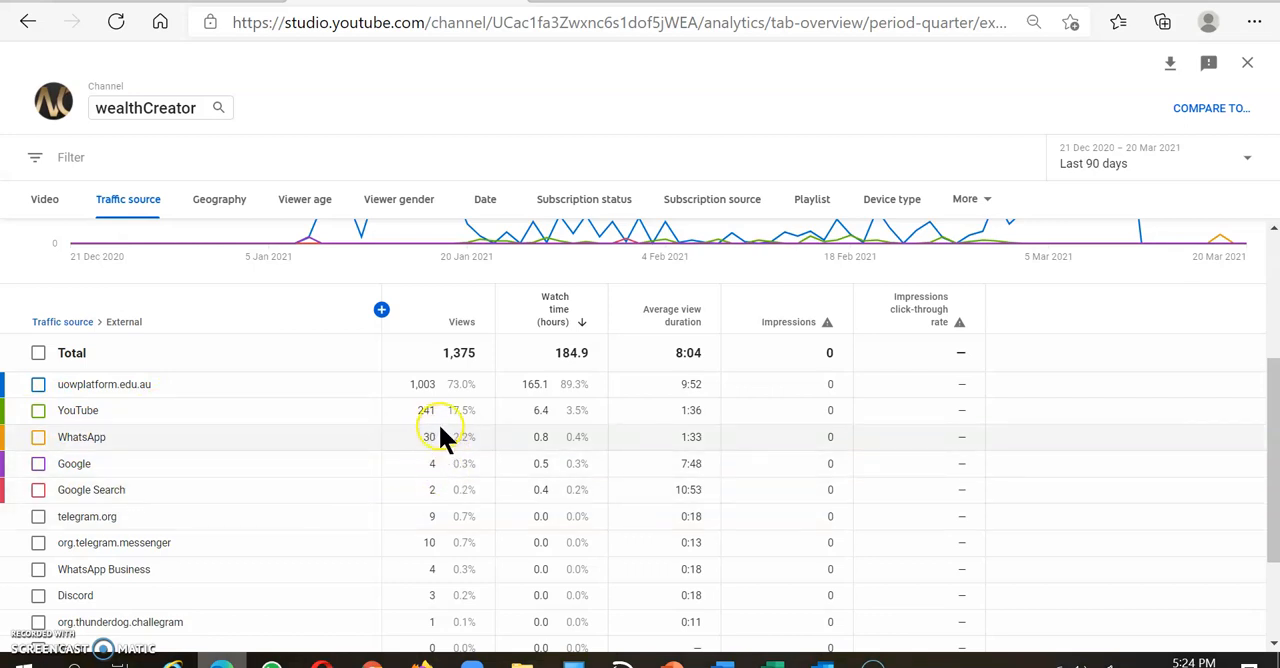
{"action": "mouse_move", "coordinate": [110, 416]}
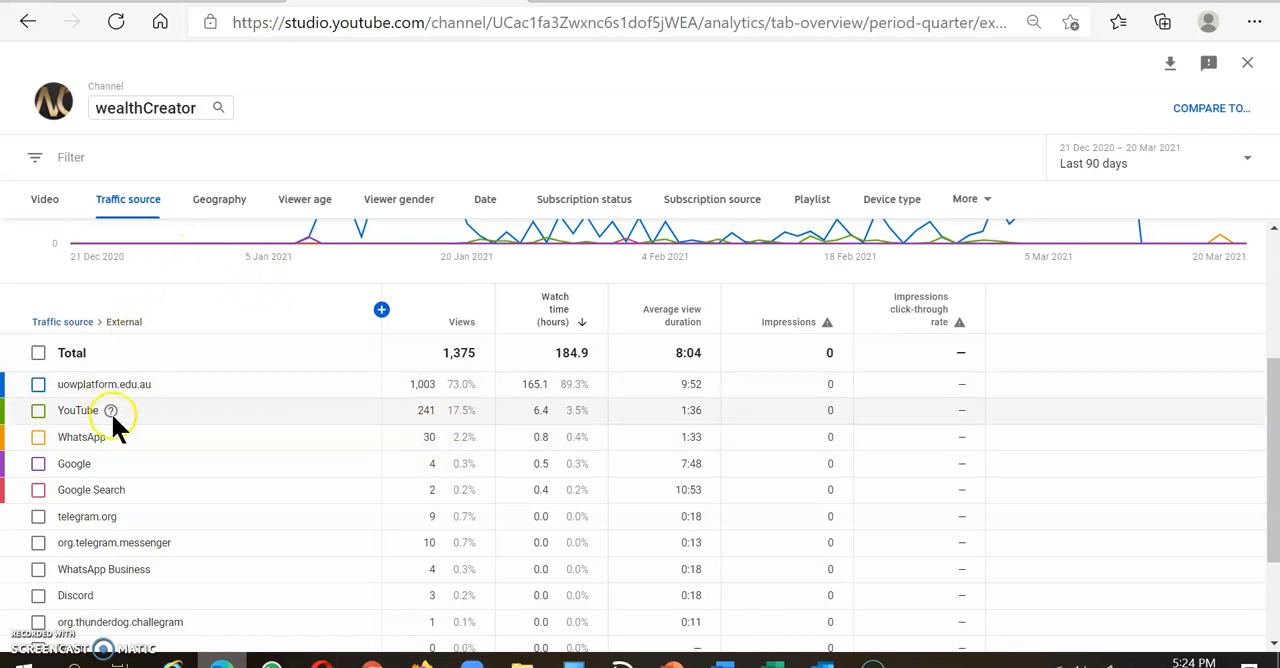
{"action": "mouse_move", "coordinate": [84, 464]}
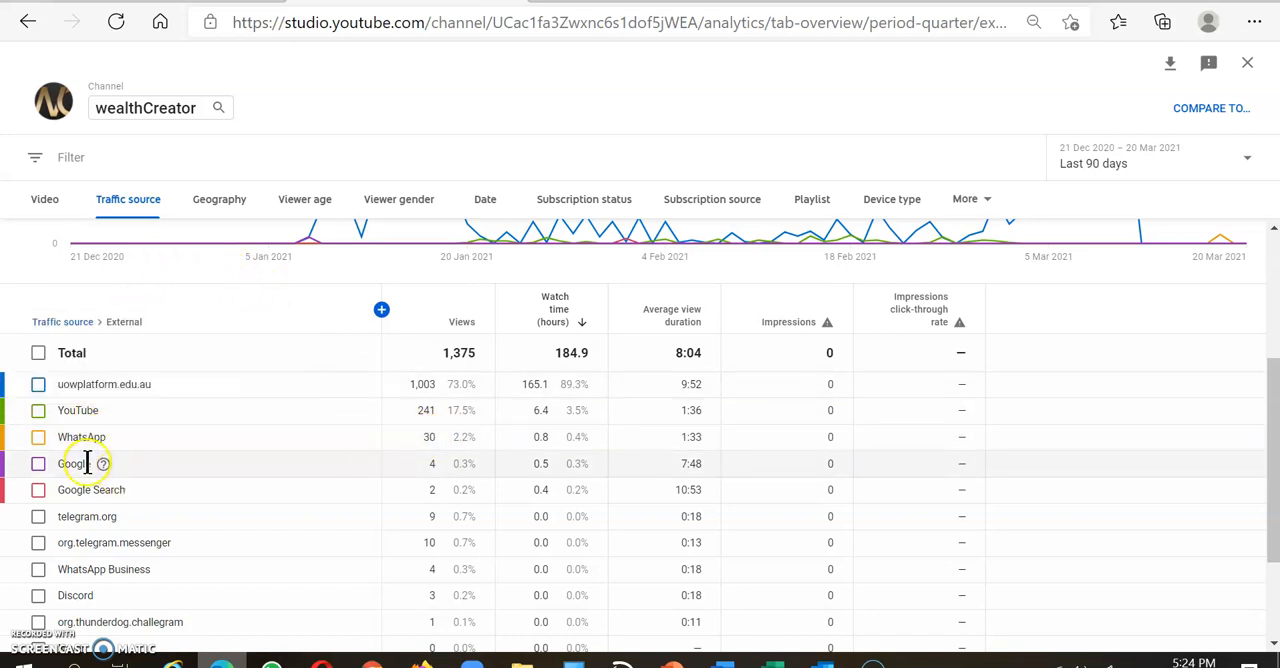
{"action": "mouse_move", "coordinate": [338, 476]}
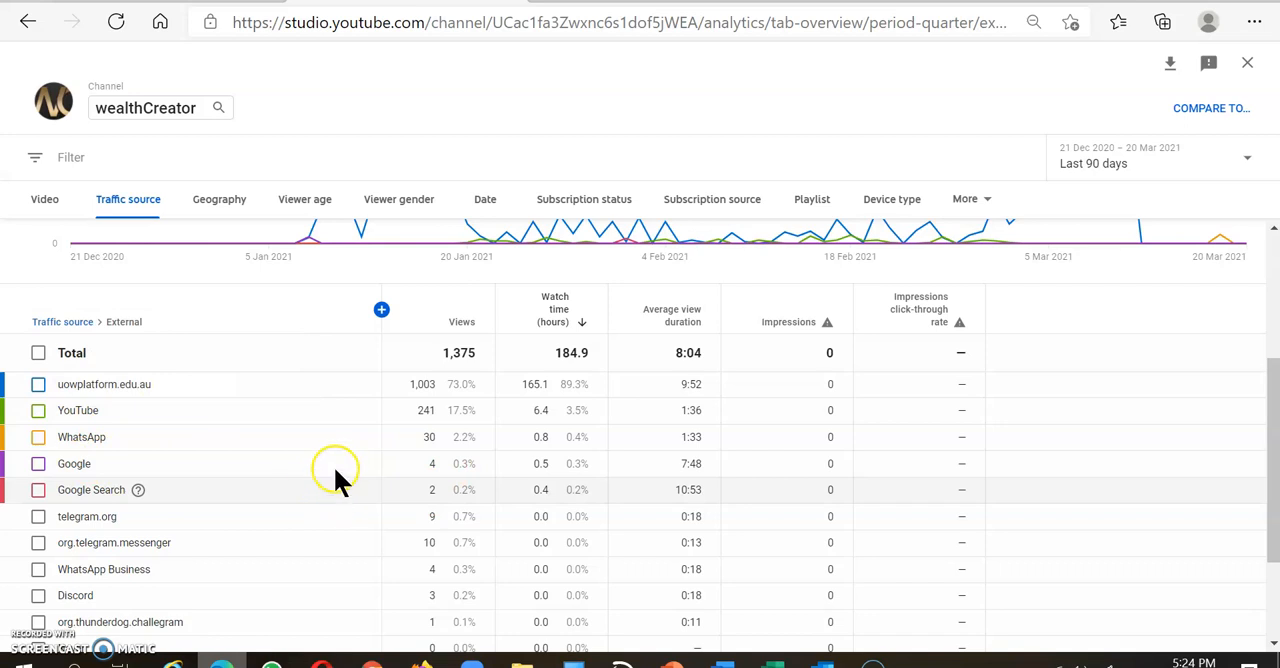
{"action": "mouse_move", "coordinate": [42, 508]}
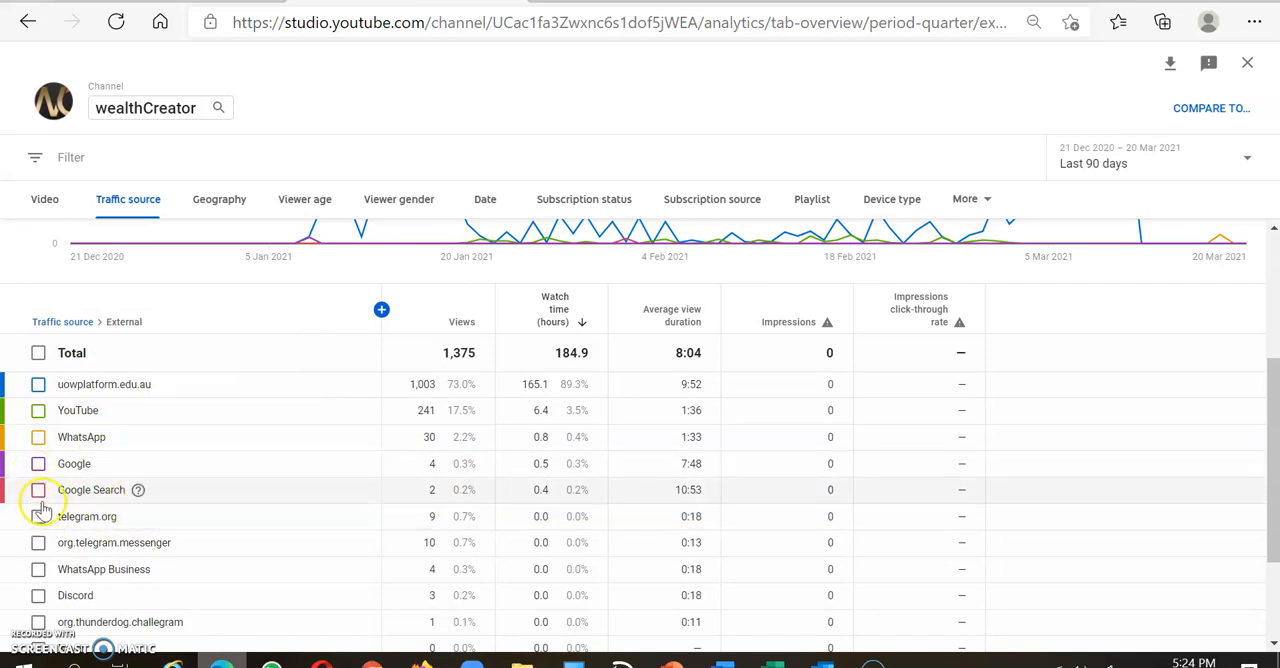
{"action": "mouse_move", "coordinate": [90, 516]}
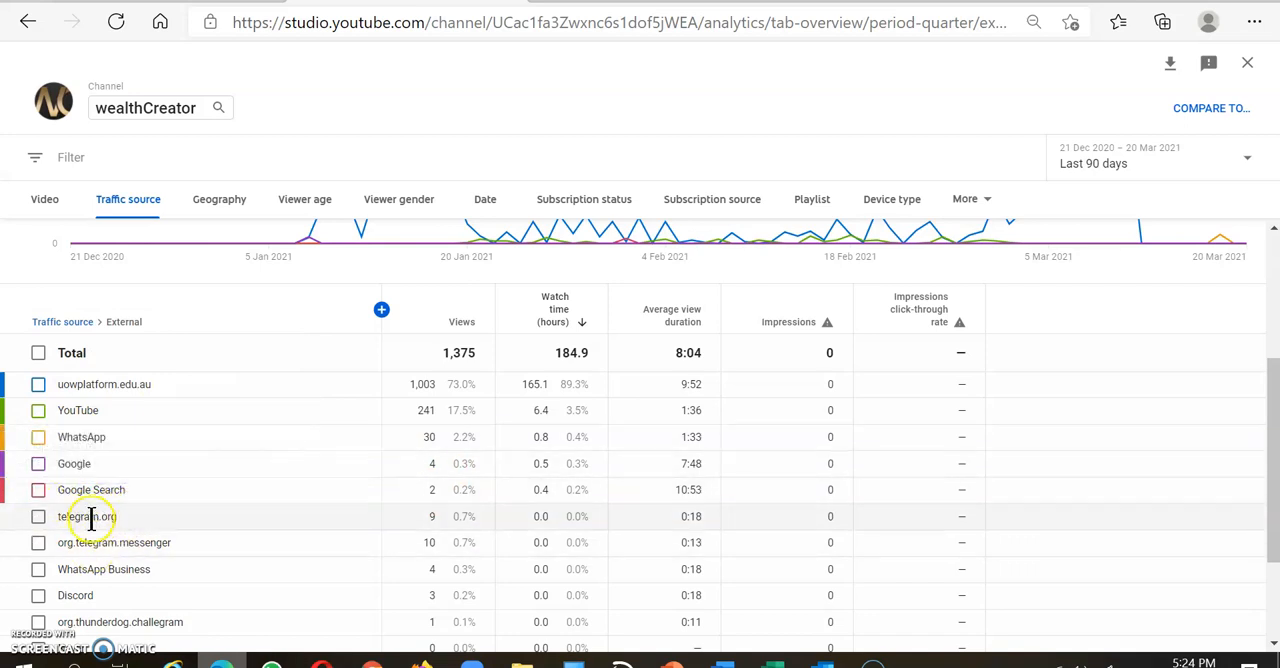
{"action": "mouse_move", "coordinate": [144, 528]}
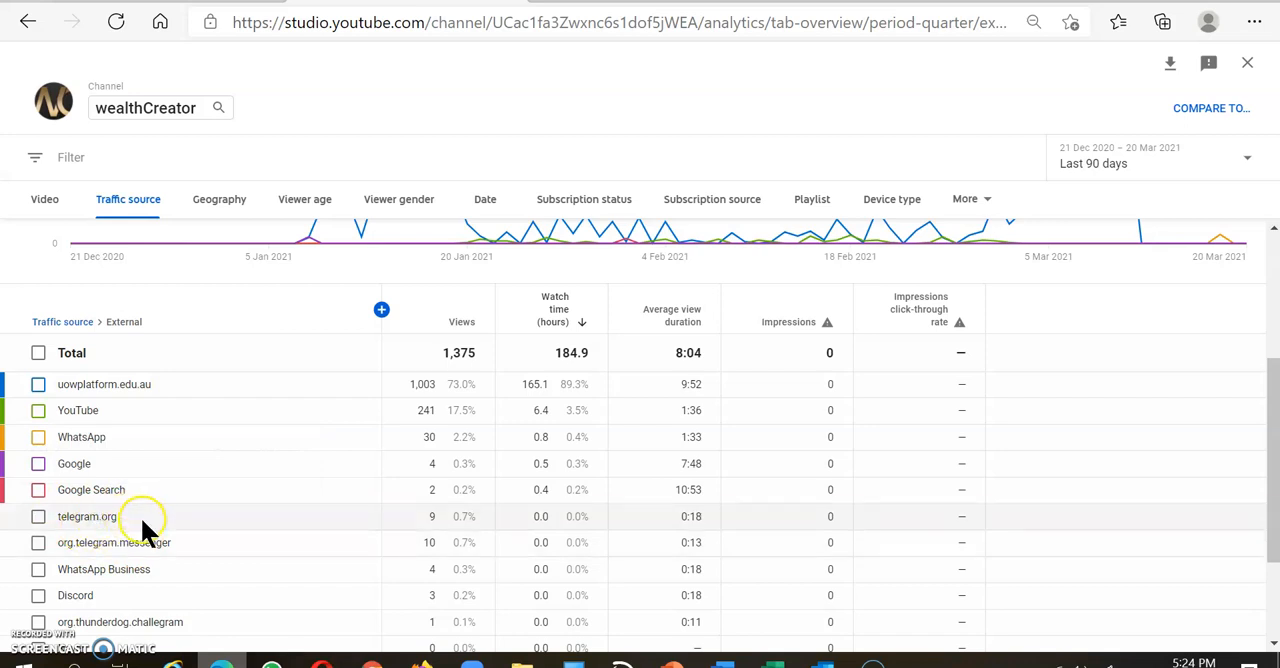
{"action": "mouse_move", "coordinate": [186, 572]}
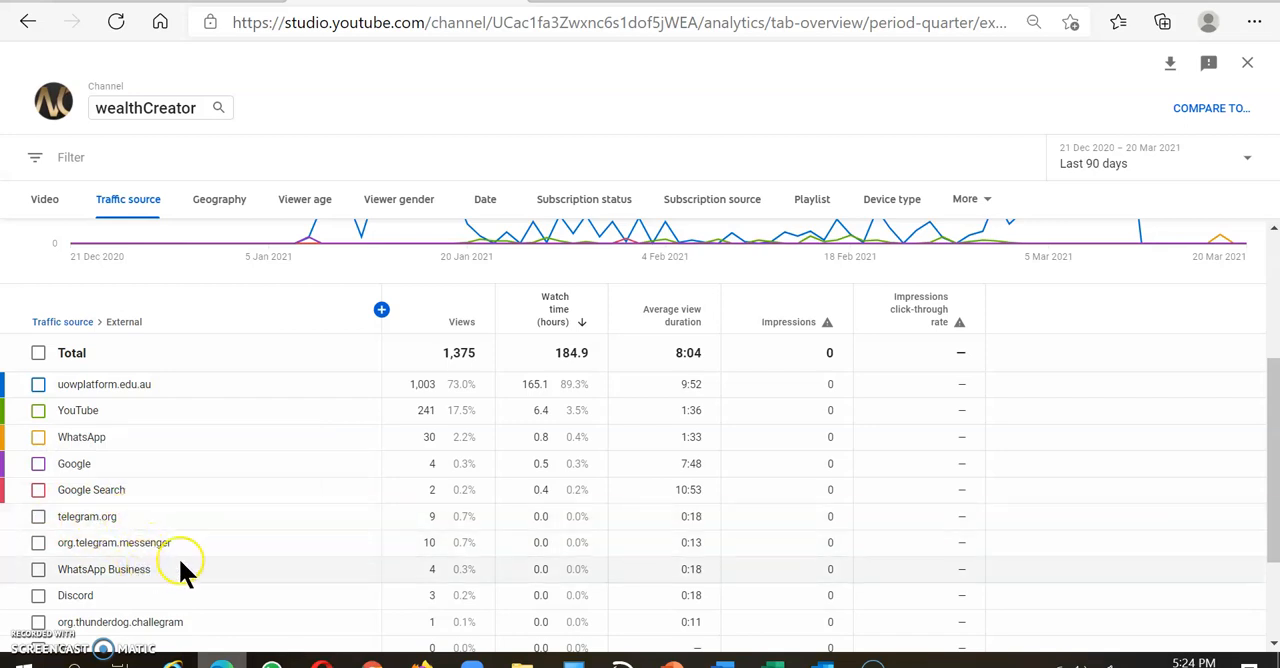
{"action": "scroll", "scroll_direction": "down", "scroll_amount": 3}
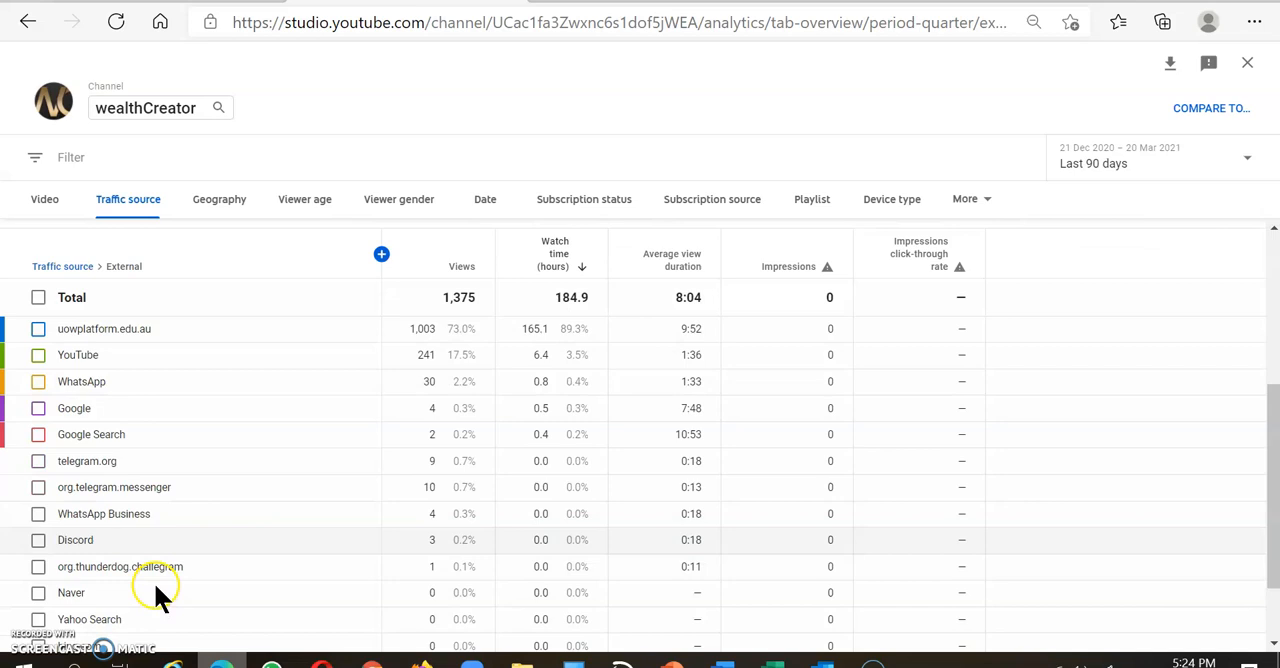
{"action": "scroll", "scroll_direction": "down", "scroll_amount": 3}
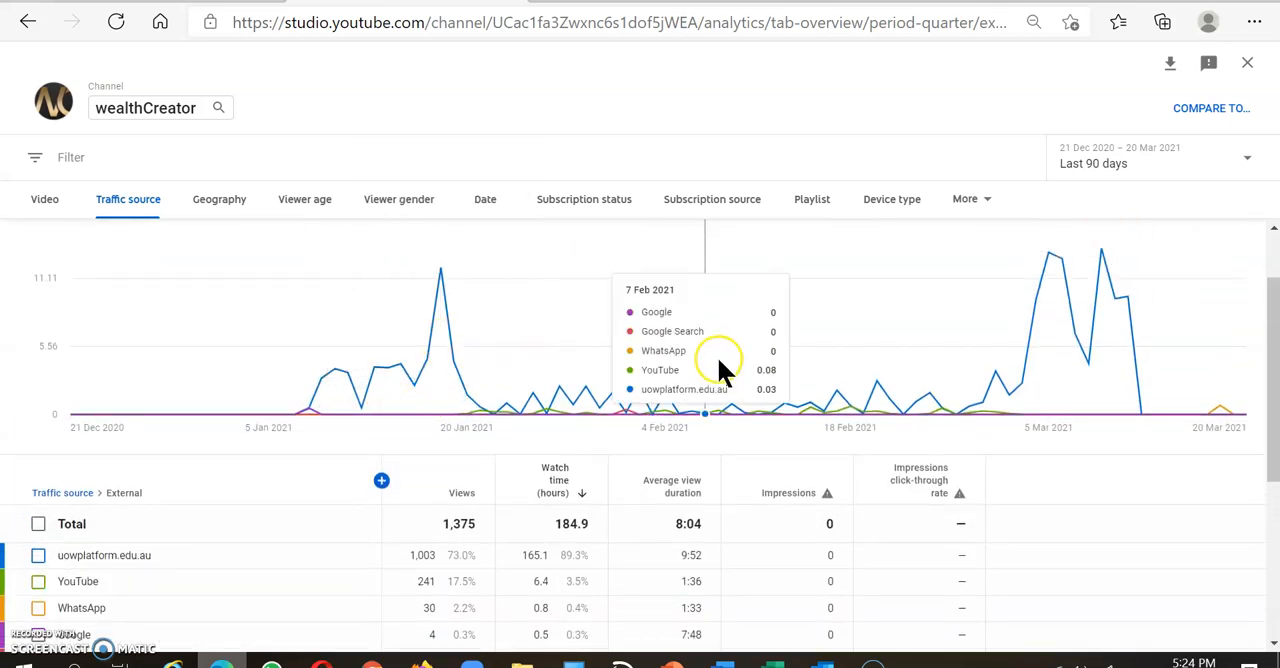
{"action": "mouse_move", "coordinate": [454, 352]}
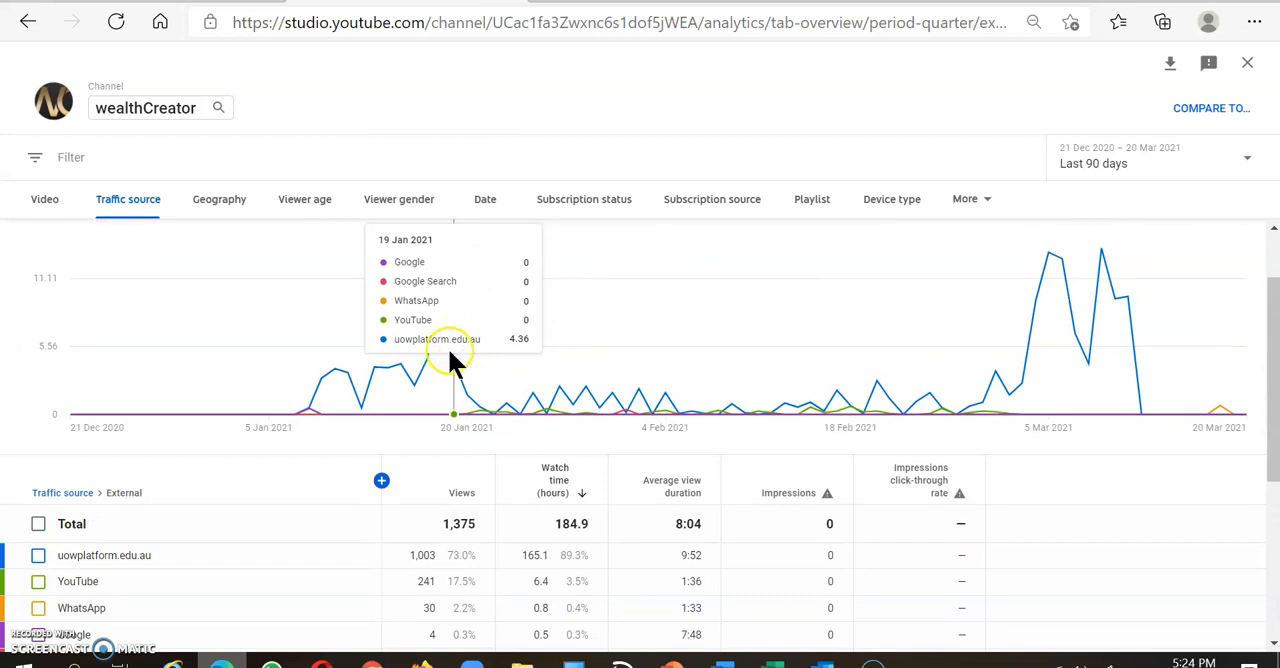
{"action": "mouse_move", "coordinate": [440, 364]}
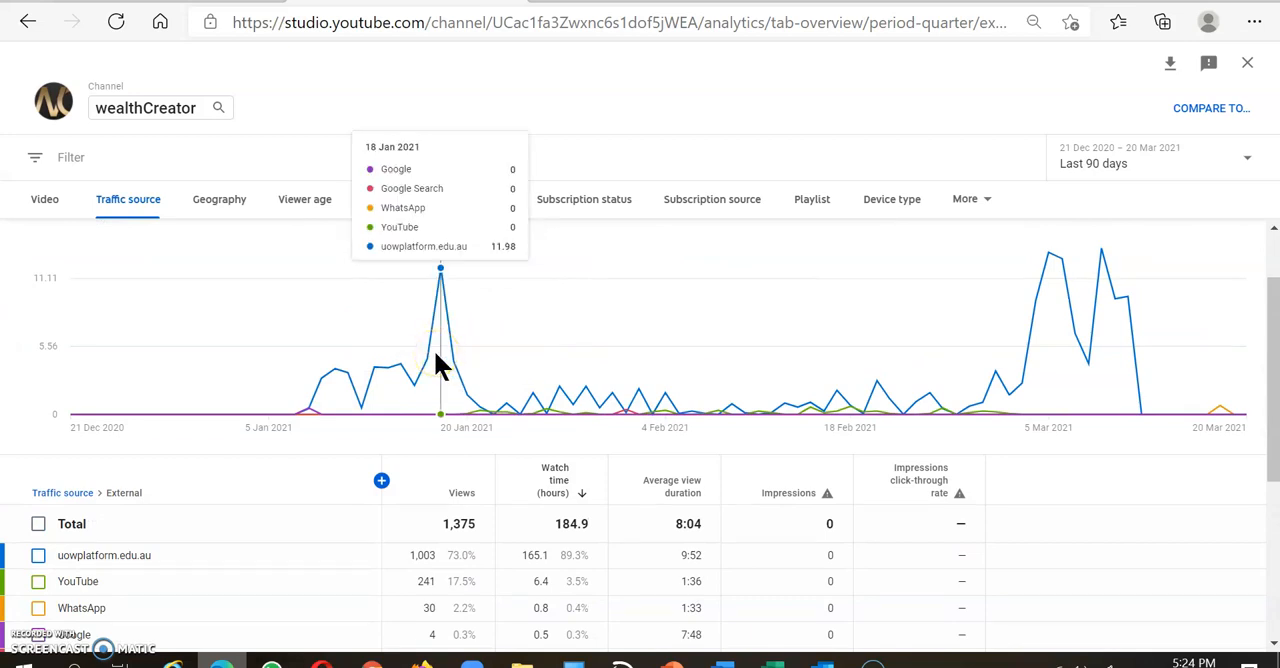
{"action": "mouse_move", "coordinate": [416, 290]}
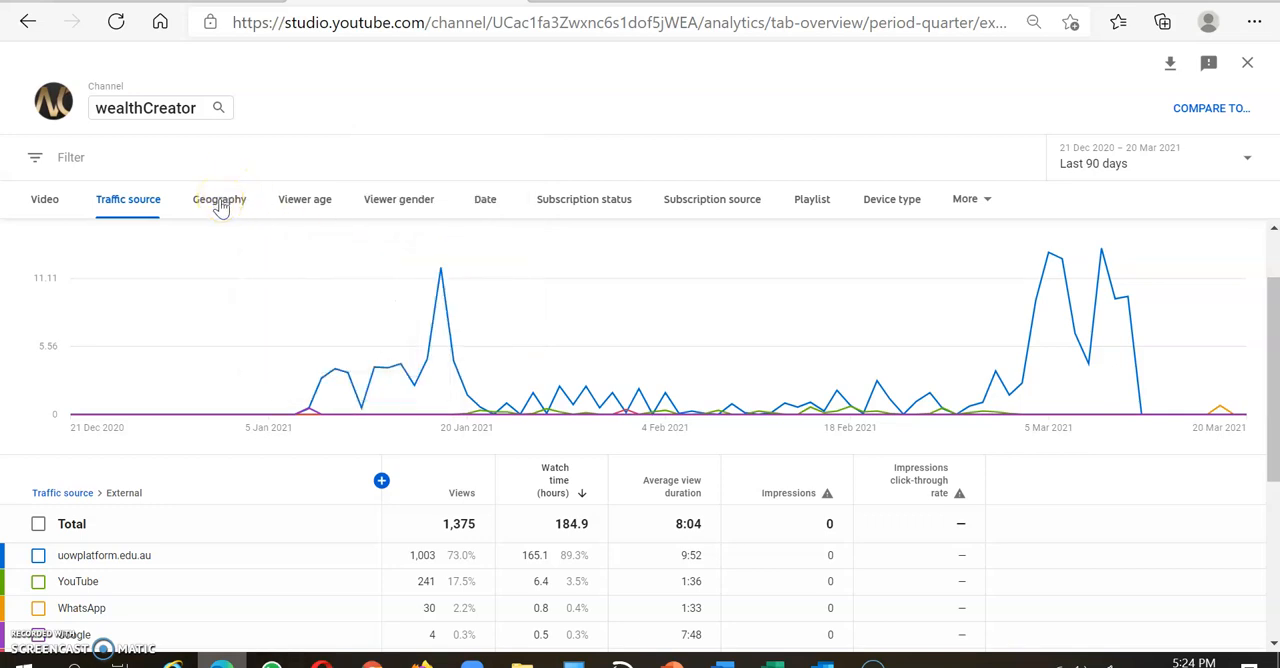
- Review the geography breakdown by country, then move to the viewer age breakdown
{"action": "left_click", "coordinate": [218, 200]}
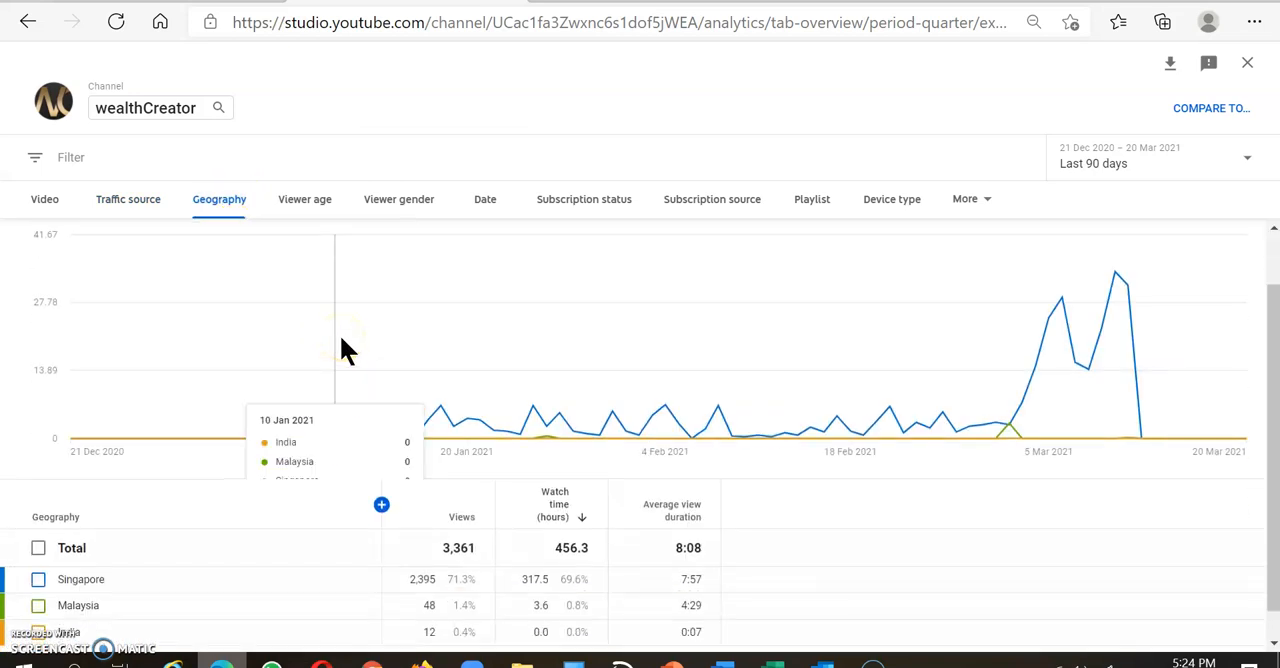
{"action": "mouse_move", "coordinate": [124, 592]}
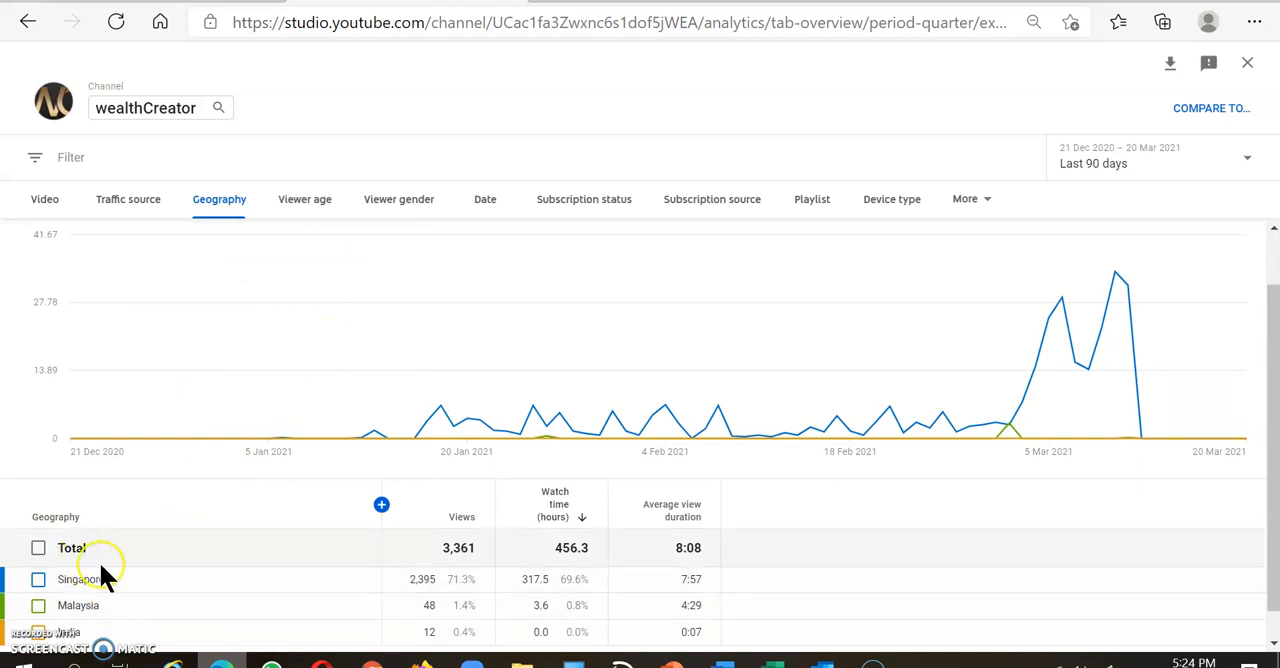
{"action": "mouse_move", "coordinate": [1060, 410]}
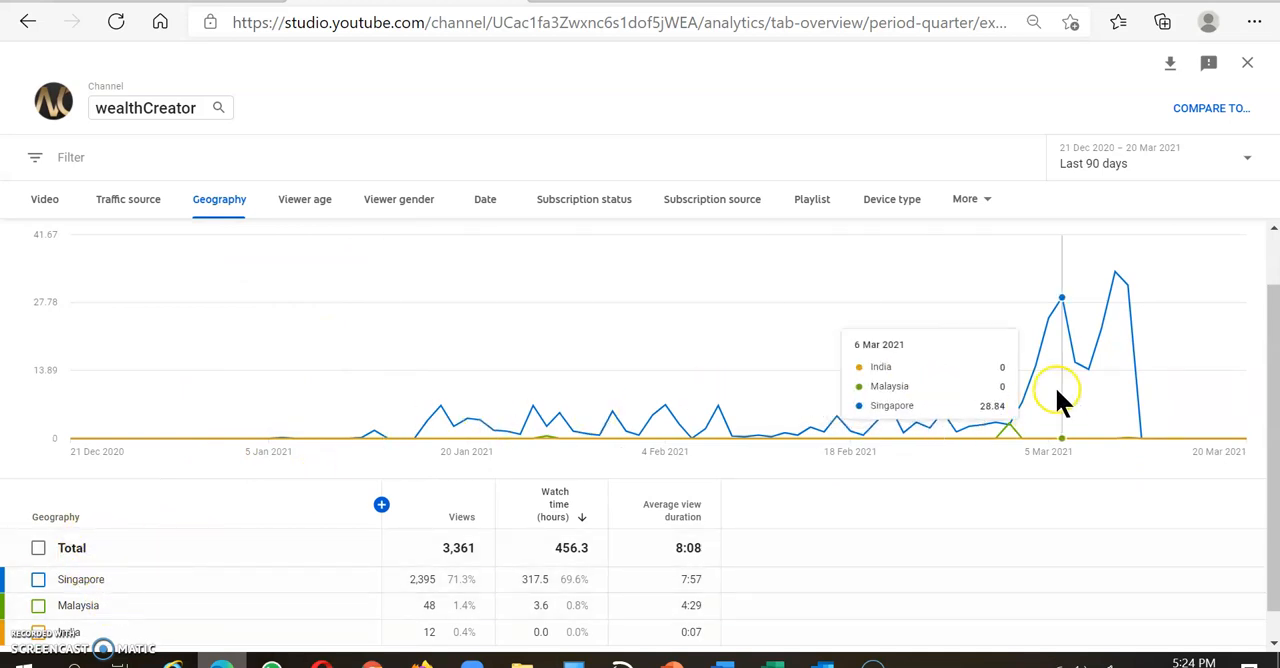
{"action": "mouse_move", "coordinate": [1100, 404]}
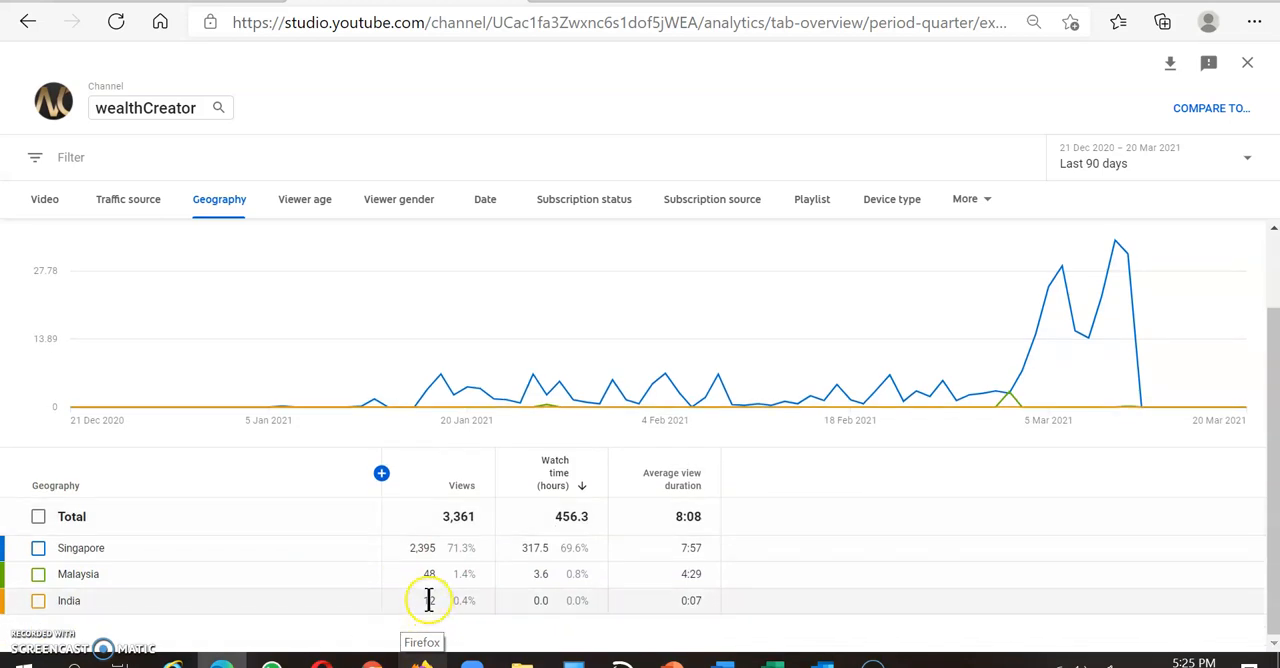
{"action": "mouse_move", "coordinate": [122, 532]}
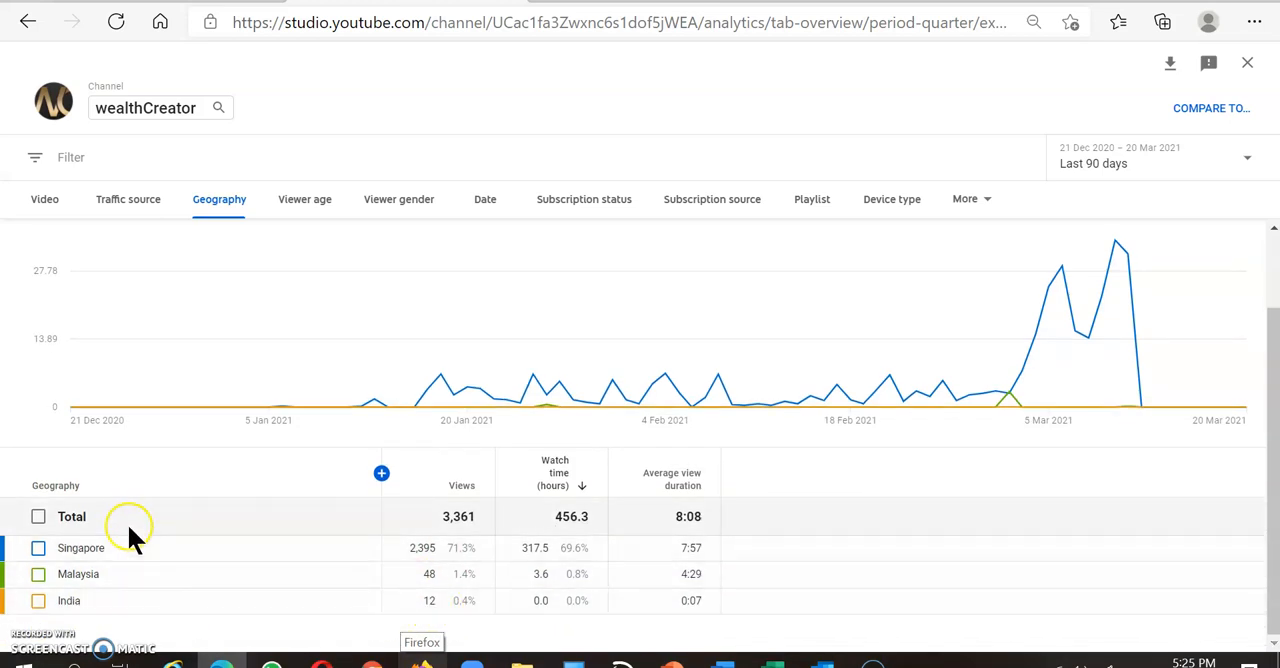
{"action": "mouse_move", "coordinate": [110, 556]}
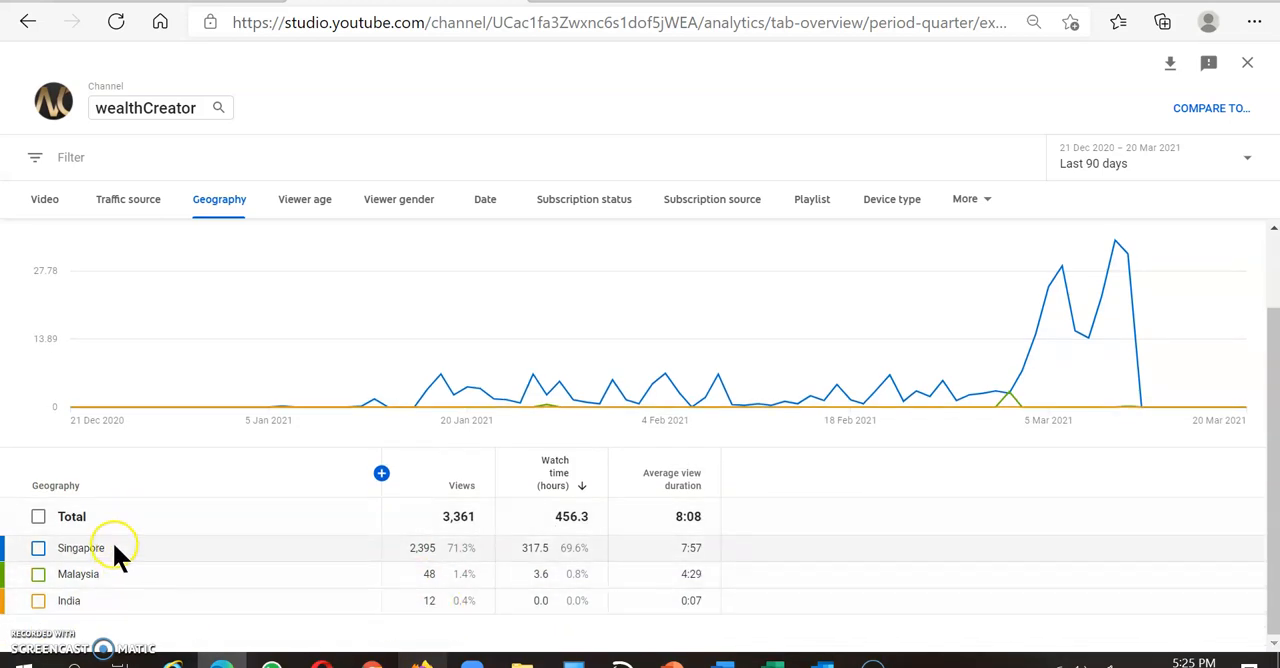
{"action": "mouse_move", "coordinate": [124, 620]}
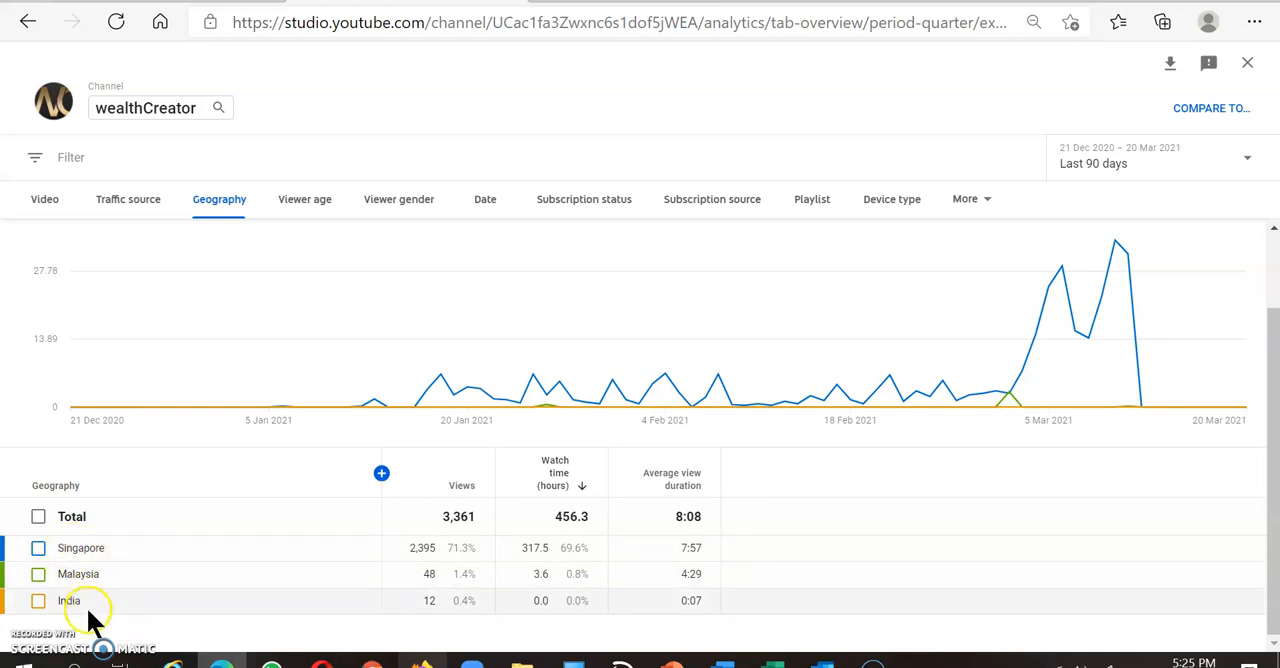
{"action": "mouse_move", "coordinate": [192, 636]}
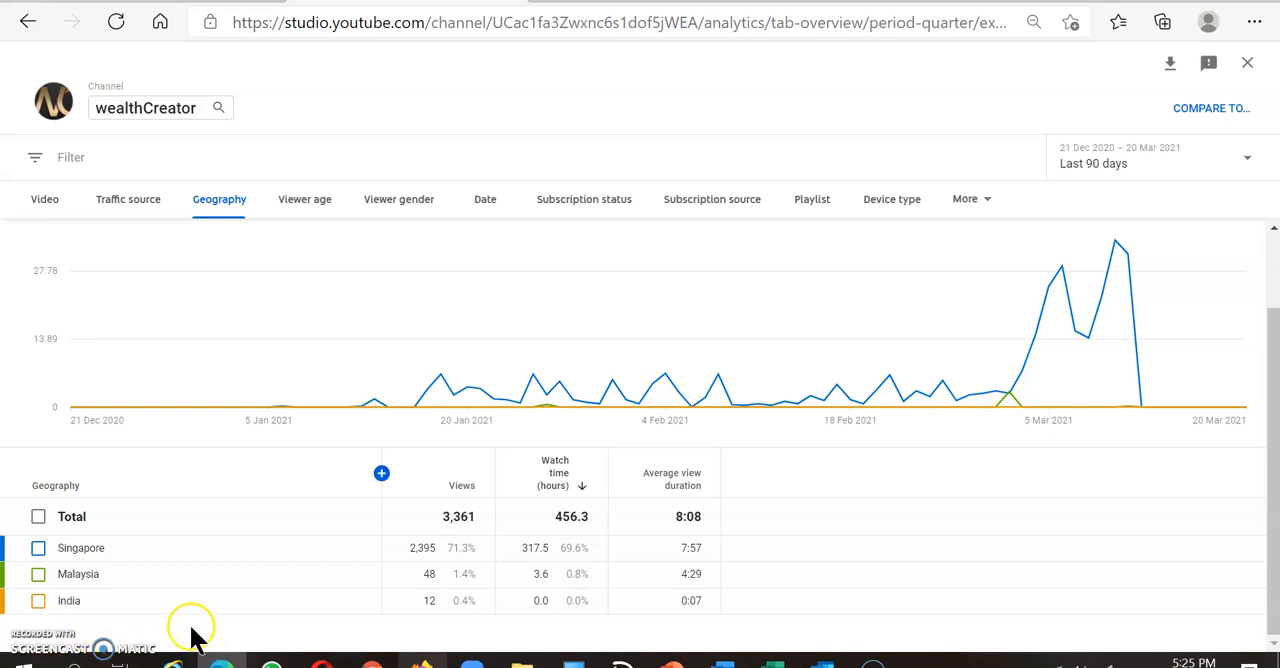
{"action": "mouse_move", "coordinate": [116, 644]}
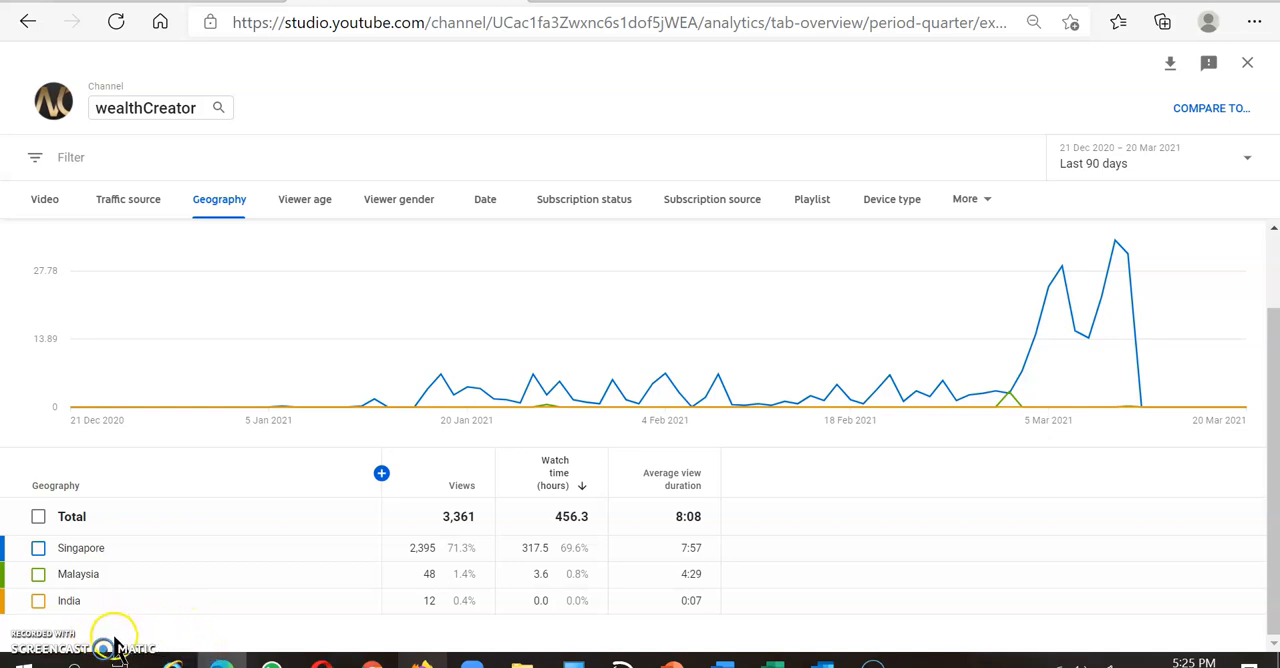
{"action": "mouse_move", "coordinate": [90, 636]}
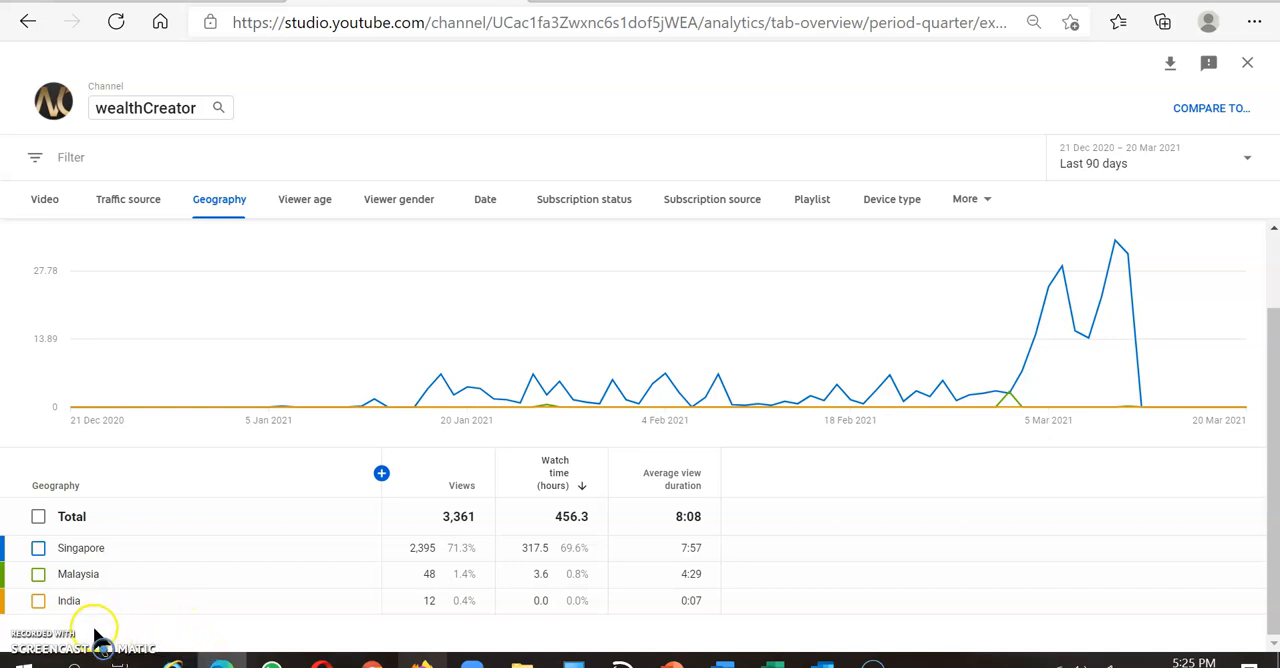
{"action": "mouse_move", "coordinate": [110, 630]}
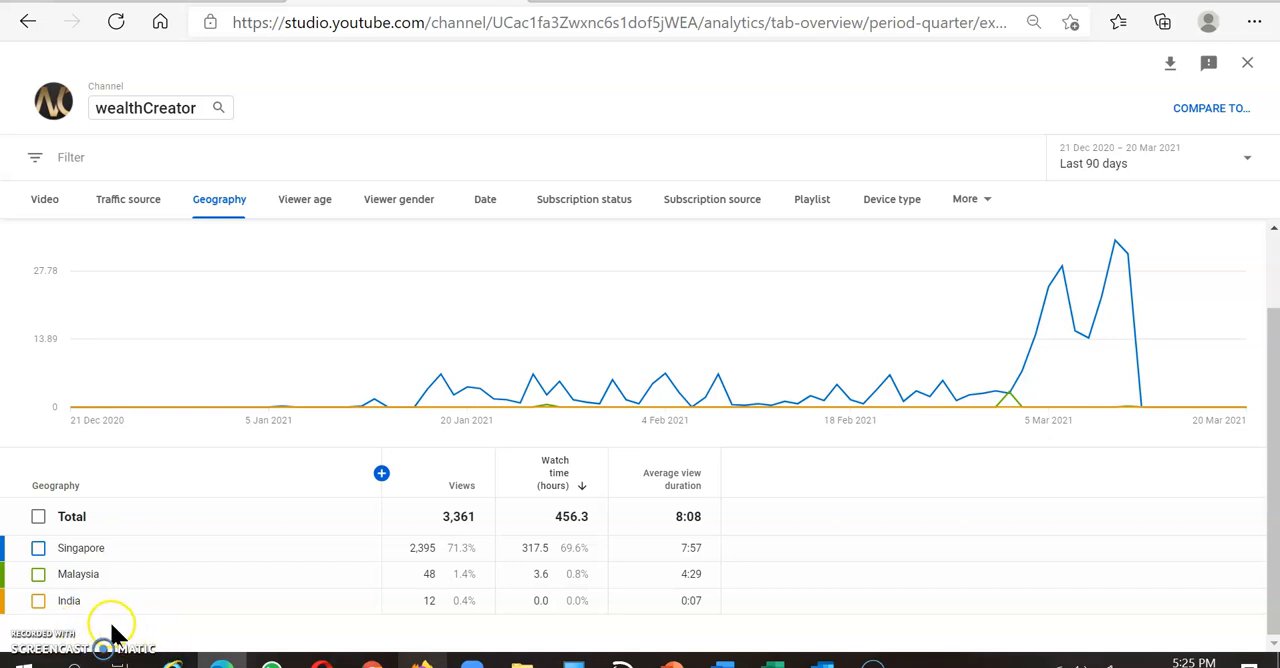
{"action": "mouse_move", "coordinate": [196, 638]}
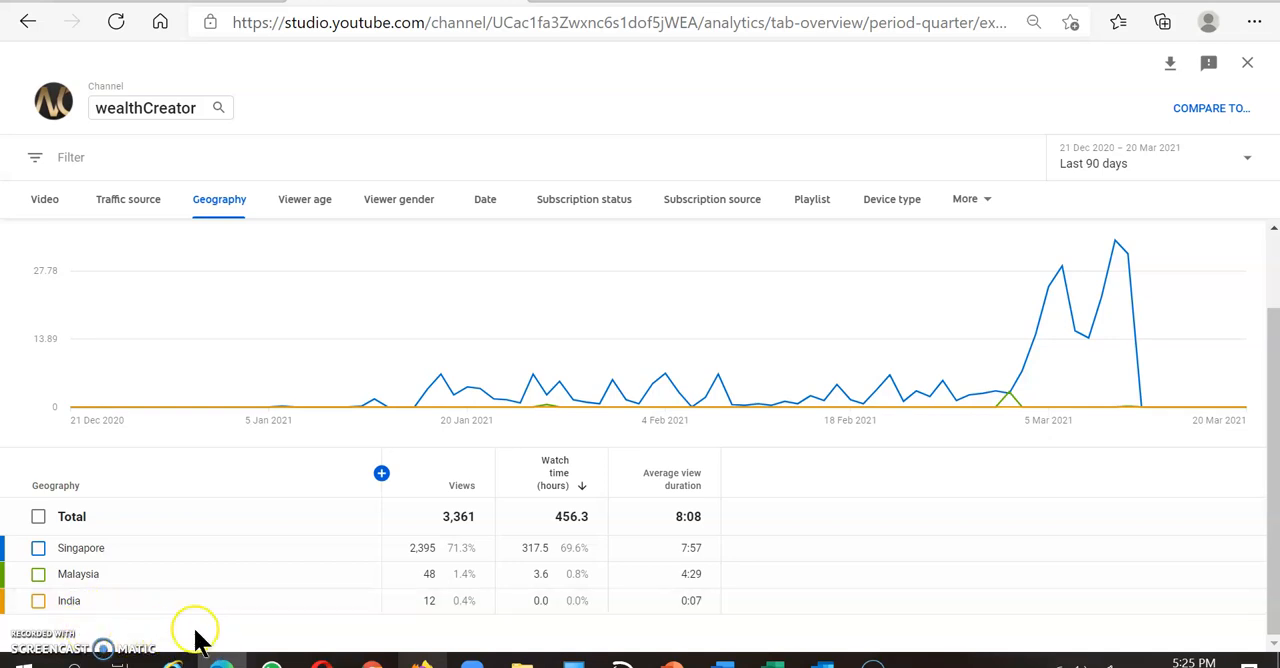
{"action": "mouse_move", "coordinate": [304, 212]}
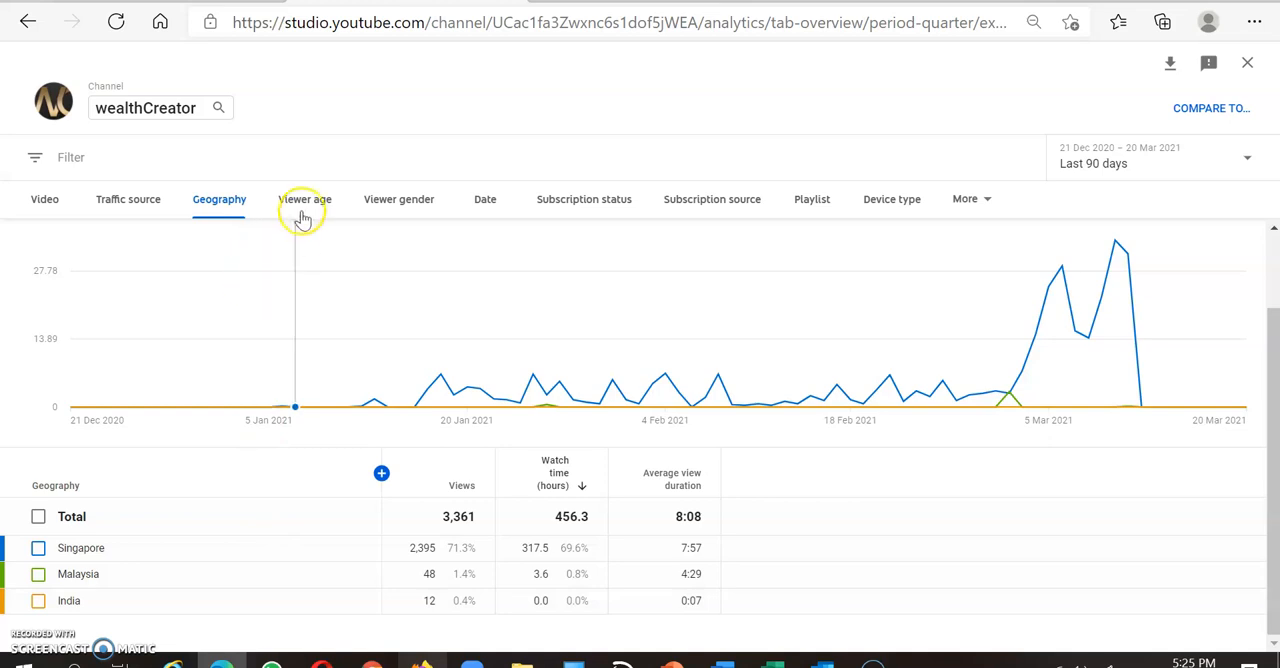
{"action": "left_click", "coordinate": [304, 200]}
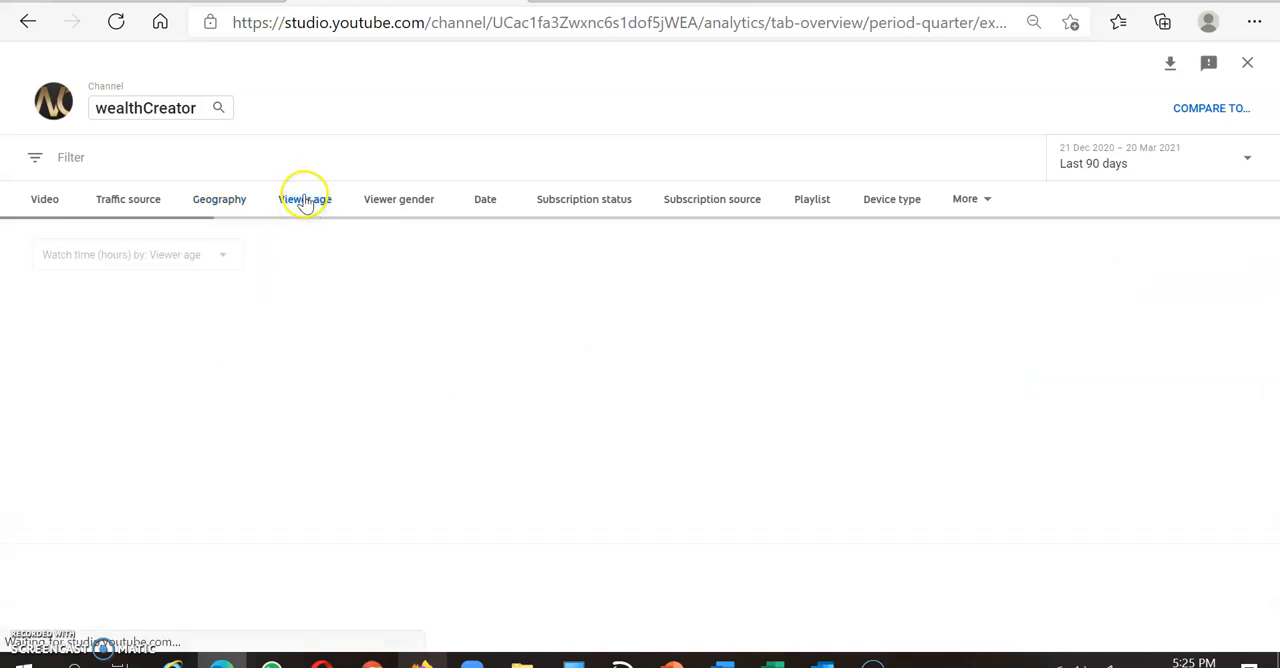
- Show the viewer gender breakdown, with Male at 61.8% of watch time
{"action": "left_click", "coordinate": [304, 198]}
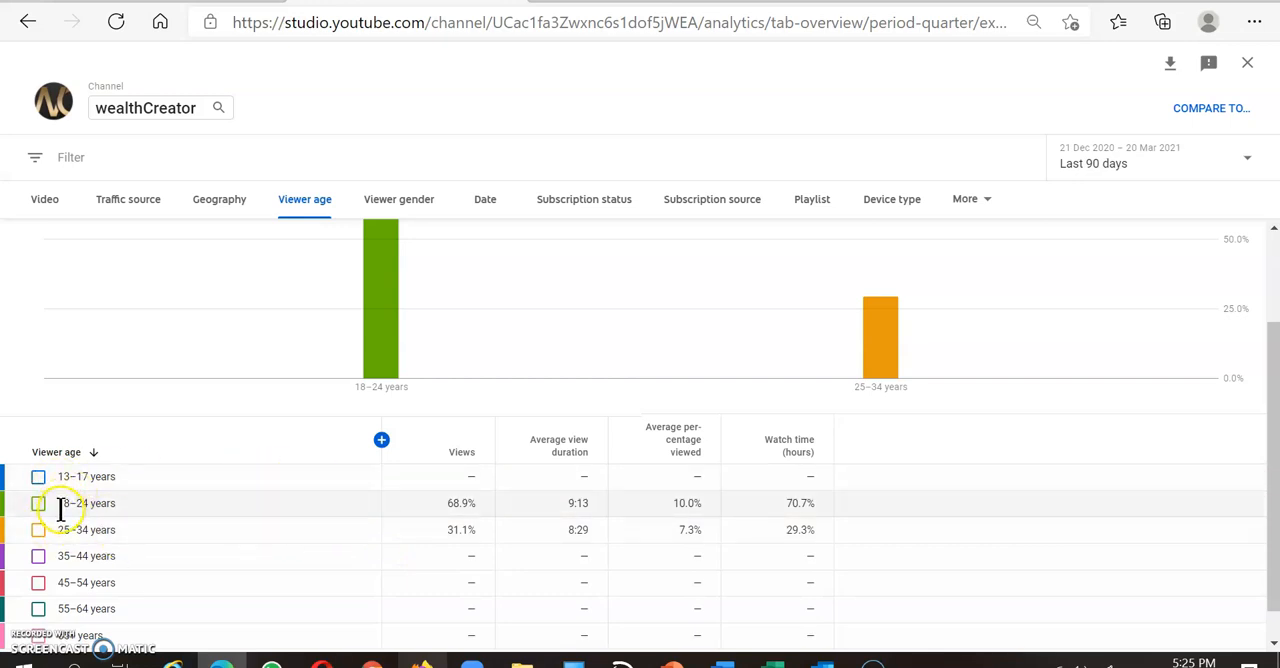
{"action": "mouse_move", "coordinate": [92, 528]}
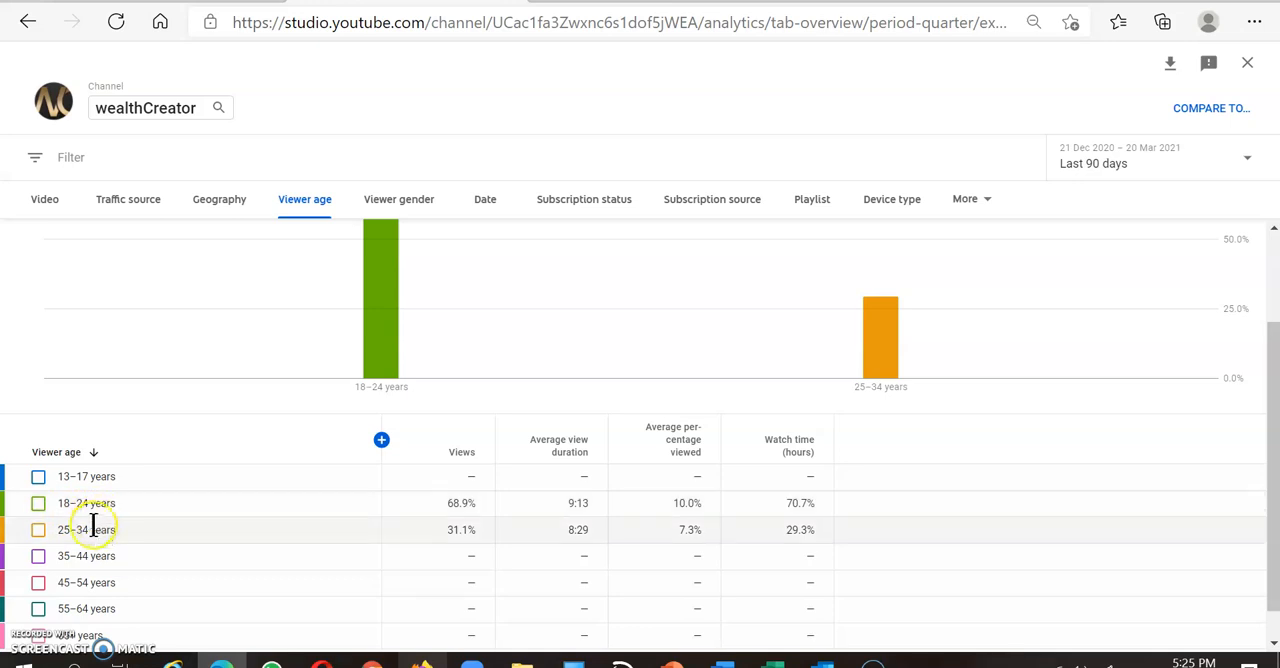
{"action": "mouse_move", "coordinate": [72, 530]}
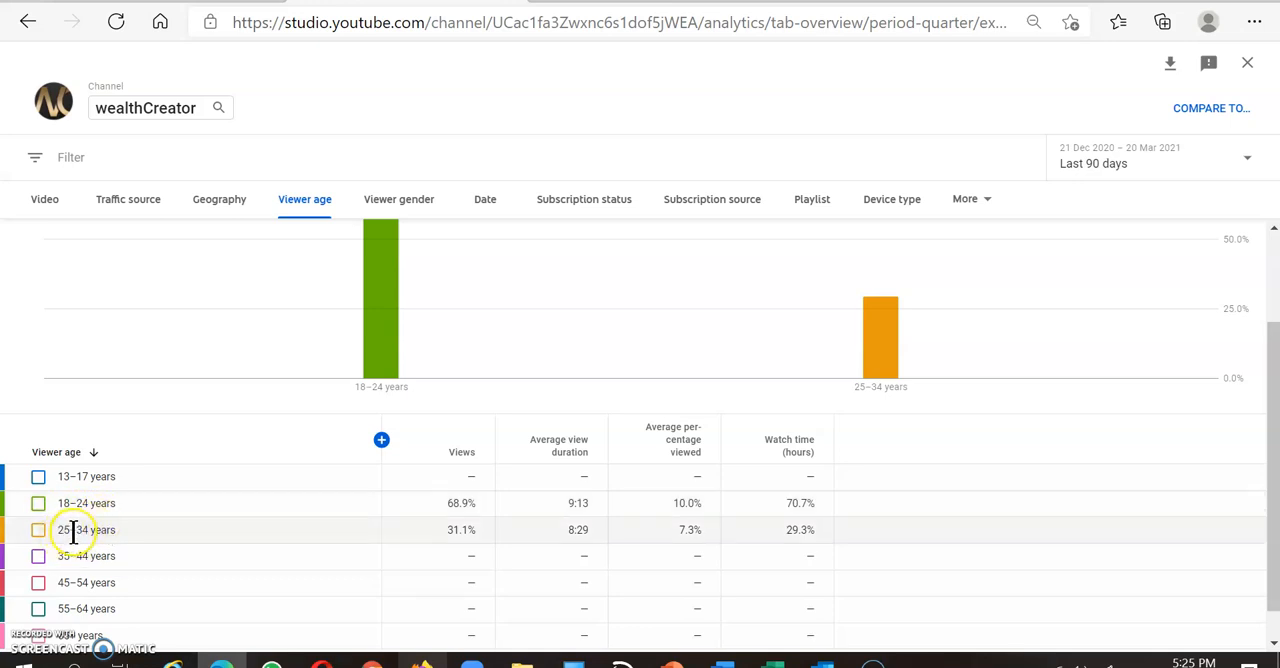
{"action": "mouse_move", "coordinate": [510, 506]}
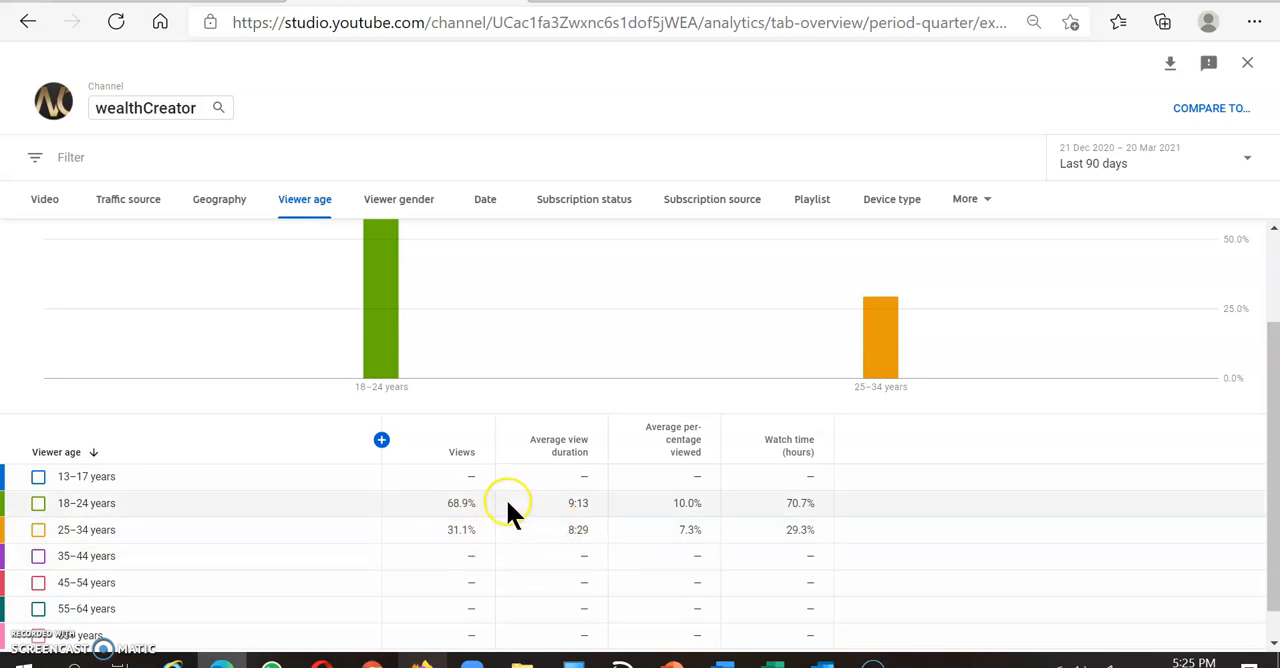
{"action": "mouse_move", "coordinate": [84, 504]}
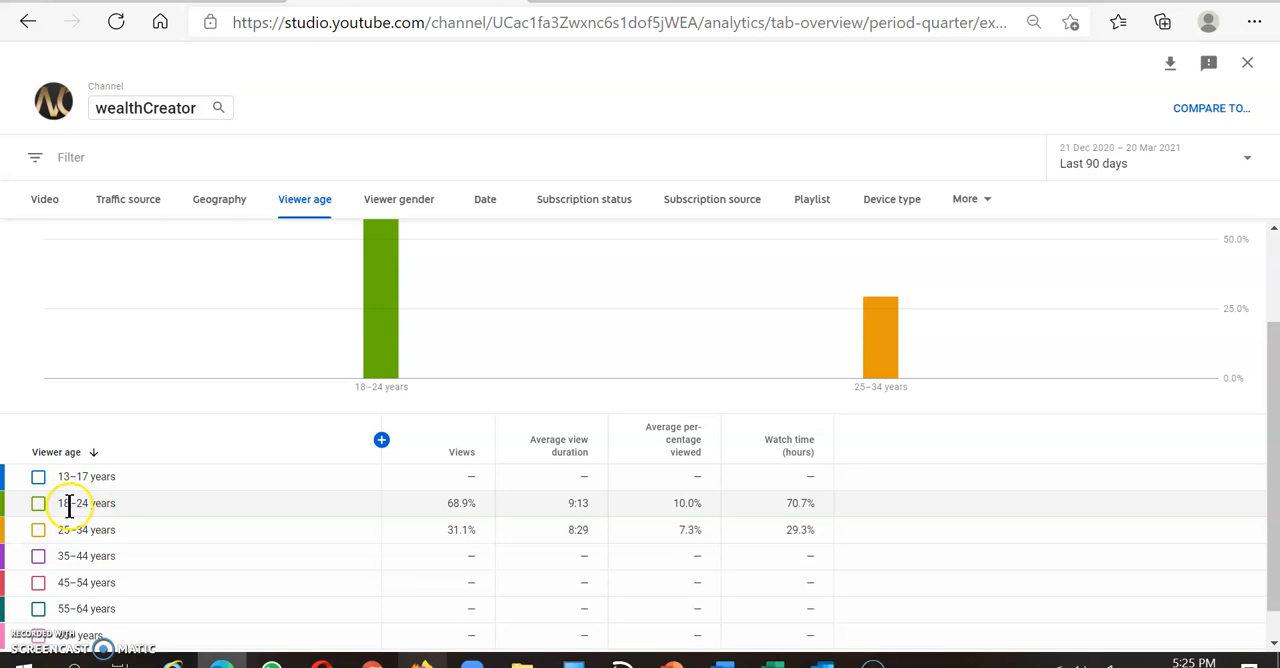
{"action": "mouse_move", "coordinate": [312, 524]}
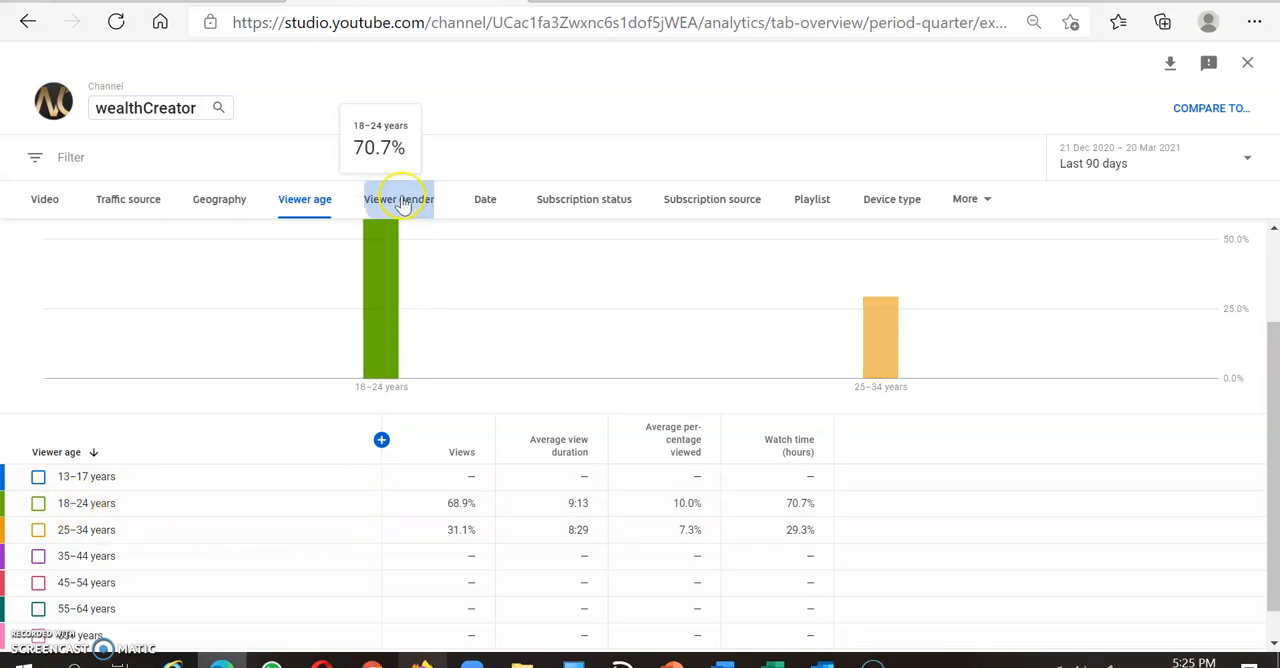
{"action": "left_click", "coordinate": [400, 200]}
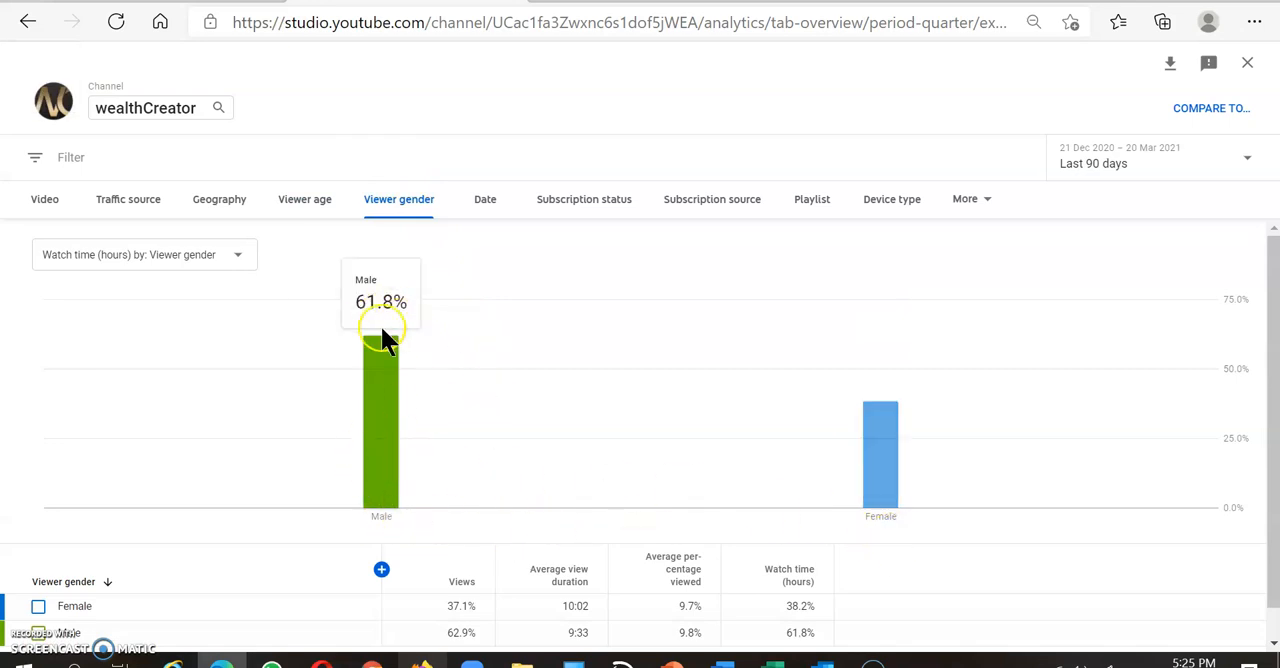
{"action": "mouse_move", "coordinate": [518, 568]}
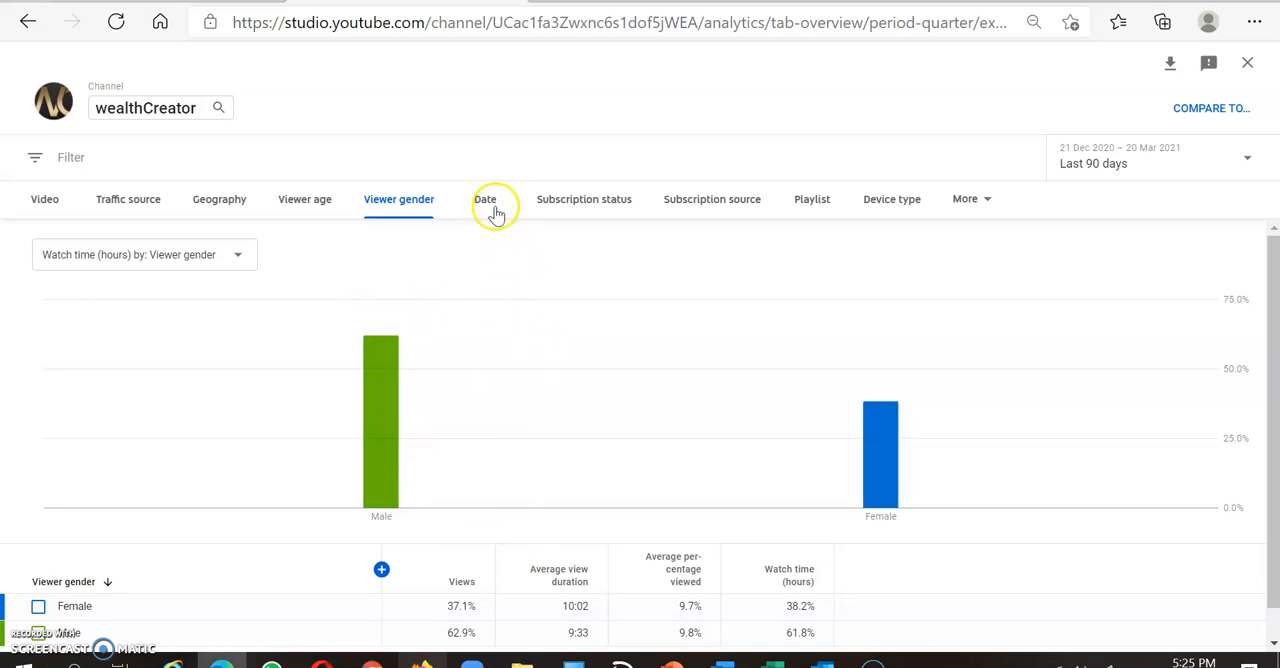
- Chart daily watch time by date across the 90-day period
{"action": "left_click", "coordinate": [484, 200]}
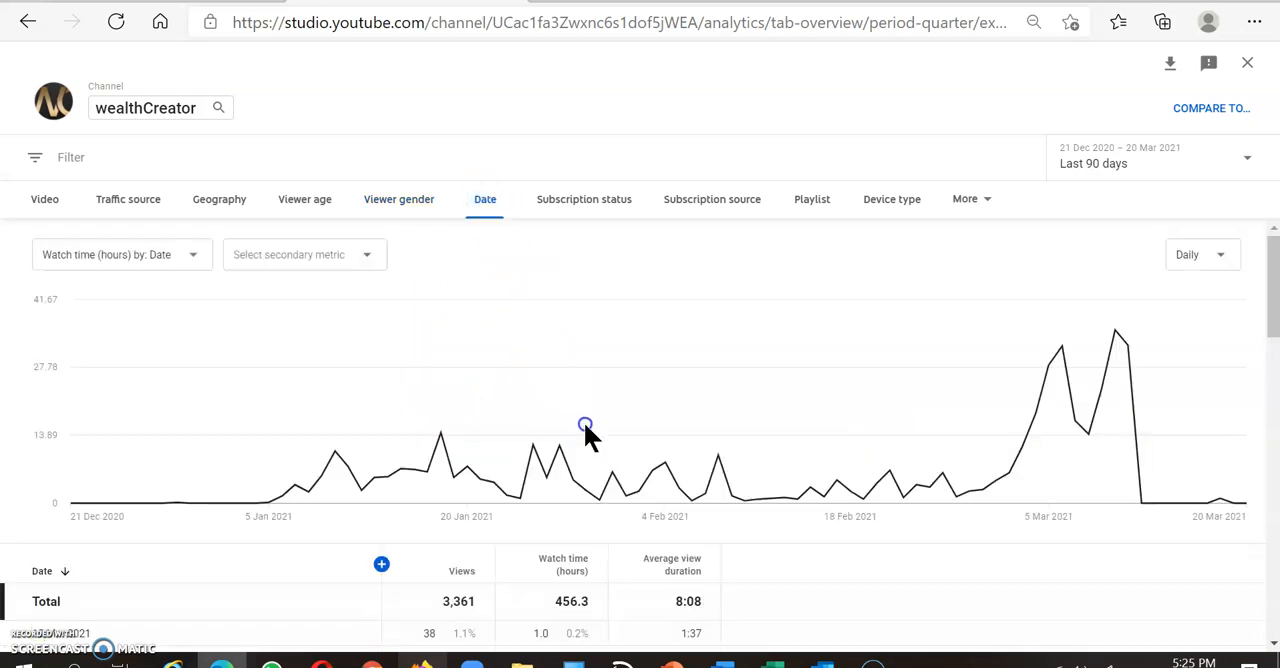
{"action": "mouse_move", "coordinate": [1056, 420]}
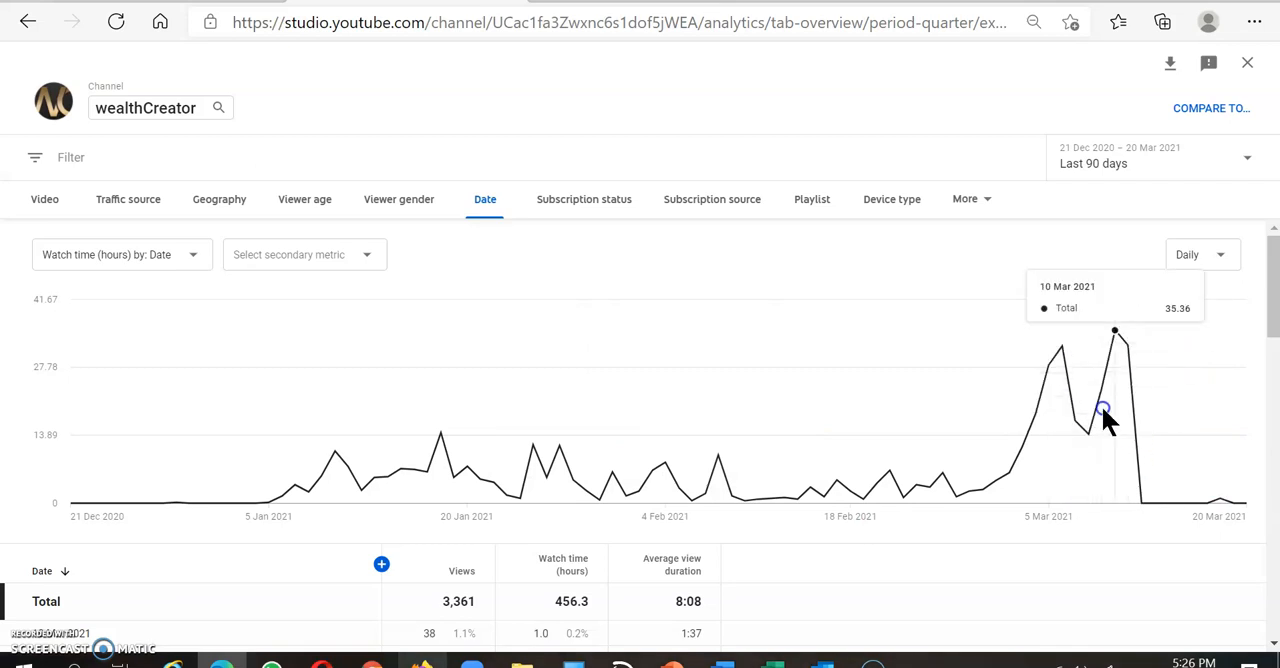
{"action": "mouse_move", "coordinate": [1098, 412]}
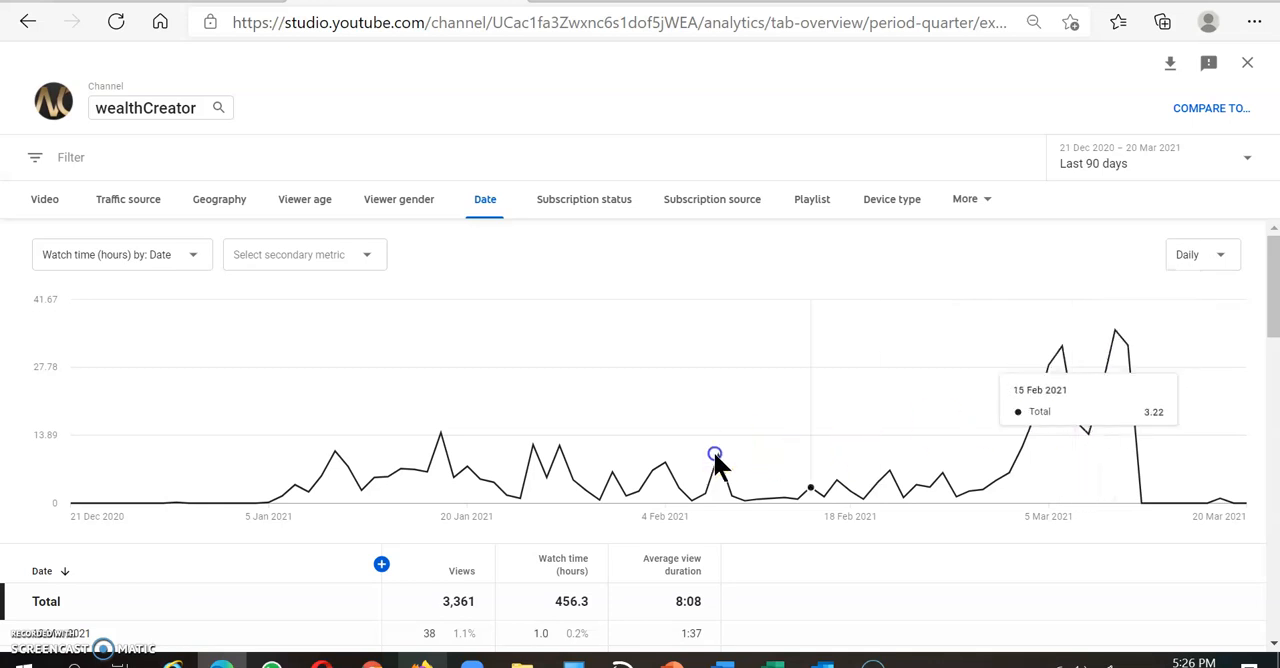
- Compare watch time of subscribed and not subscribed viewers
{"action": "scroll", "scroll_direction": "down", "scroll_amount": 3}
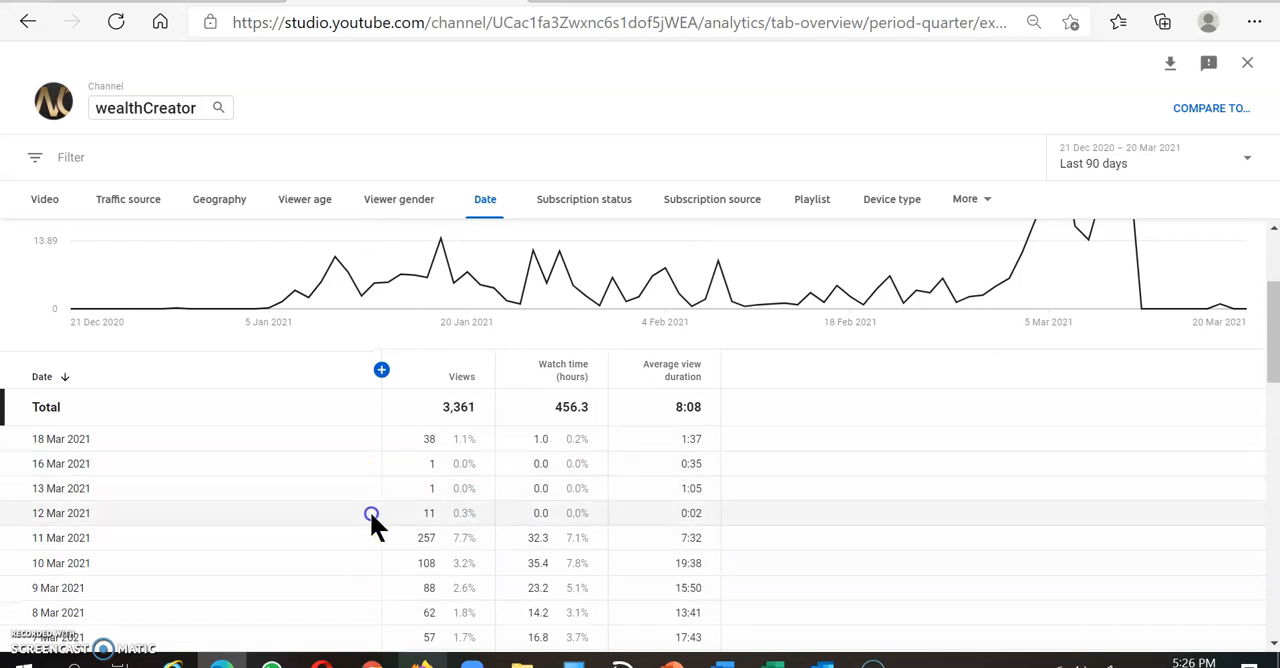
{"action": "mouse_move", "coordinate": [1060, 380]}
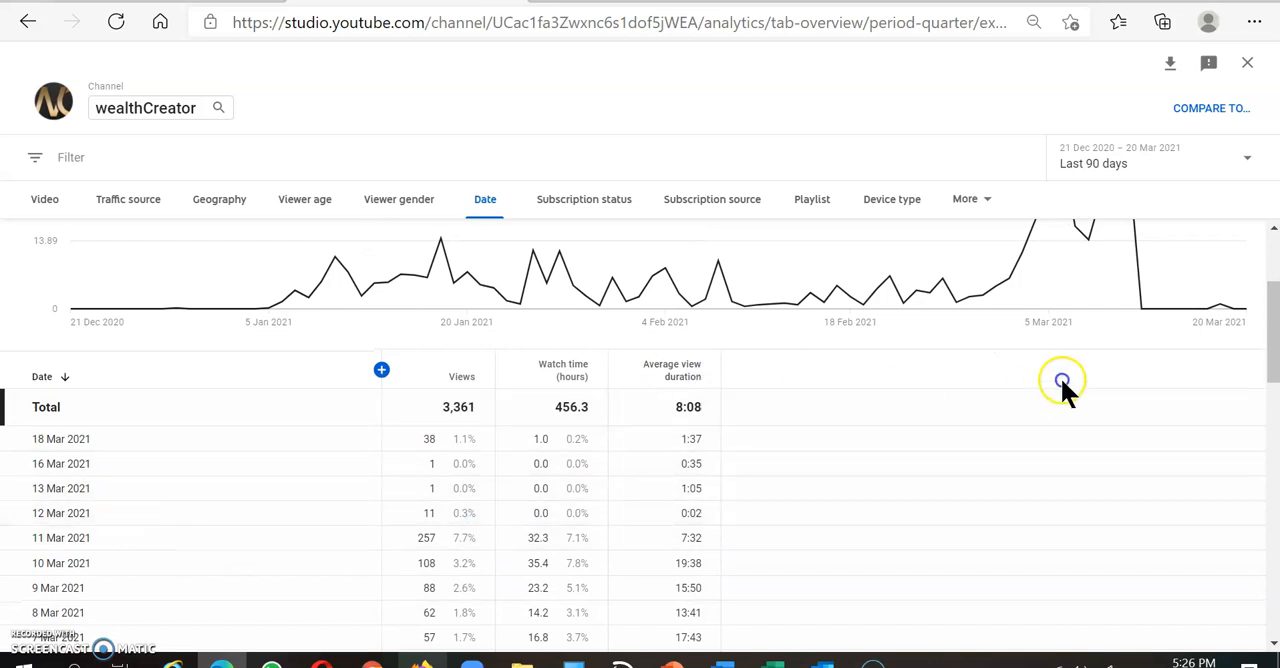
{"action": "mouse_move", "coordinate": [1120, 288]}
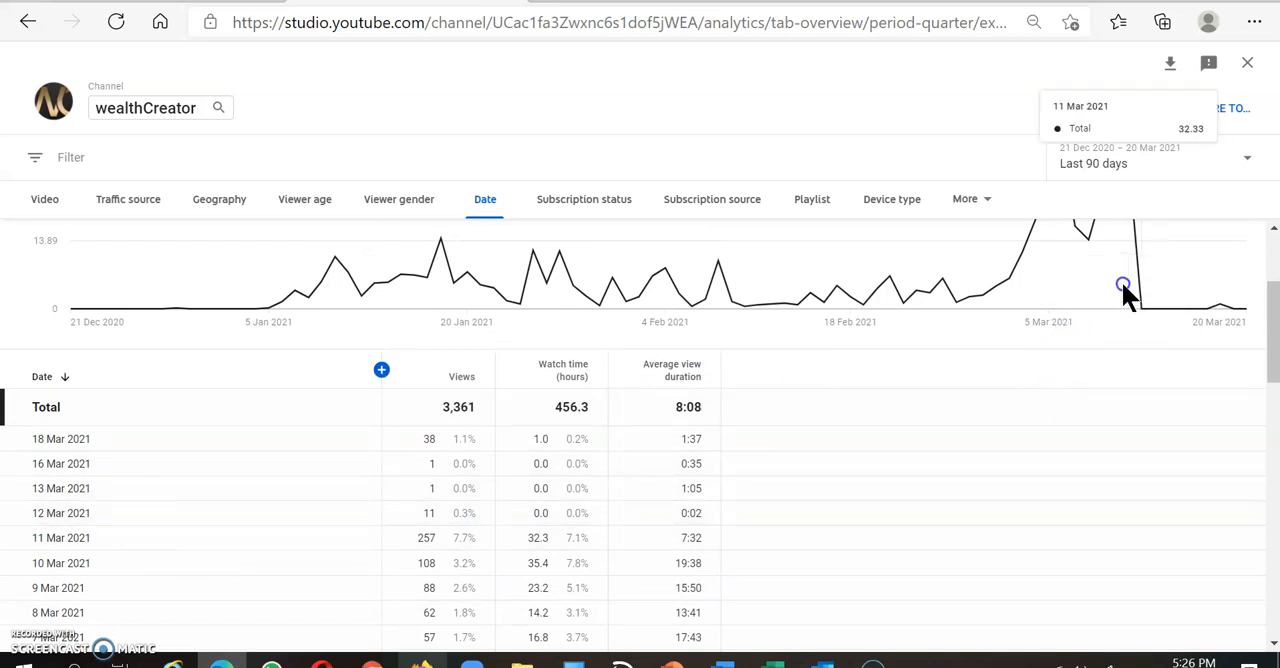
{"action": "mouse_move", "coordinate": [1116, 336]}
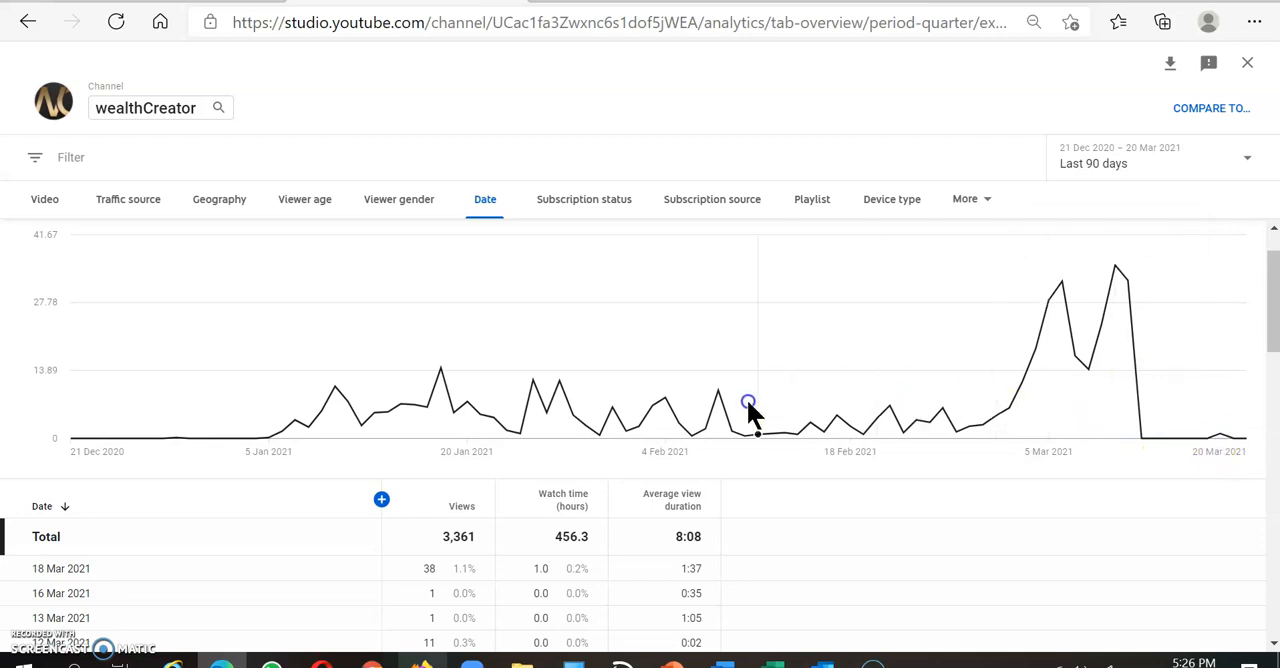
{"action": "mouse_move", "coordinate": [572, 206]}
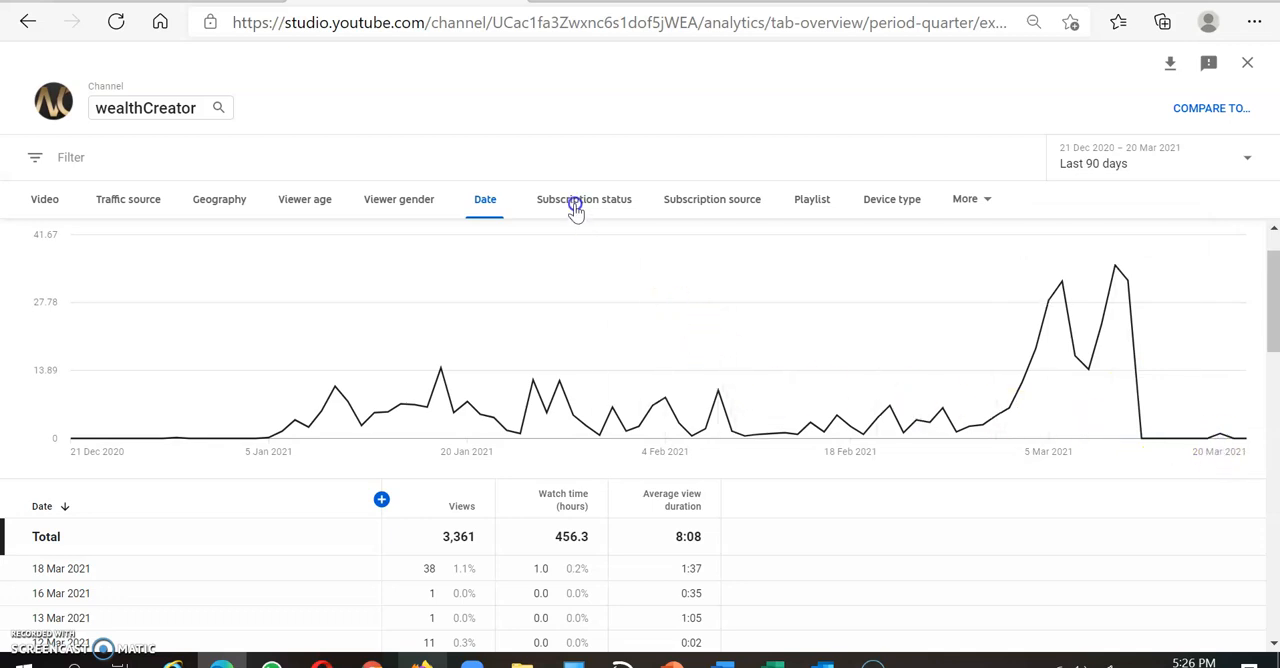
{"action": "left_click", "coordinate": [584, 200]}
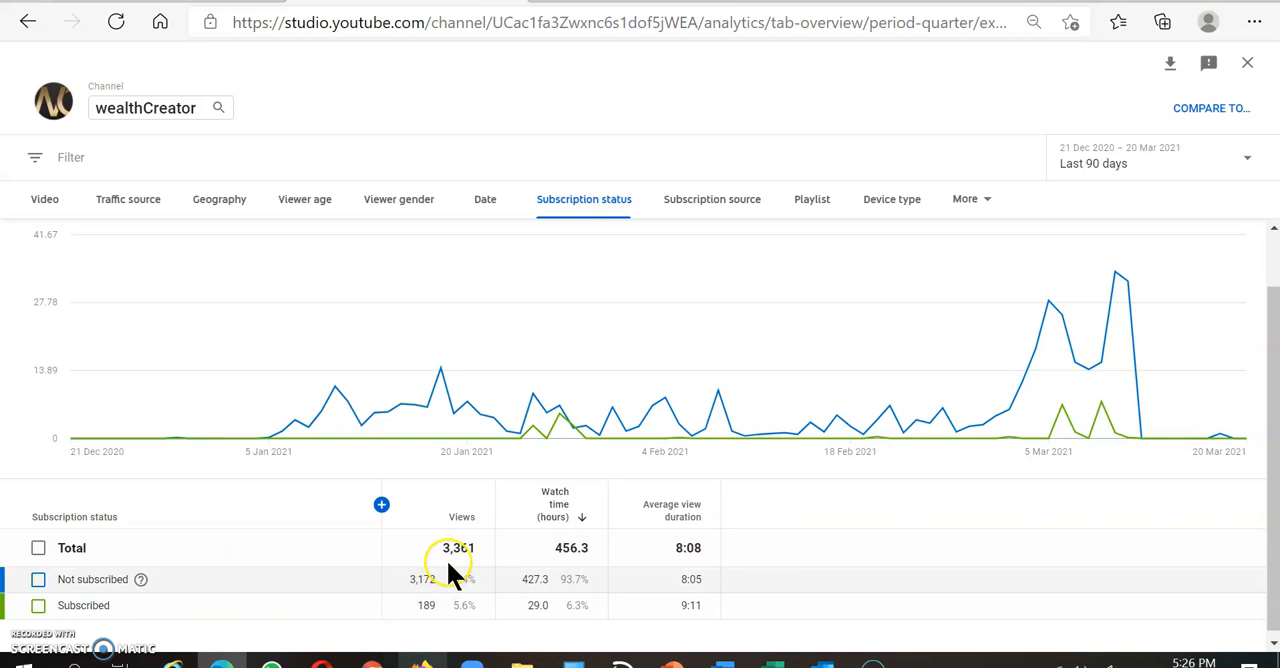
{"action": "mouse_move", "coordinate": [436, 624]}
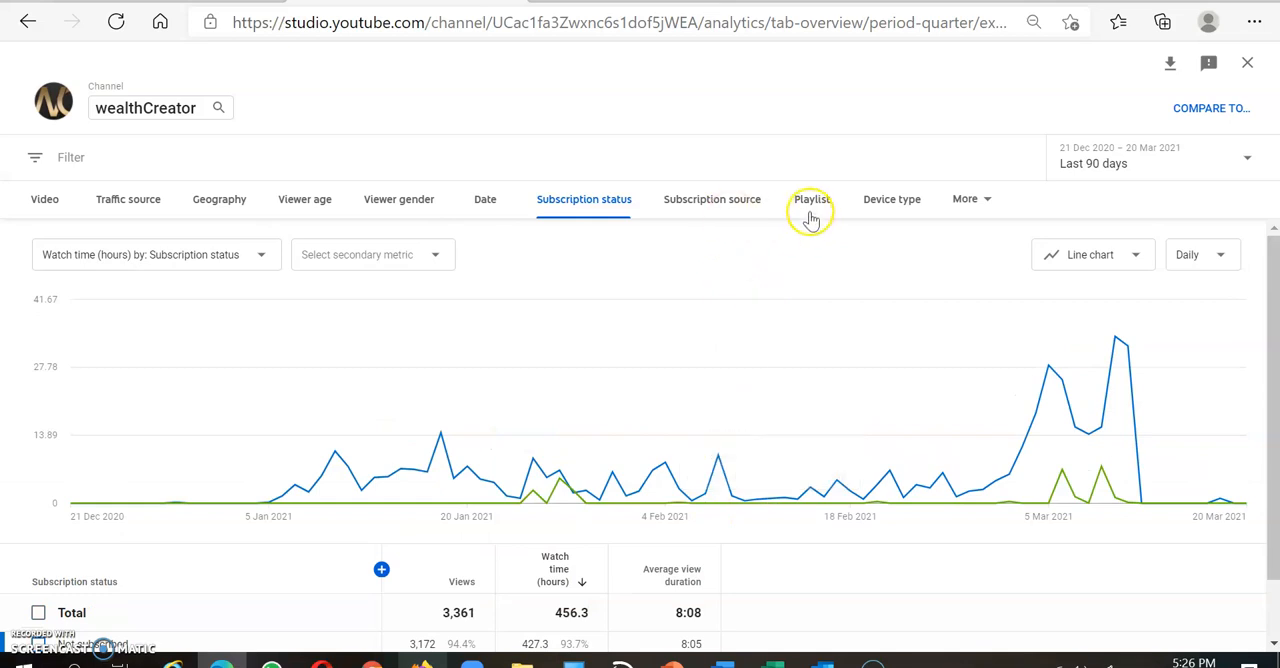
{"action": "mouse_move", "coordinate": [900, 204]}
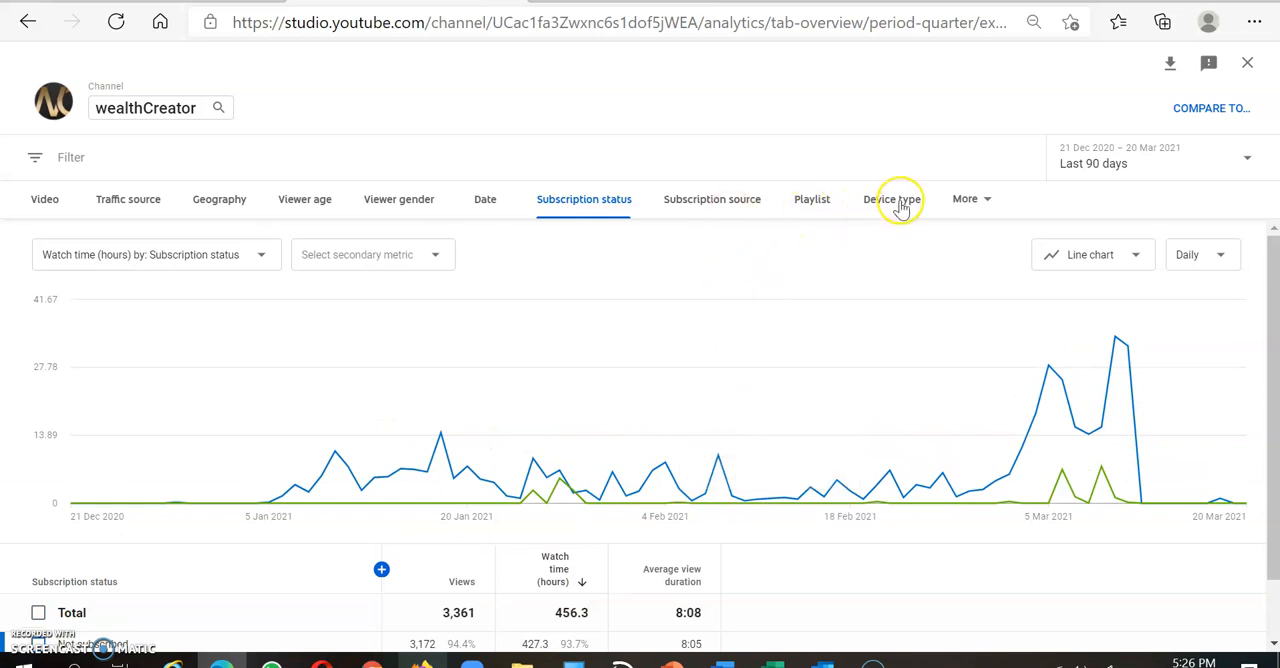
- Break watch time down by device type, topped by 3,008 views and 401.1 hours
{"action": "left_click", "coordinate": [892, 200]}
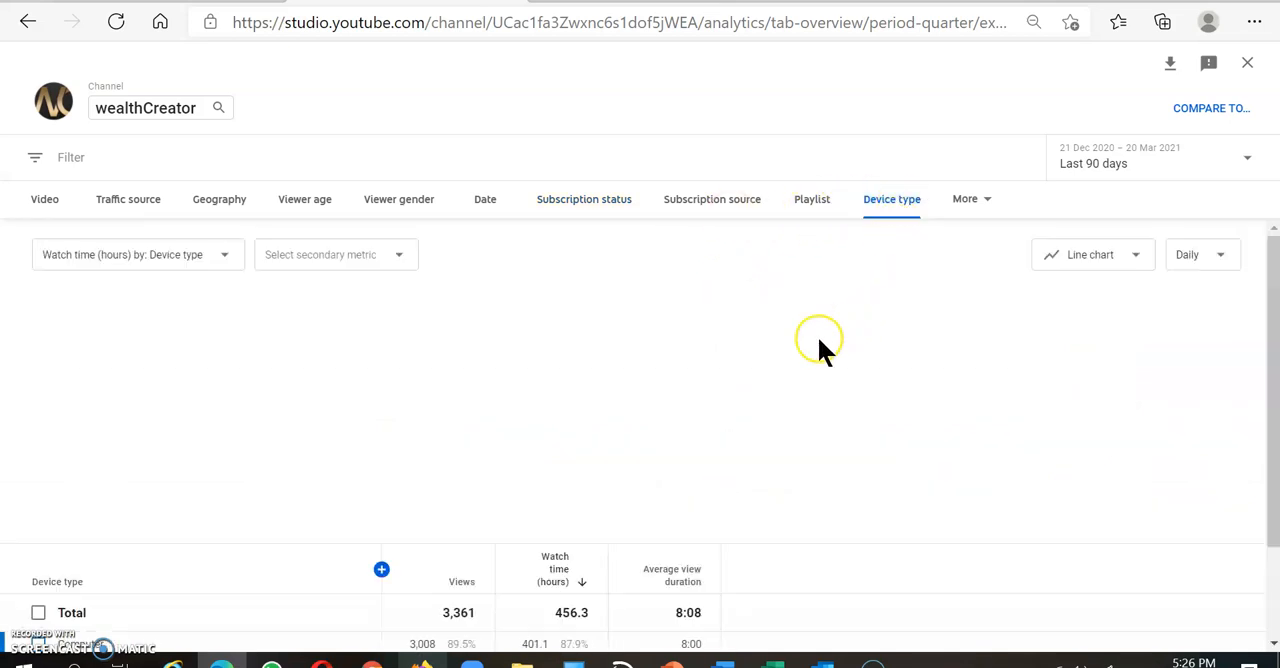
{"action": "mouse_move", "coordinate": [700, 440]}
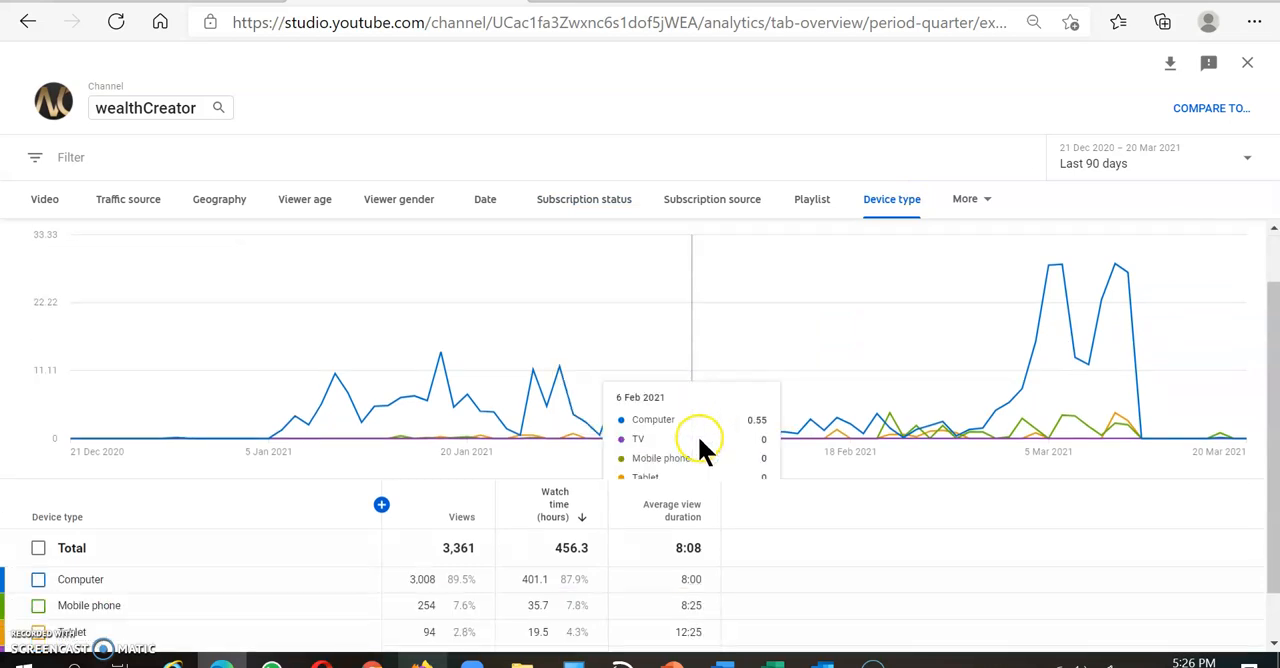
{"action": "scroll", "scroll_direction": "down", "scroll_amount": 3}
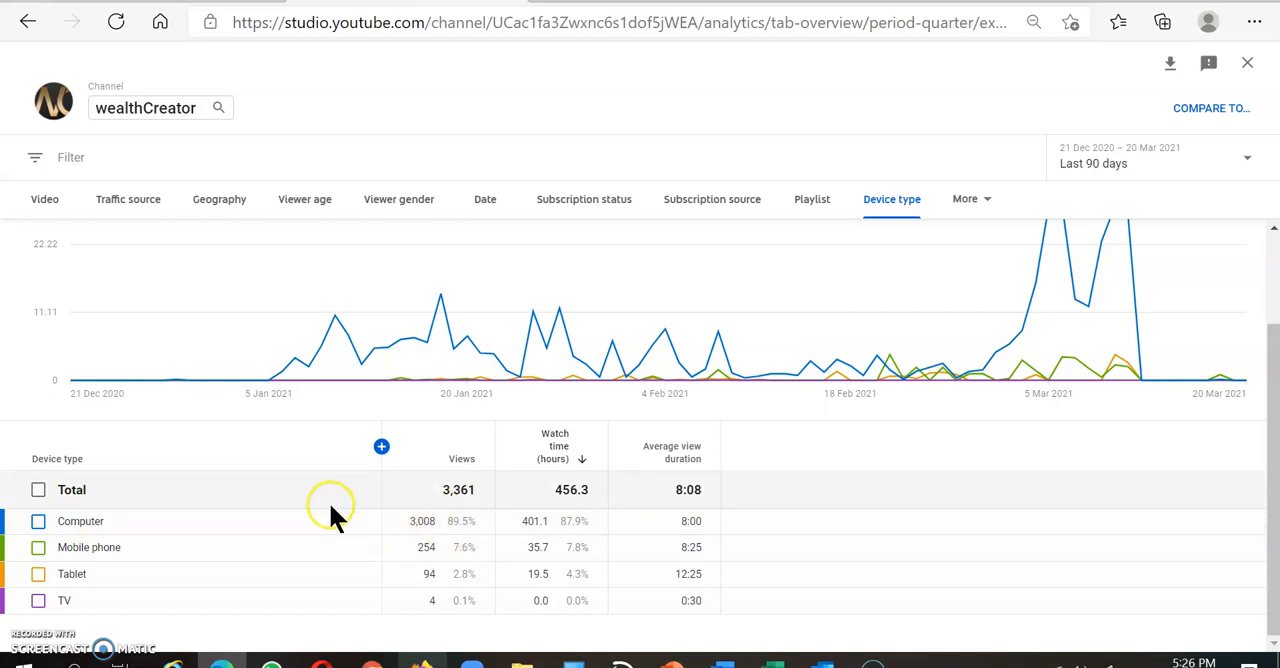
{"action": "mouse_move", "coordinate": [204, 518]}
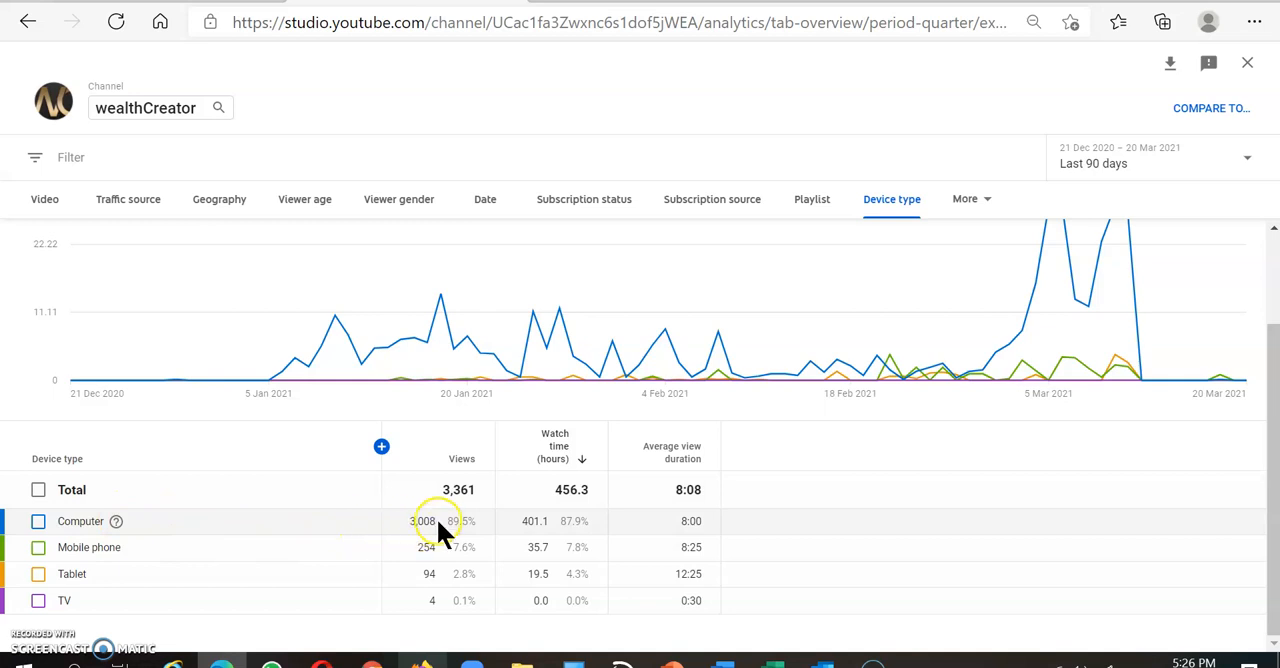
{"action": "mouse_move", "coordinate": [204, 576]}
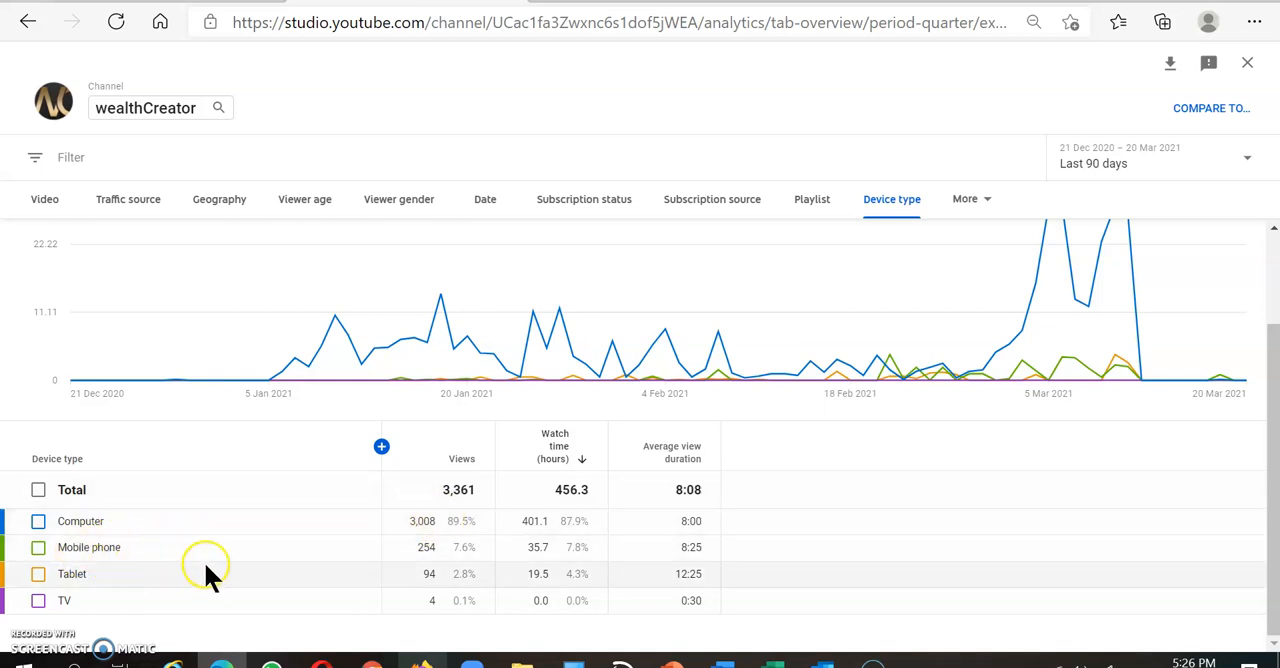
{"action": "mouse_move", "coordinate": [62, 600]}
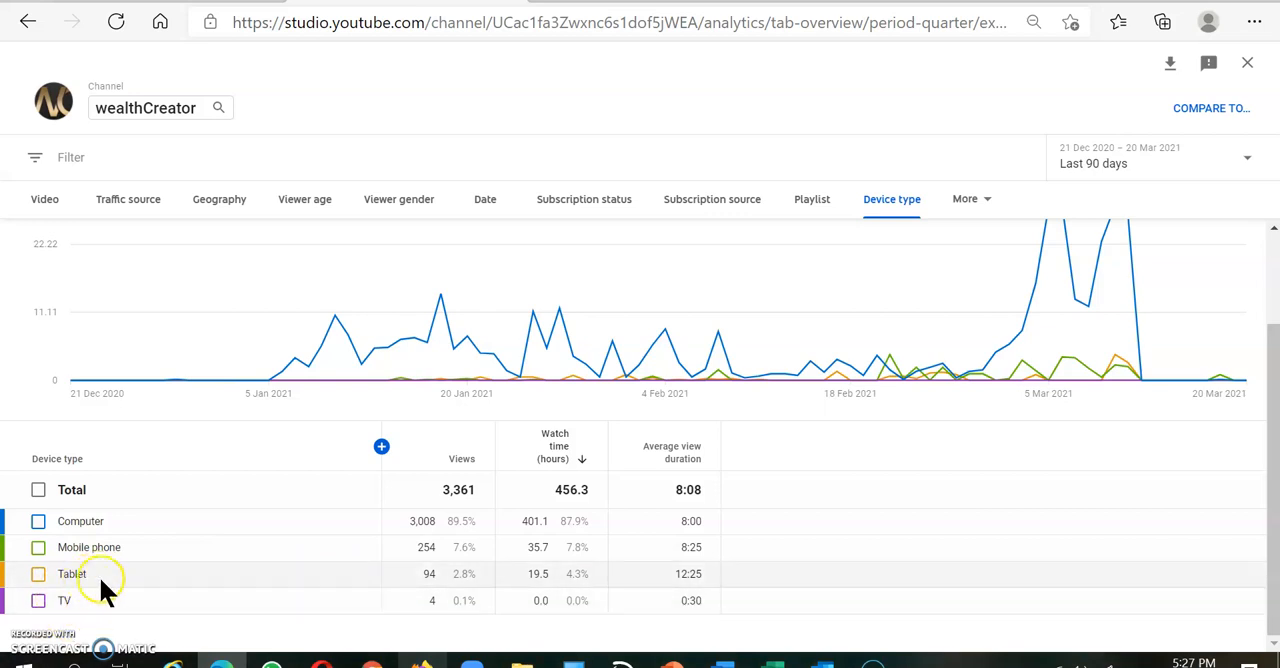
{"action": "mouse_move", "coordinate": [308, 552]}
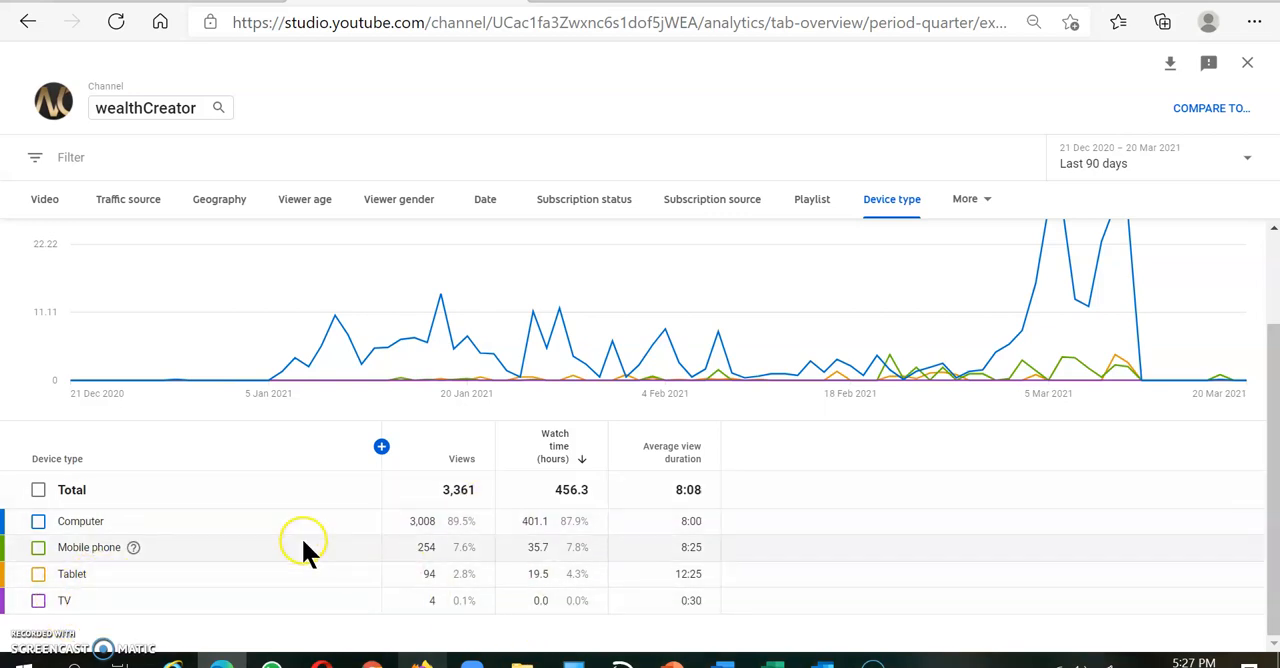
{"action": "mouse_move", "coordinate": [284, 564]}
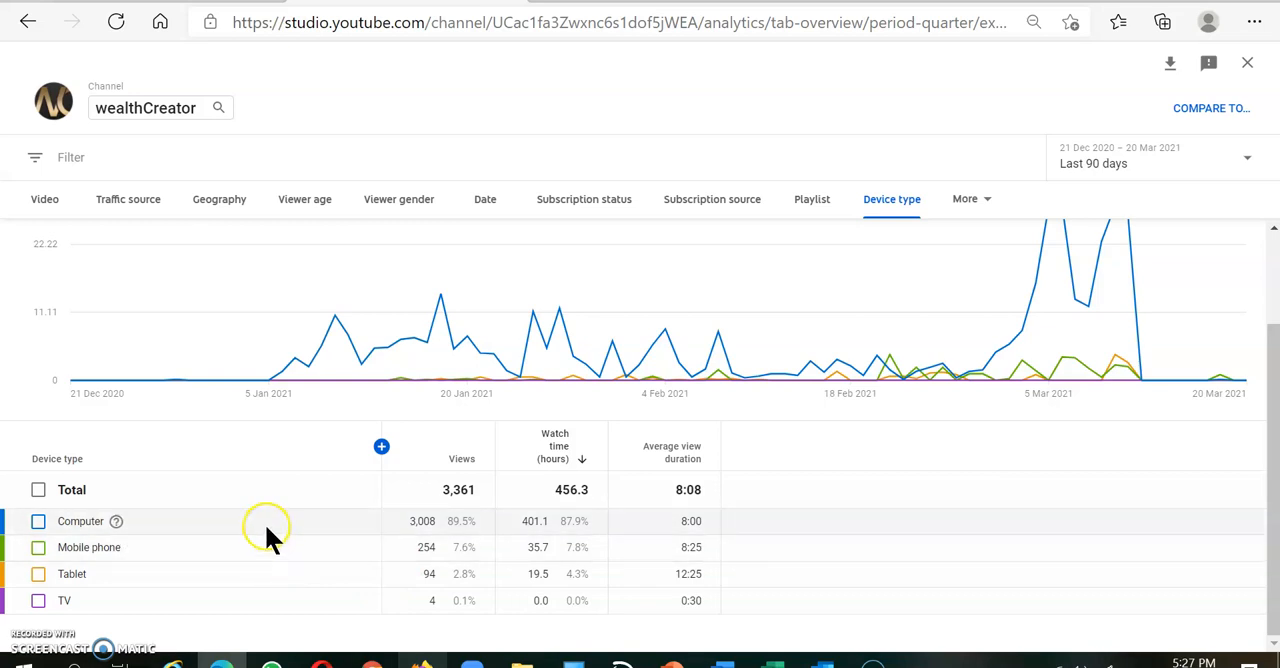
{"action": "mouse_move", "coordinate": [104, 528]}
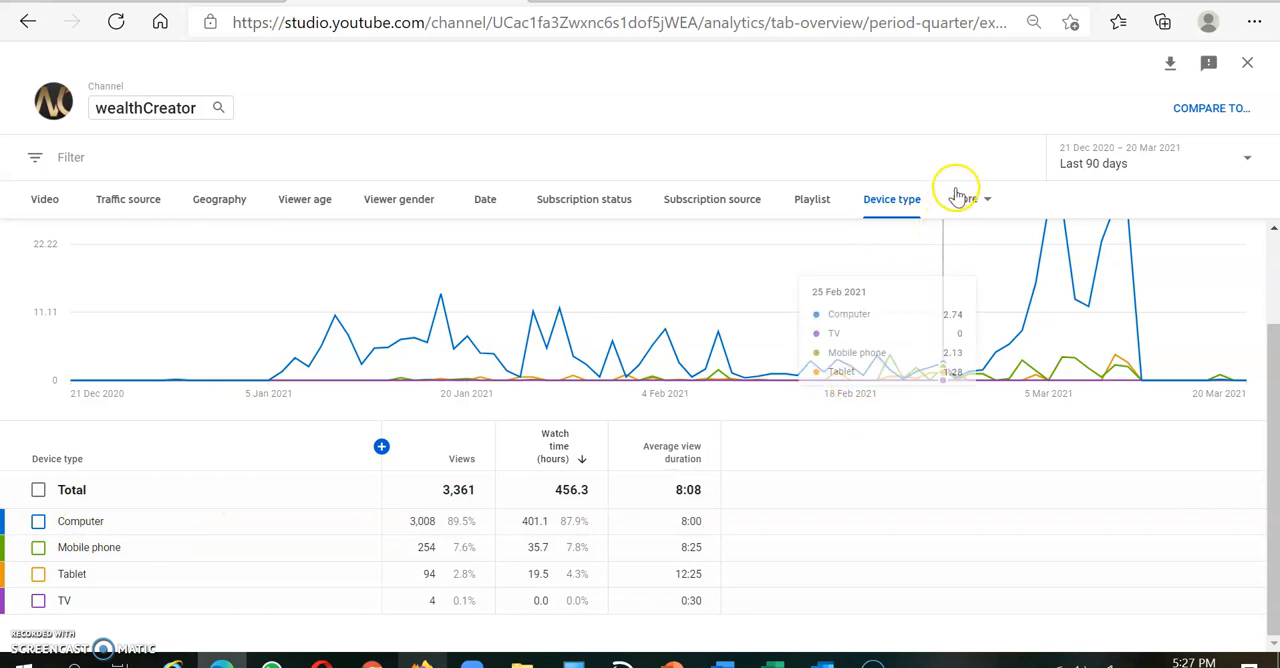
- Break the watch-time report down by operating system via the More breakdown list
{"action": "left_click", "coordinate": [964, 200]}
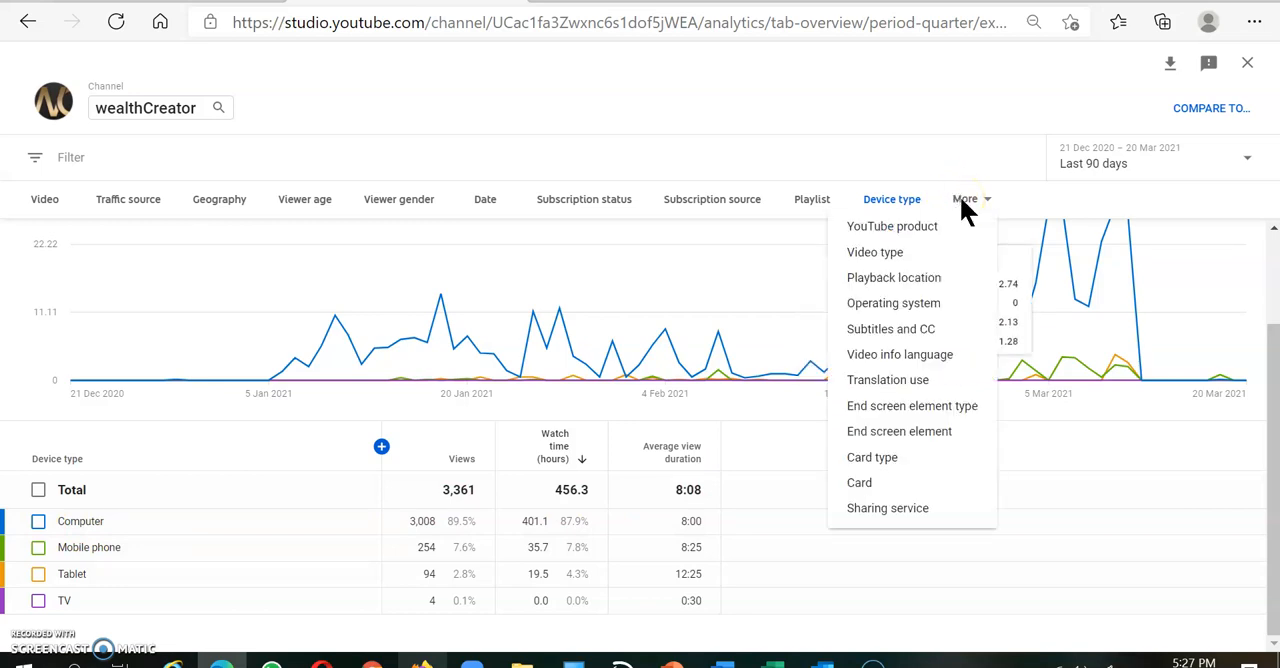
{"action": "mouse_move", "coordinate": [922, 354]}
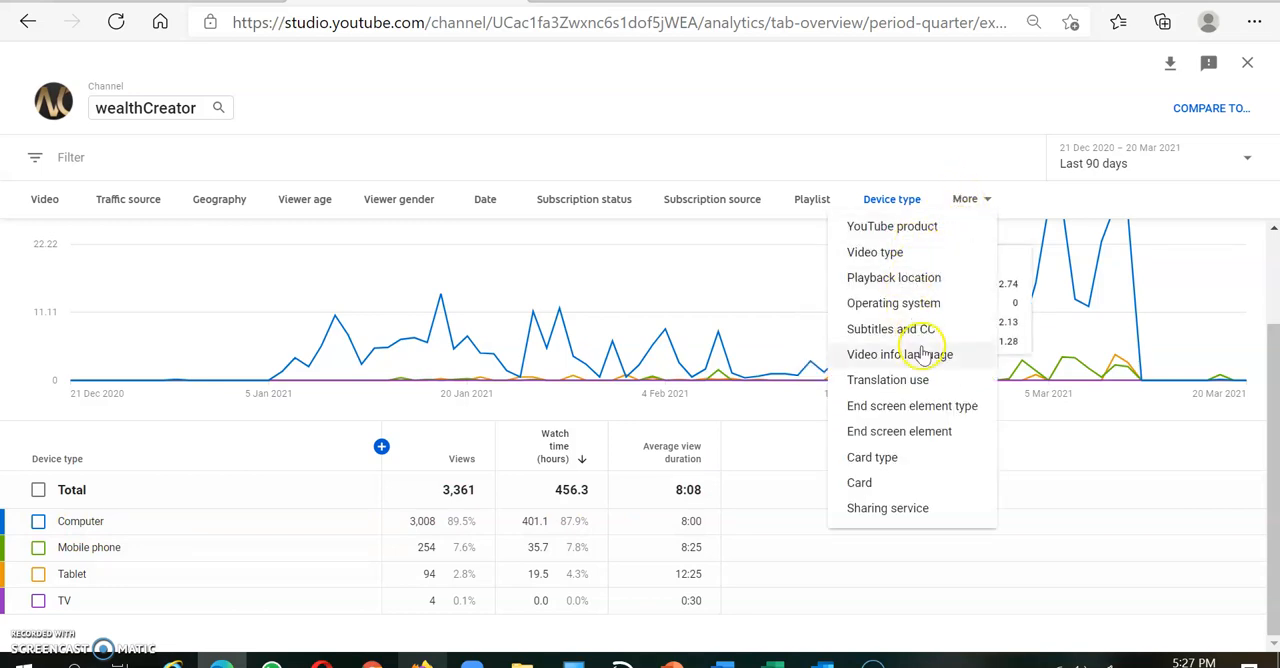
{"action": "mouse_move", "coordinate": [920, 288]}
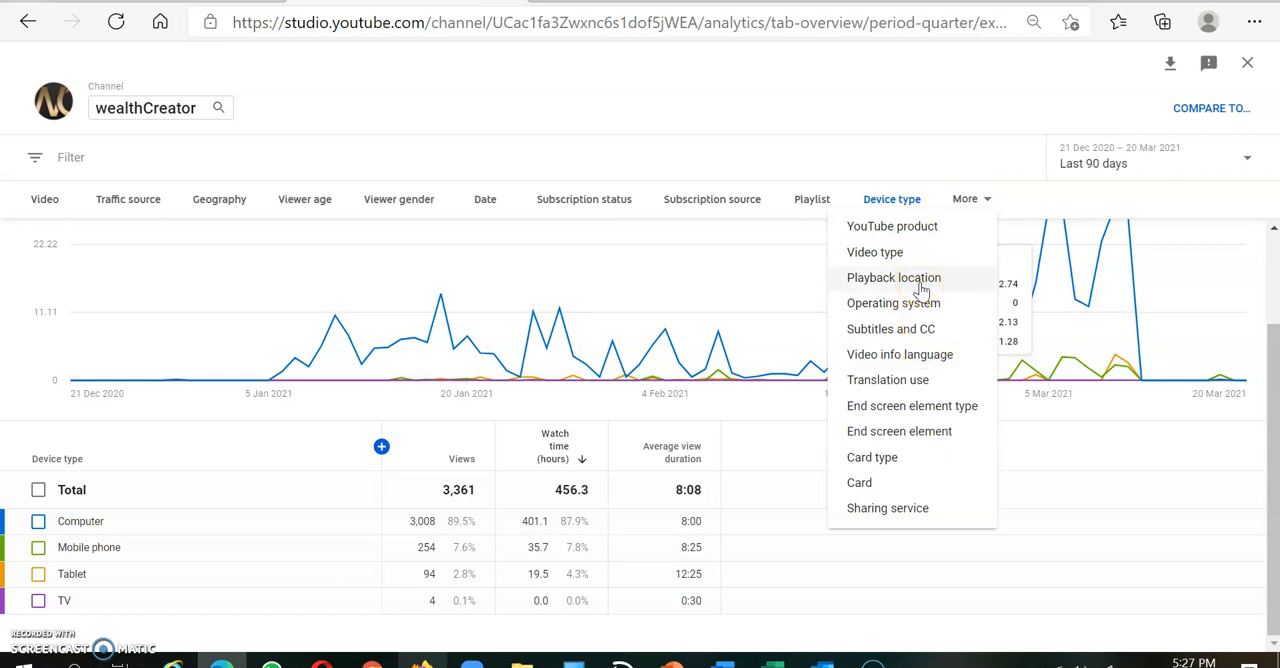
{"action": "mouse_move", "coordinate": [1128, 436]}
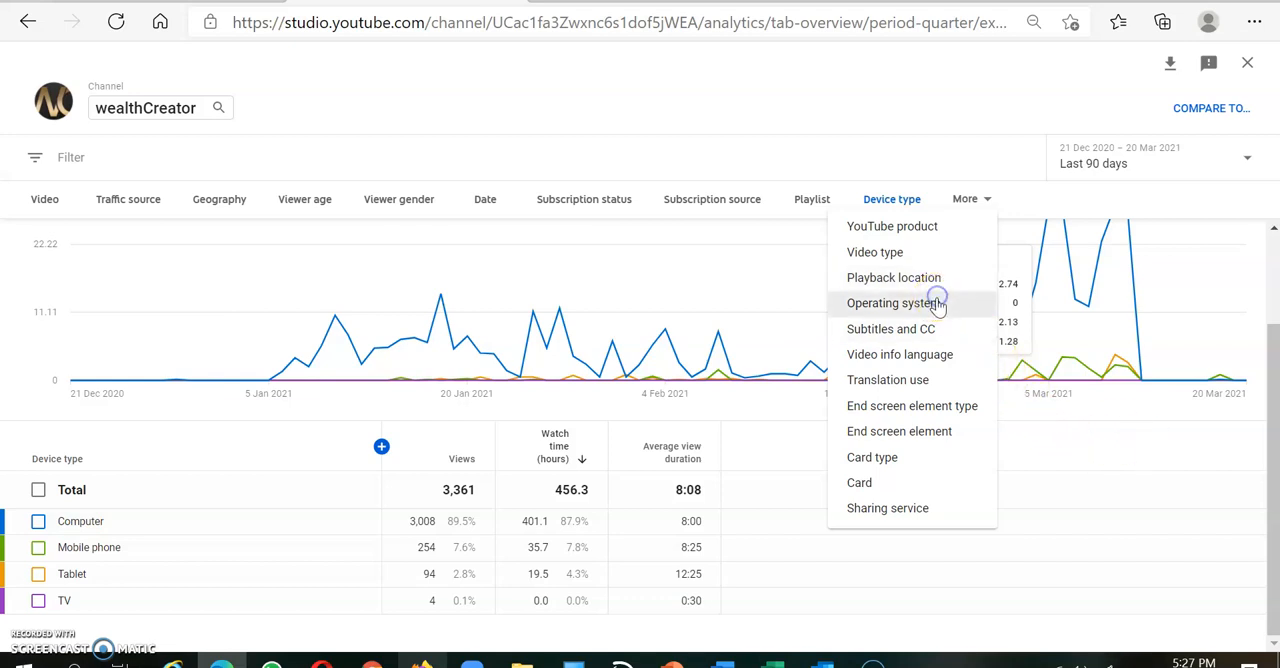
{"action": "left_click", "coordinate": [894, 304]}
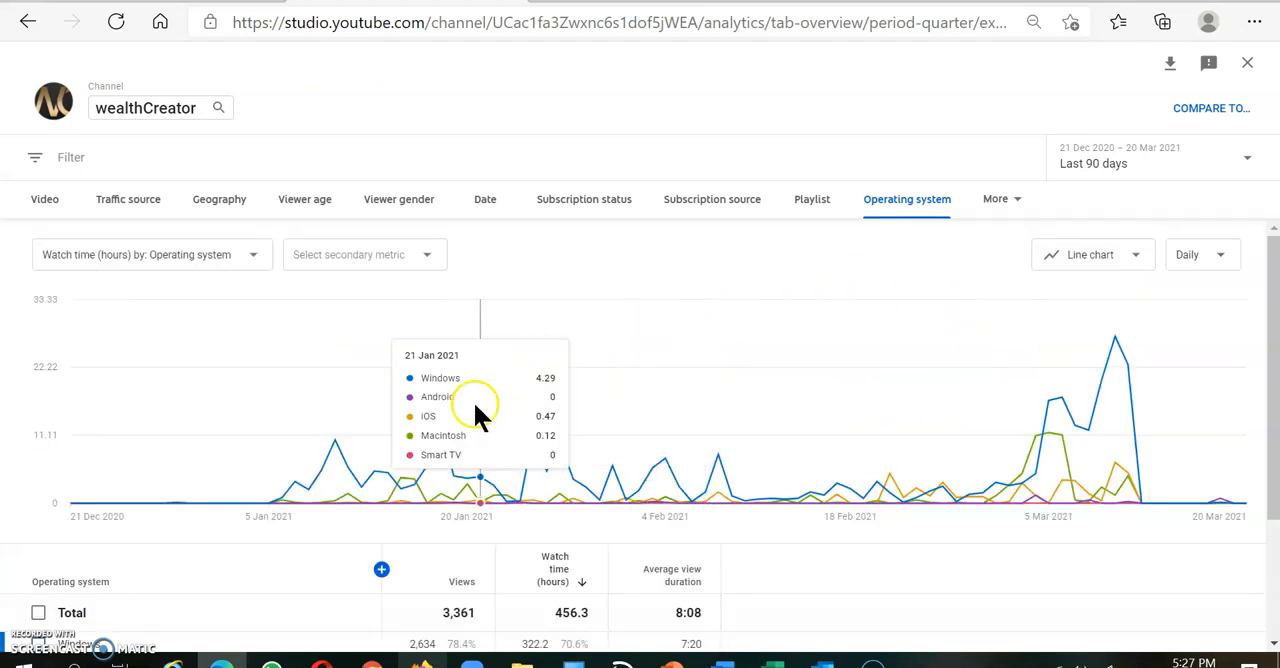
{"action": "scroll", "scroll_direction": "down", "scroll_amount": 3}
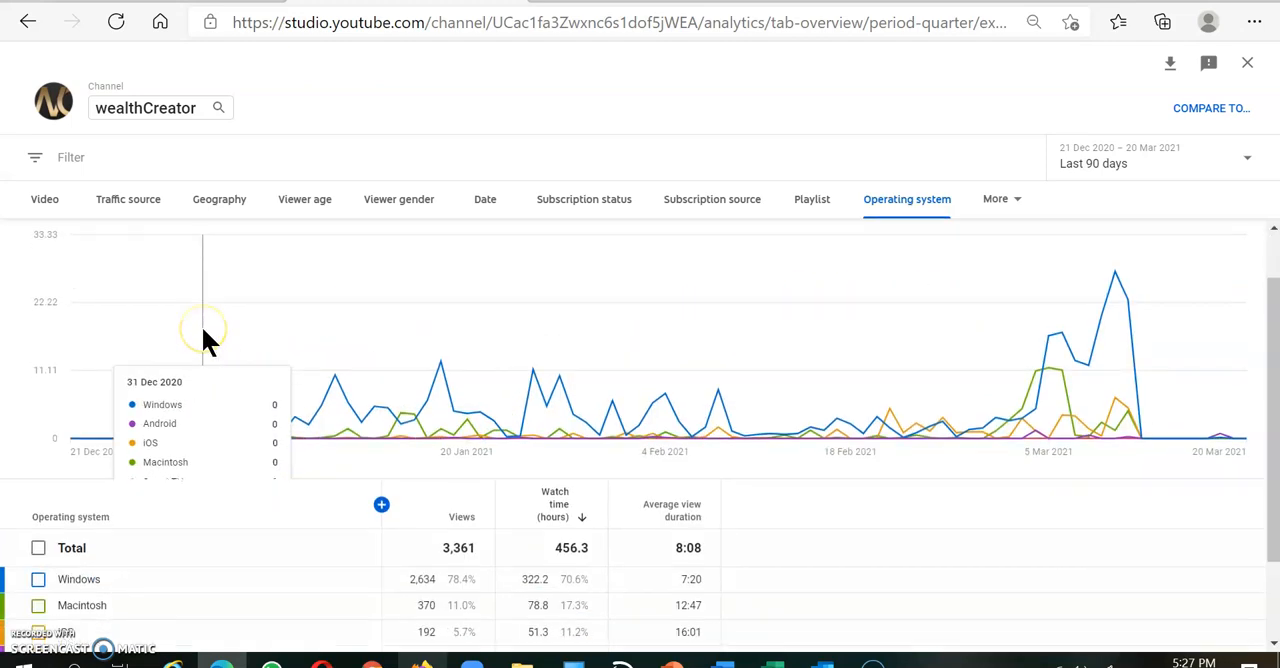
{"action": "scroll", "scroll_direction": "down", "scroll_amount": 3}
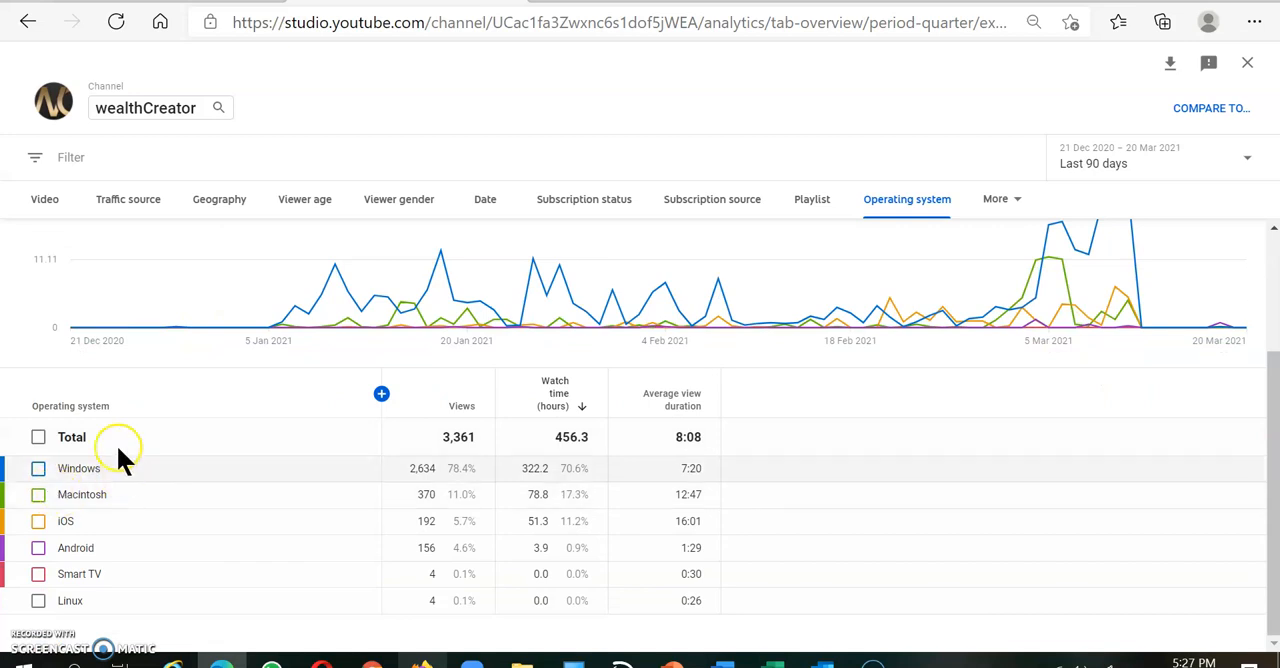
{"action": "mouse_move", "coordinate": [136, 494]}
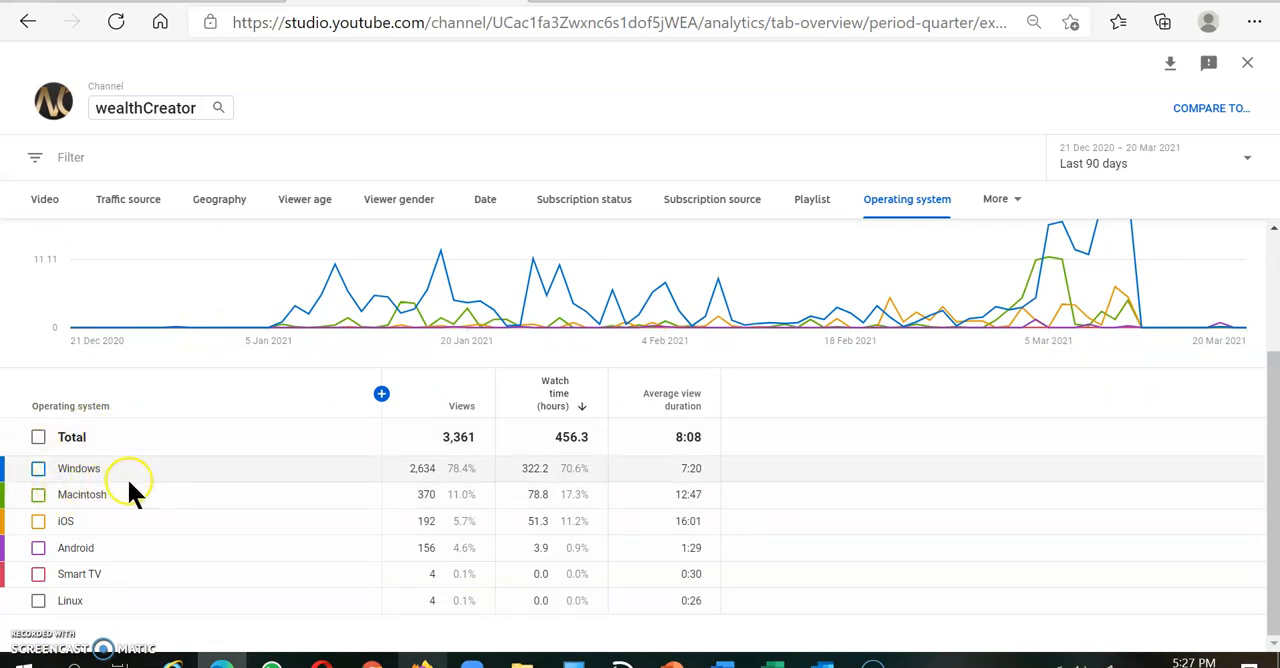
{"action": "mouse_move", "coordinate": [376, 502]}
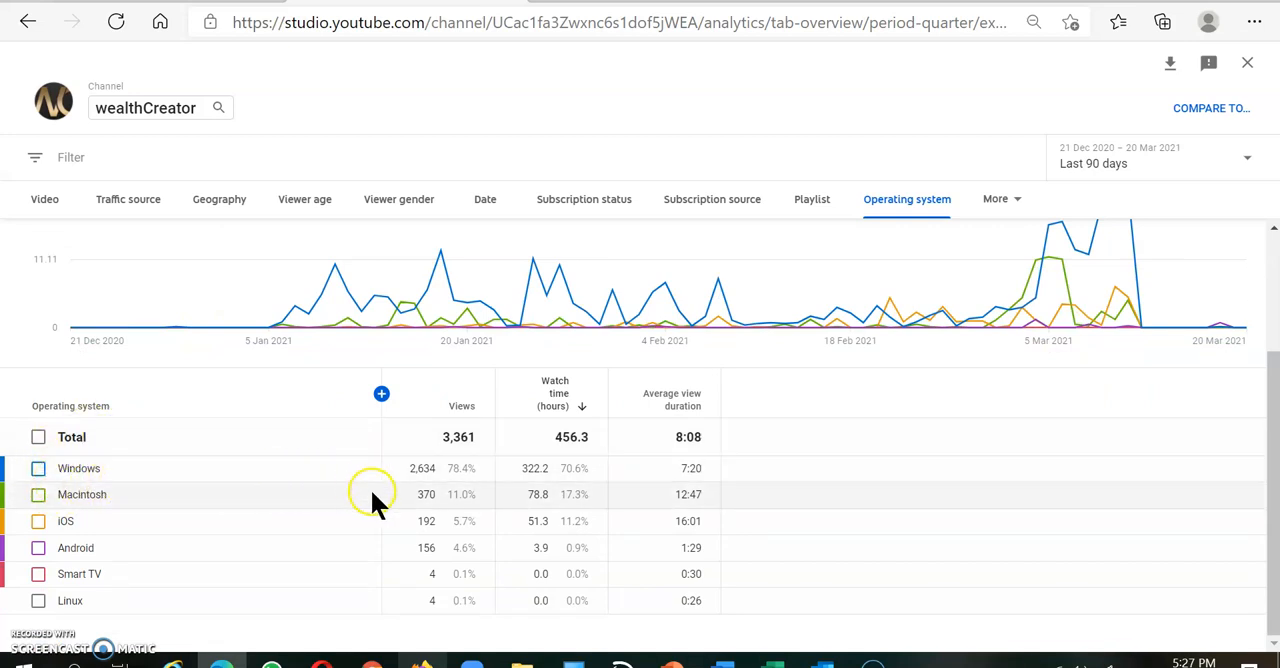
{"action": "mouse_move", "coordinate": [452, 484]}
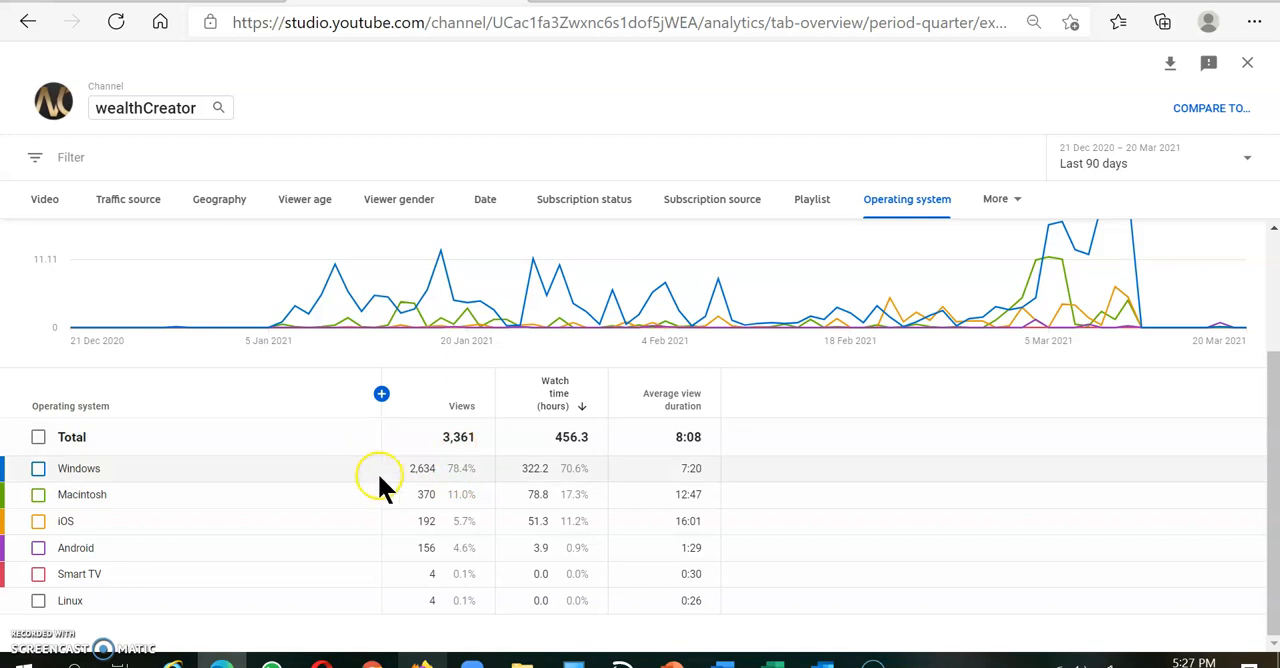
{"action": "mouse_move", "coordinate": [476, 508]}
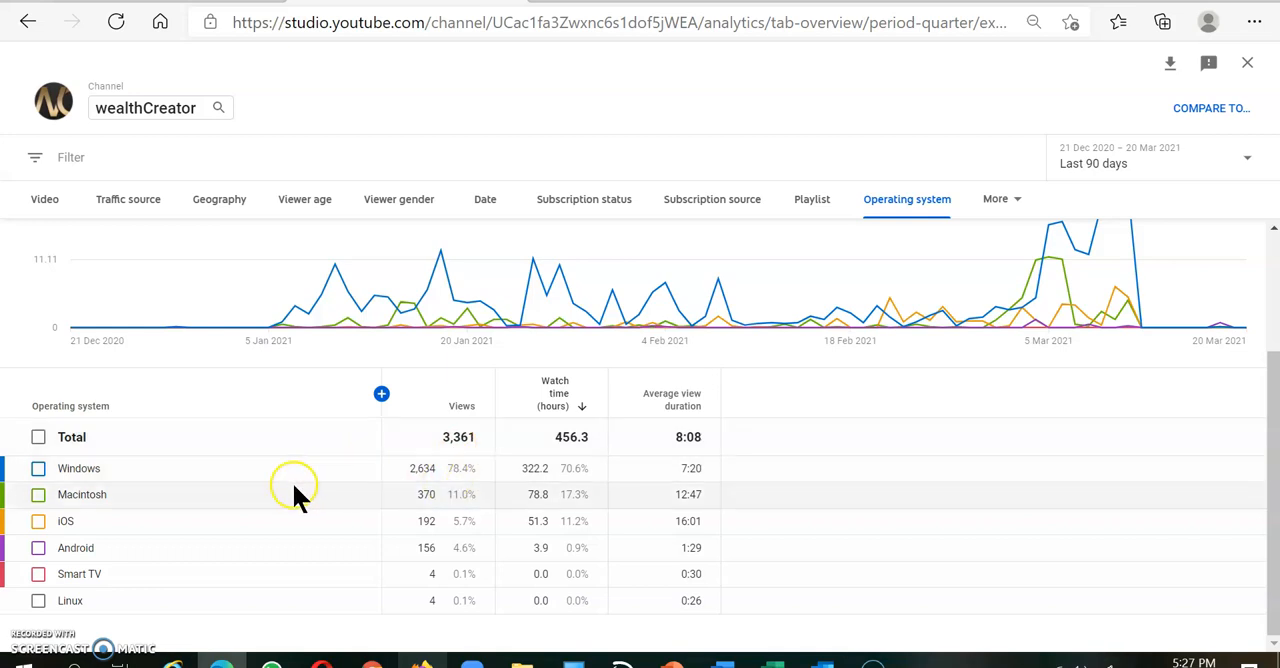
{"action": "mouse_move", "coordinate": [484, 502]}
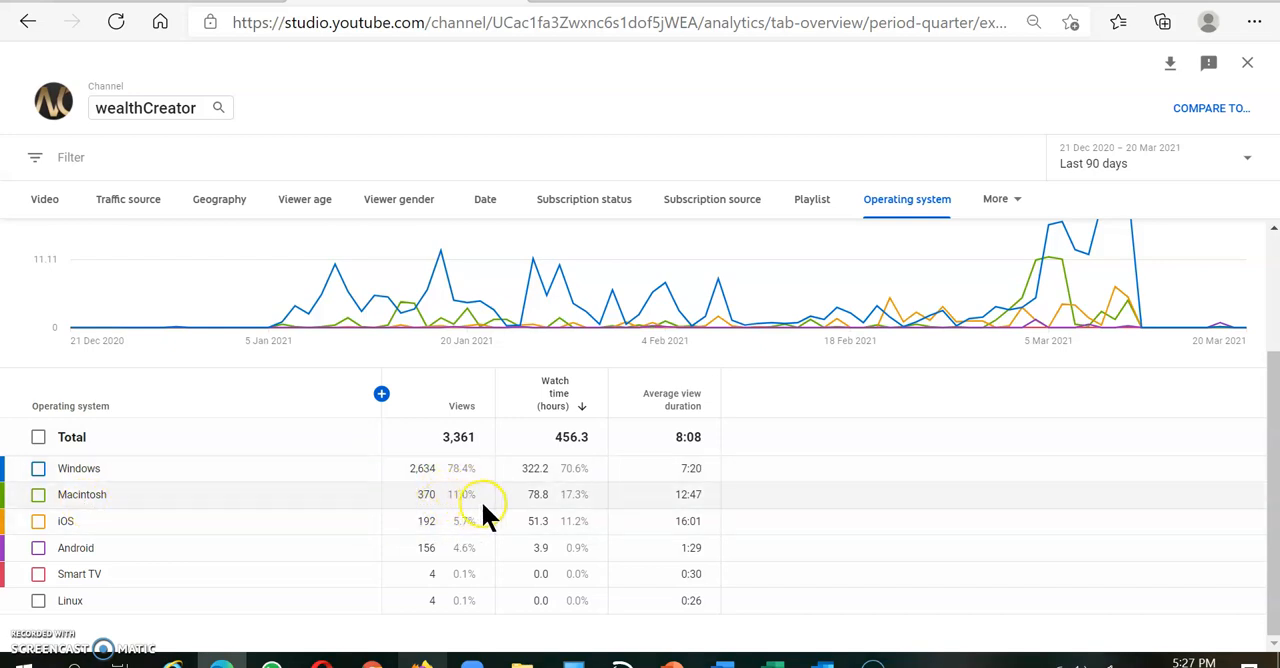
{"action": "mouse_move", "coordinate": [430, 496]}
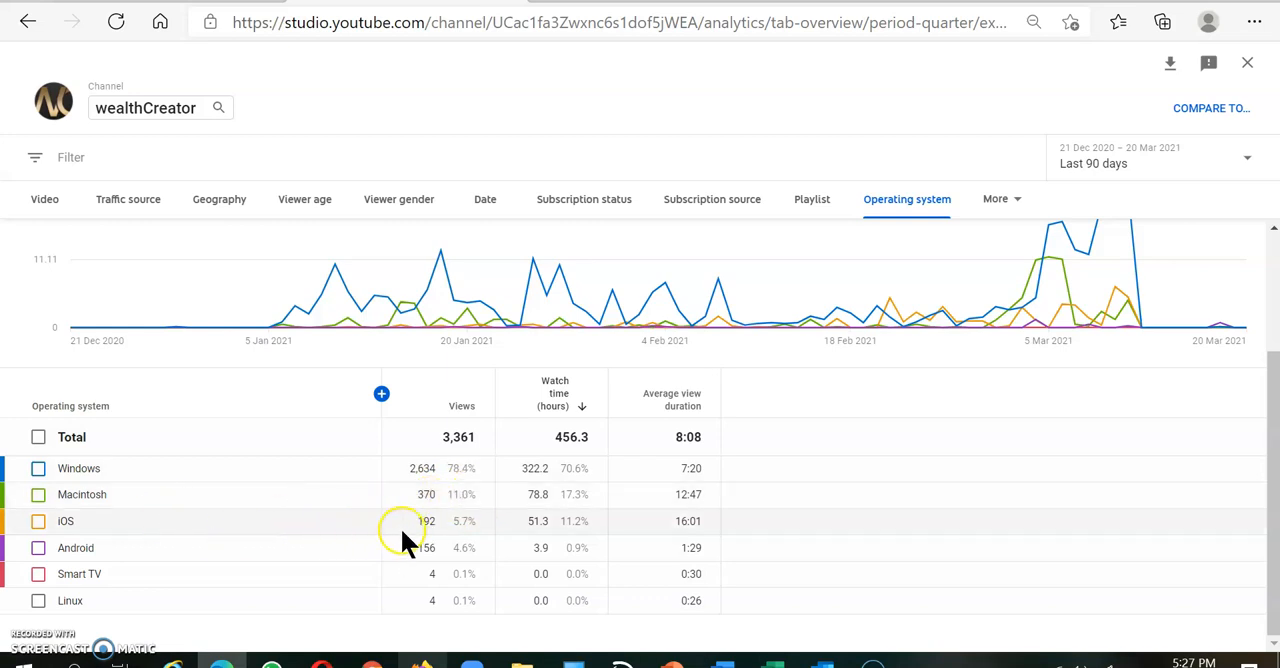
{"action": "mouse_move", "coordinate": [436, 548]}
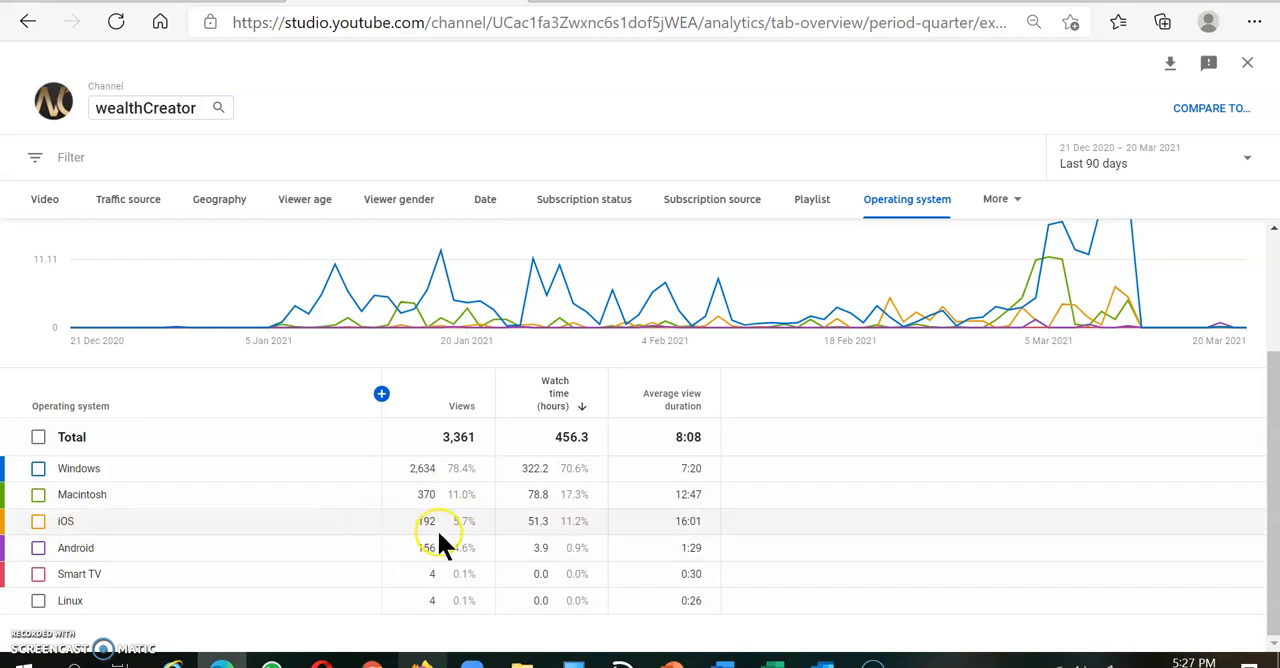
{"action": "mouse_move", "coordinate": [236, 524]}
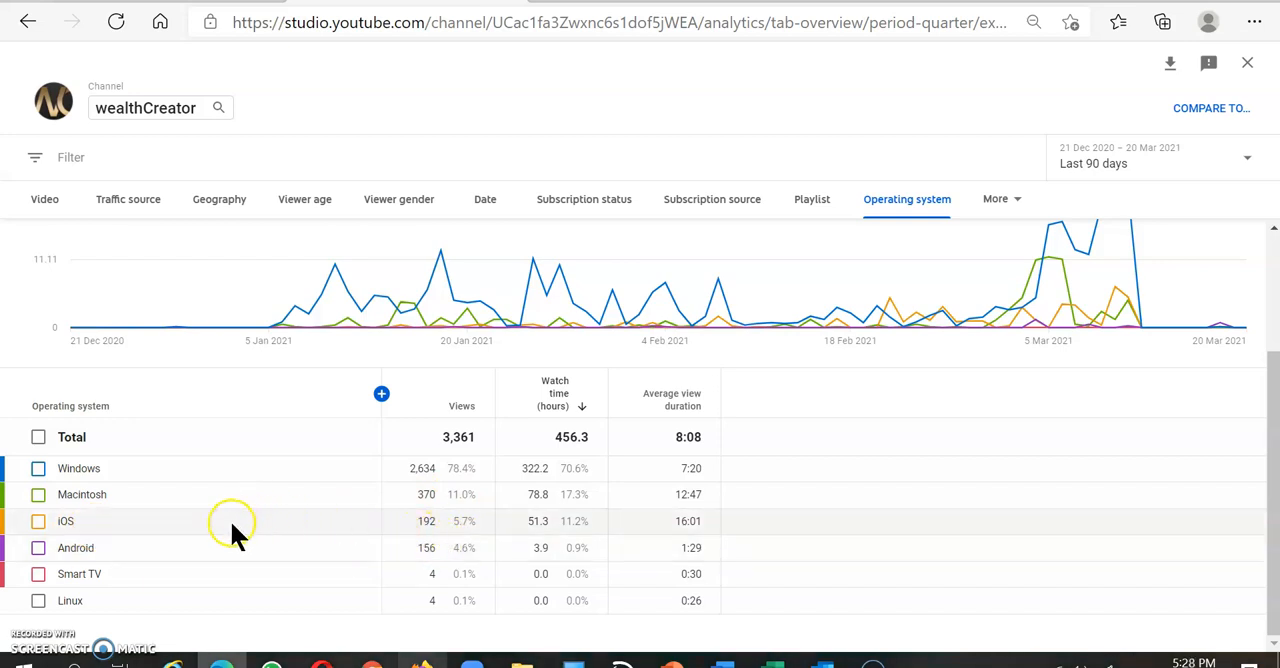
{"action": "mouse_move", "coordinate": [230, 536]}
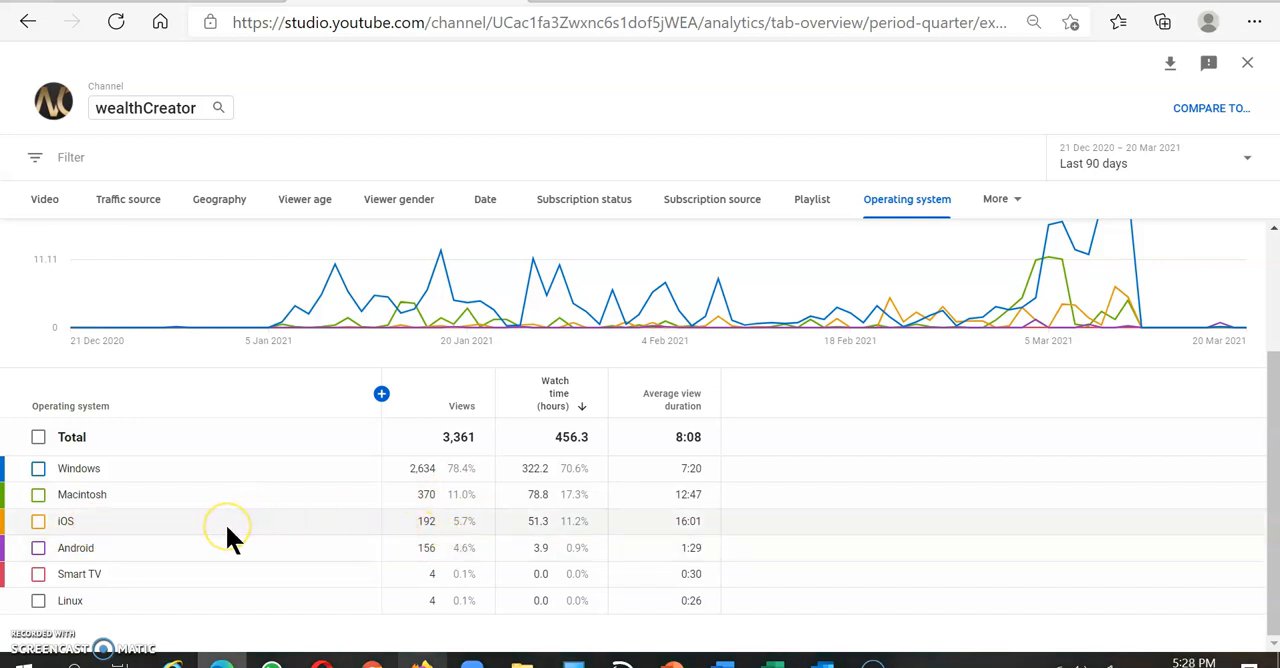
{"action": "mouse_move", "coordinate": [232, 540]}
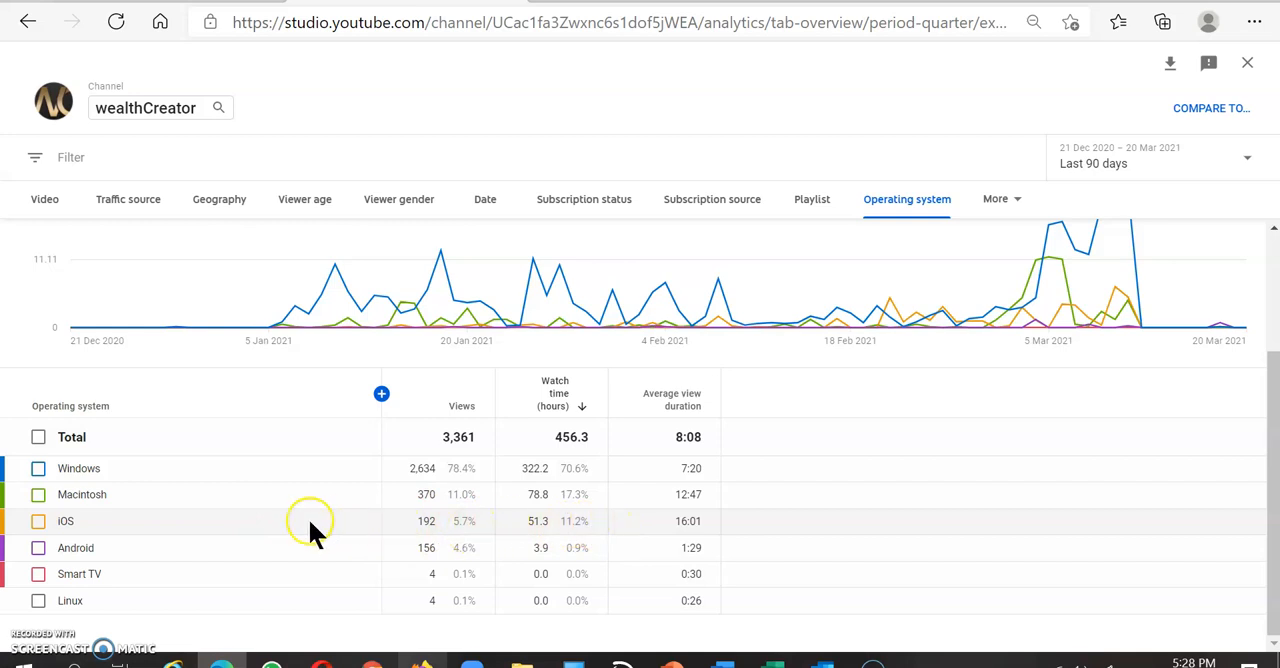
{"action": "mouse_move", "coordinate": [460, 548]}
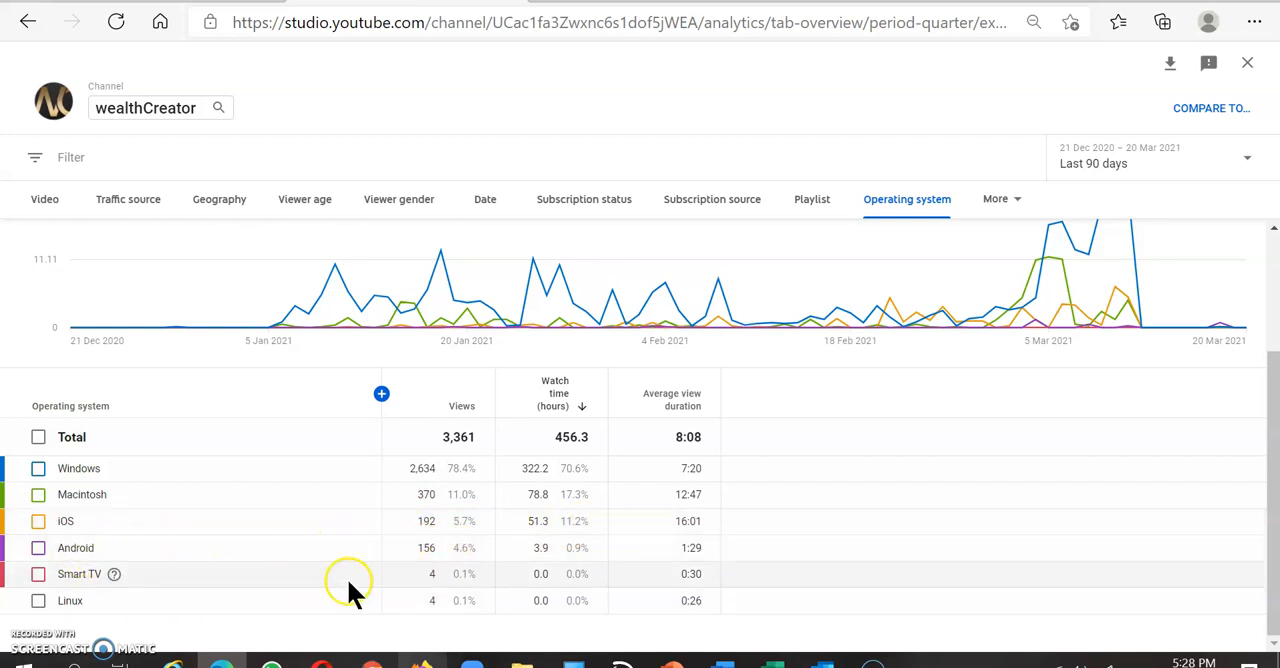
{"action": "mouse_move", "coordinate": [464, 588]}
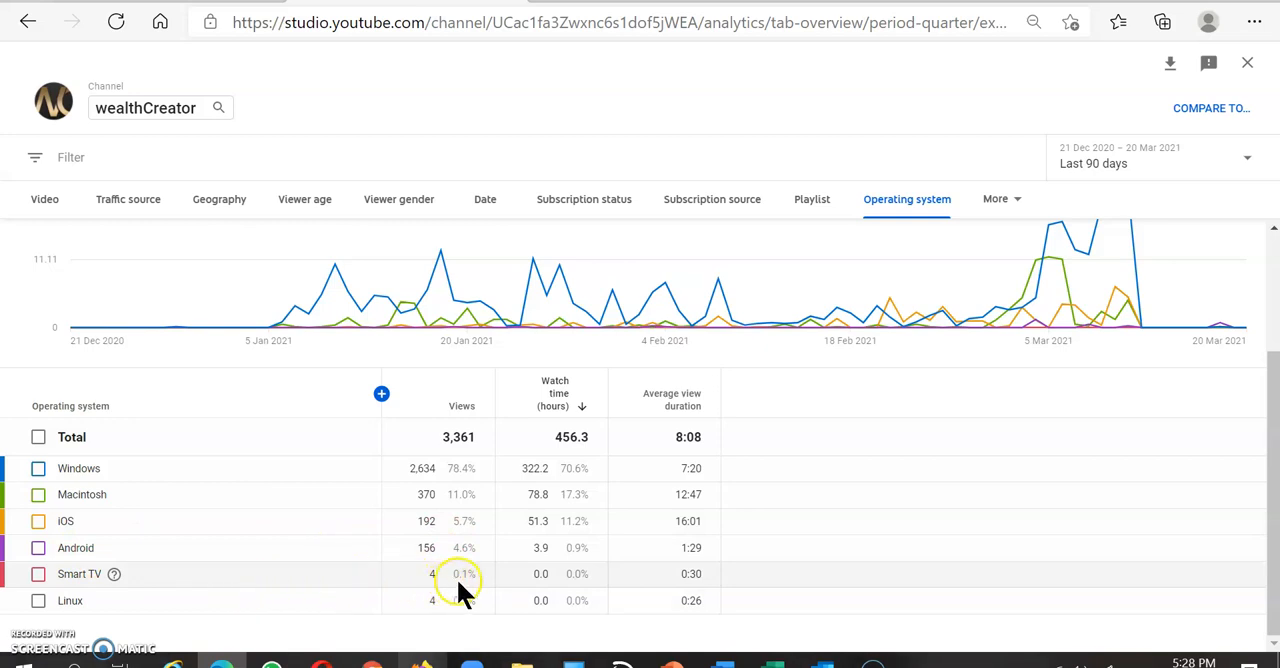
{"action": "mouse_move", "coordinate": [320, 608]}
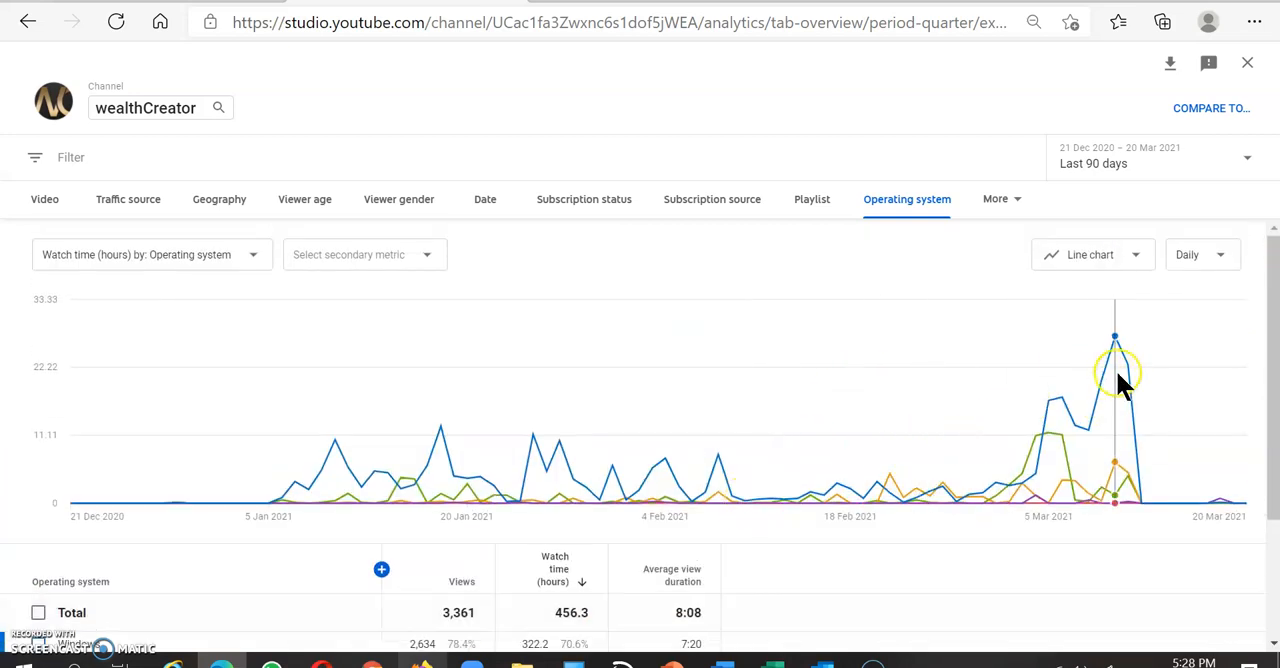
{"action": "mouse_move", "coordinate": [1116, 436]}
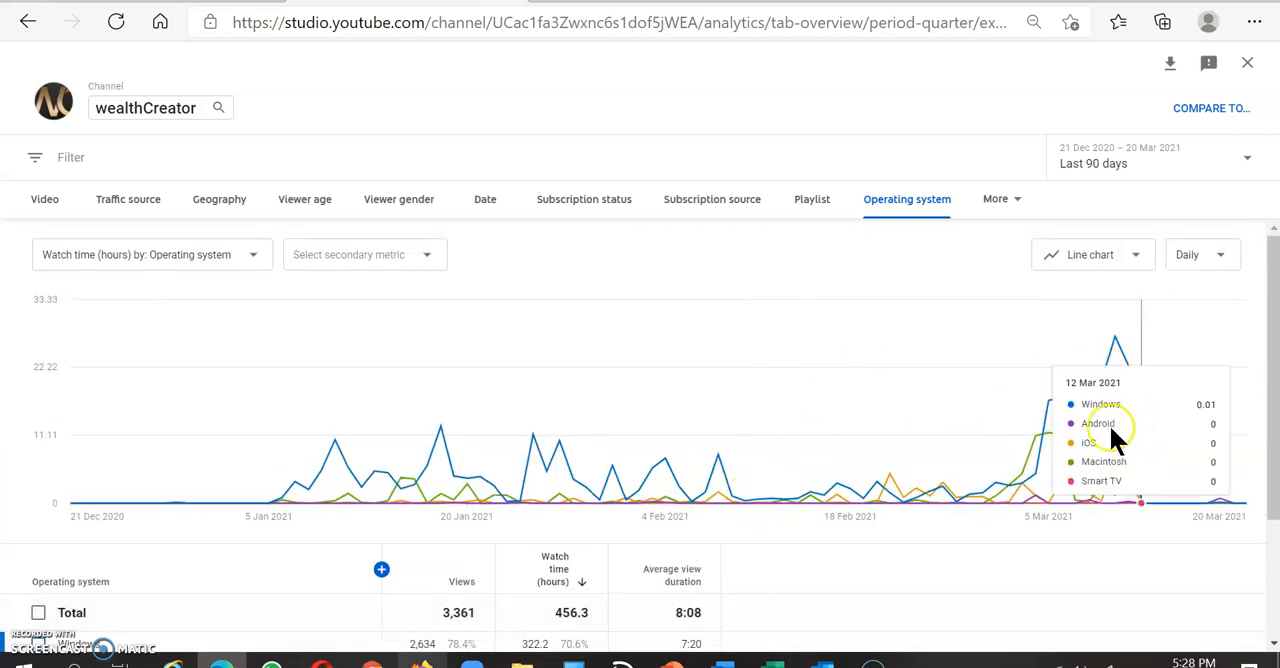
{"action": "mouse_move", "coordinate": [278, 348]}
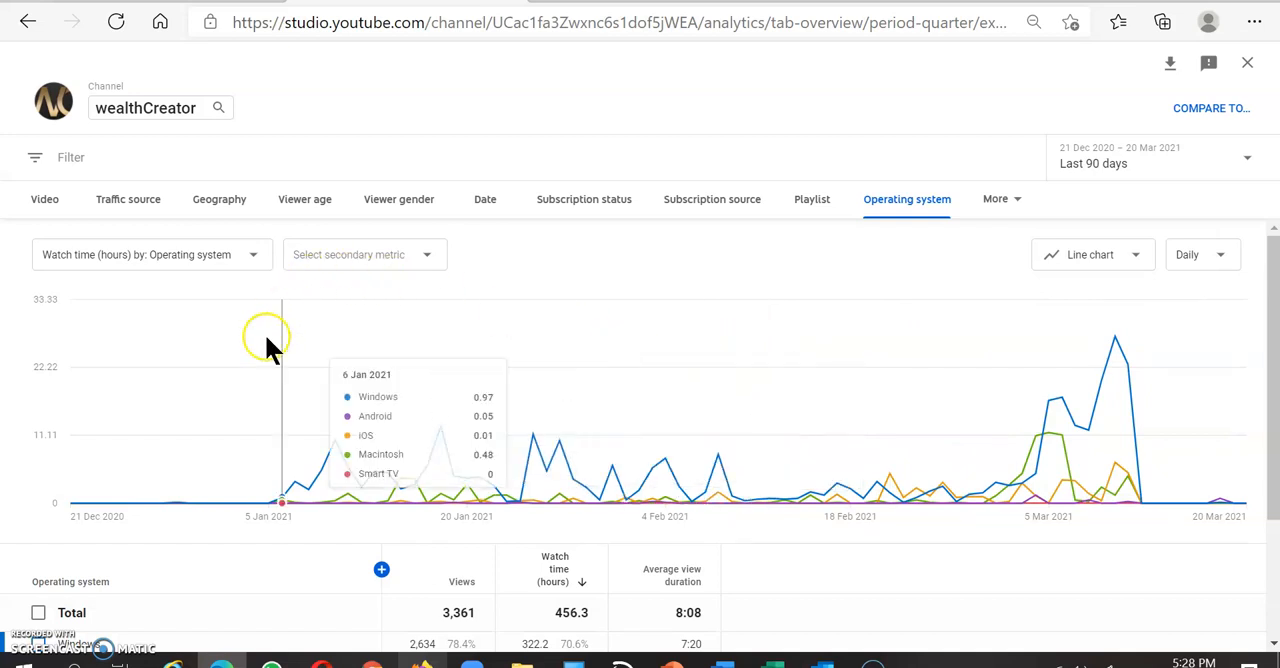
{"action": "mouse_move", "coordinate": [886, 324]}
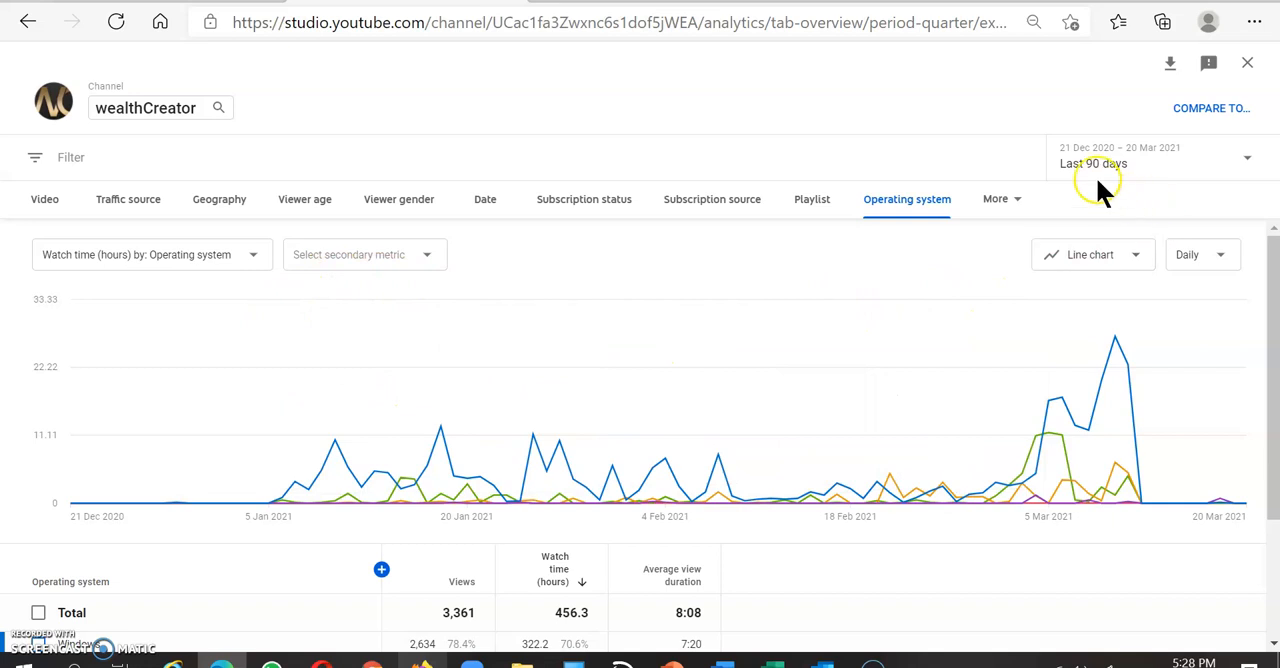
{"action": "mouse_move", "coordinate": [896, 212]}
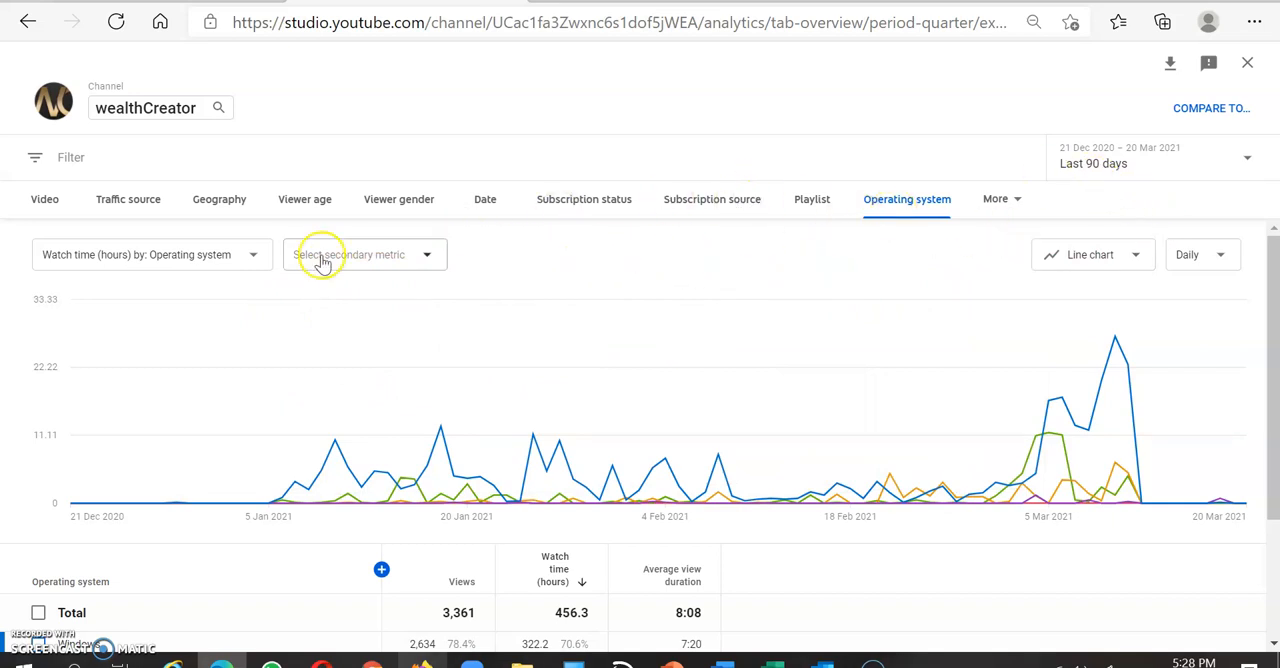
{"action": "mouse_move", "coordinate": [52, 102]}
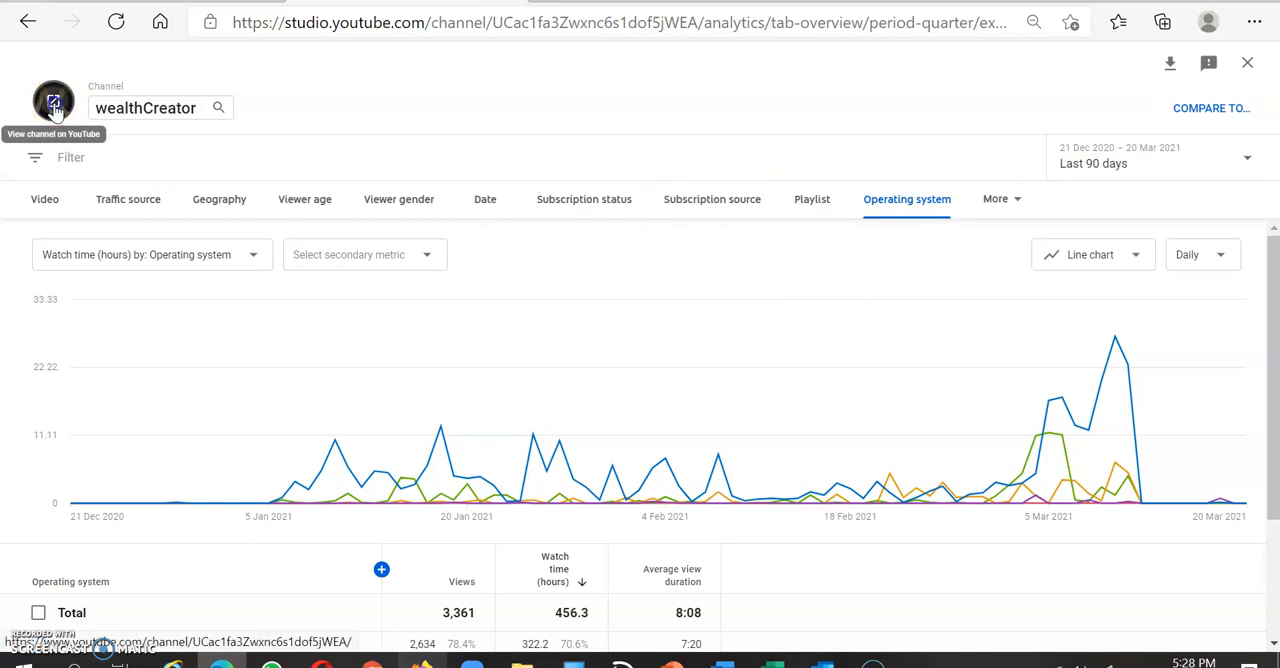
{"action": "left_click", "coordinate": [52, 100]}
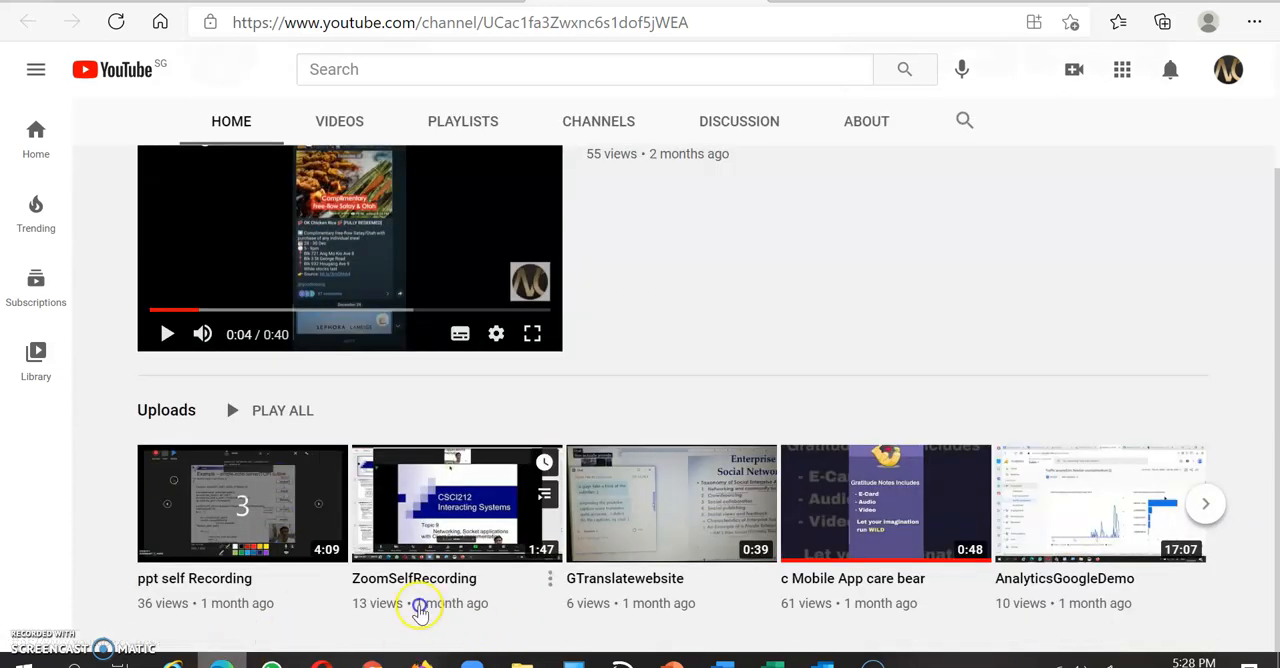
{"action": "mouse_move", "coordinate": [856, 612]}
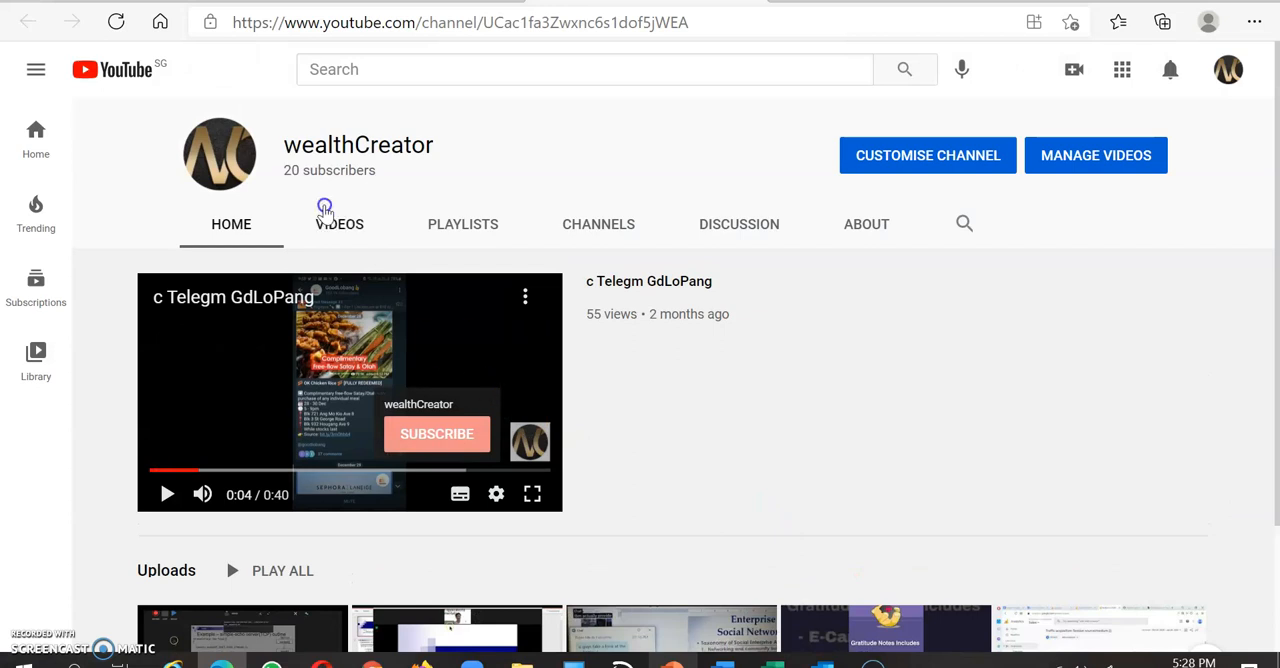
- Show the wealthCreator channel's full list of uploaded videos
{"action": "left_click", "coordinate": [340, 224]}
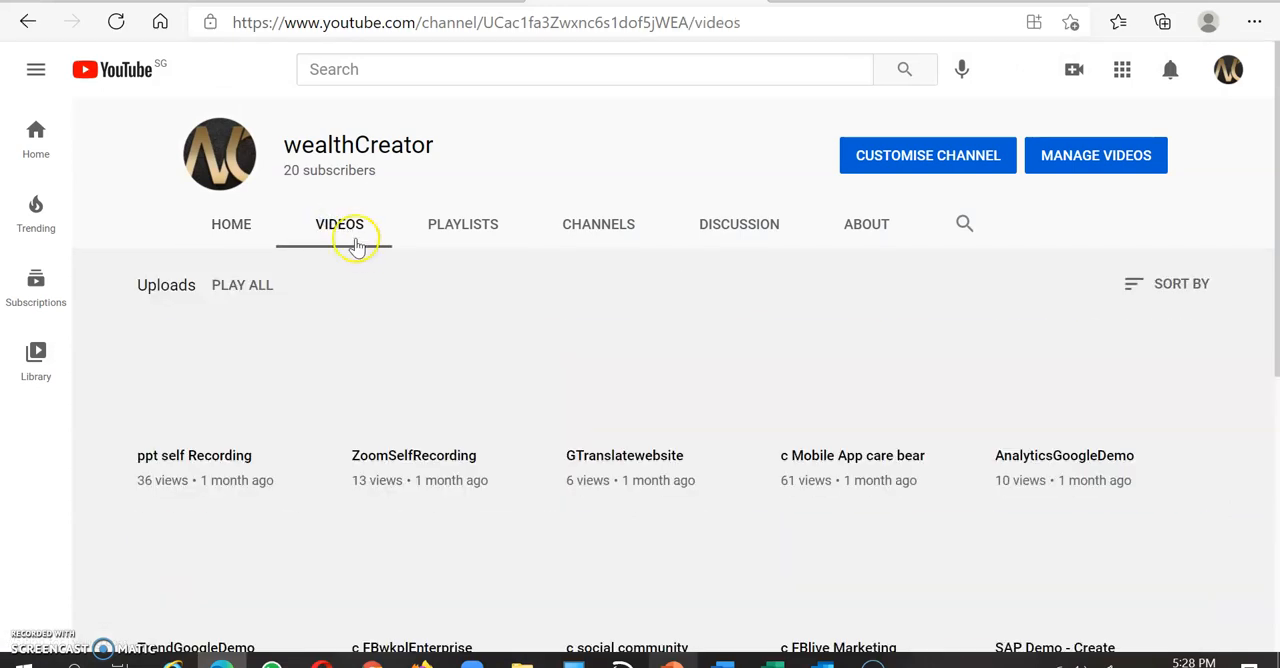
{"action": "scroll", "scroll_direction": "down", "scroll_amount": 3}
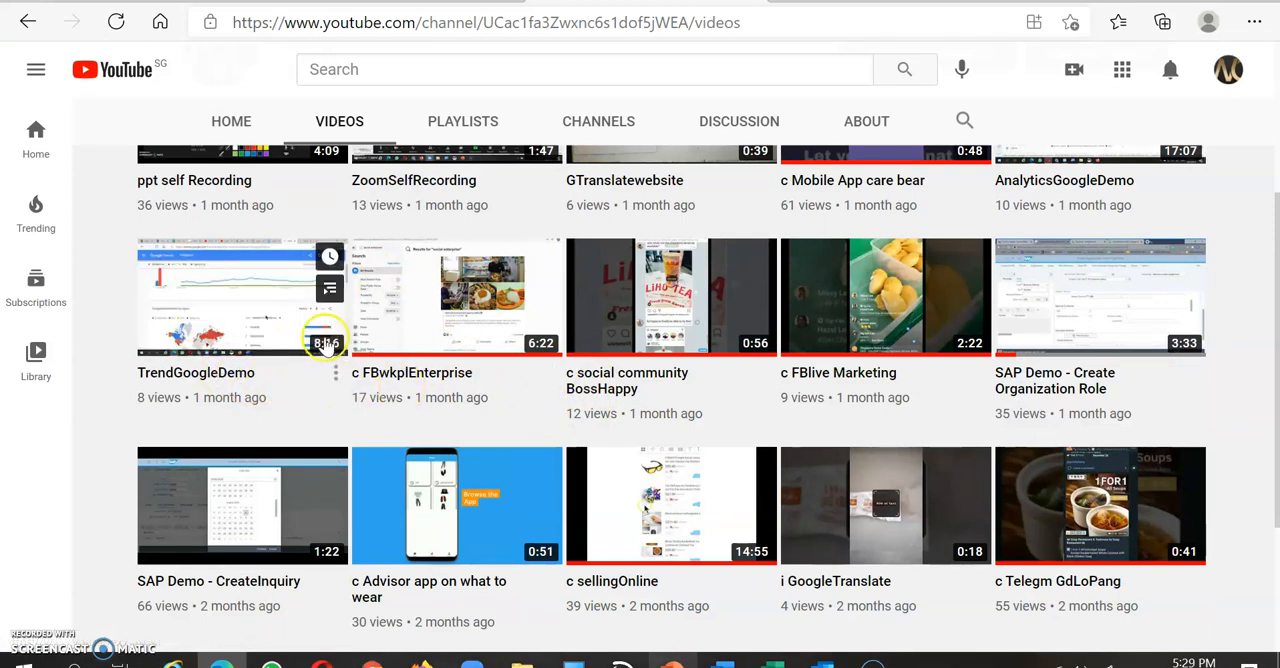
{"action": "mouse_move", "coordinate": [780, 392]}
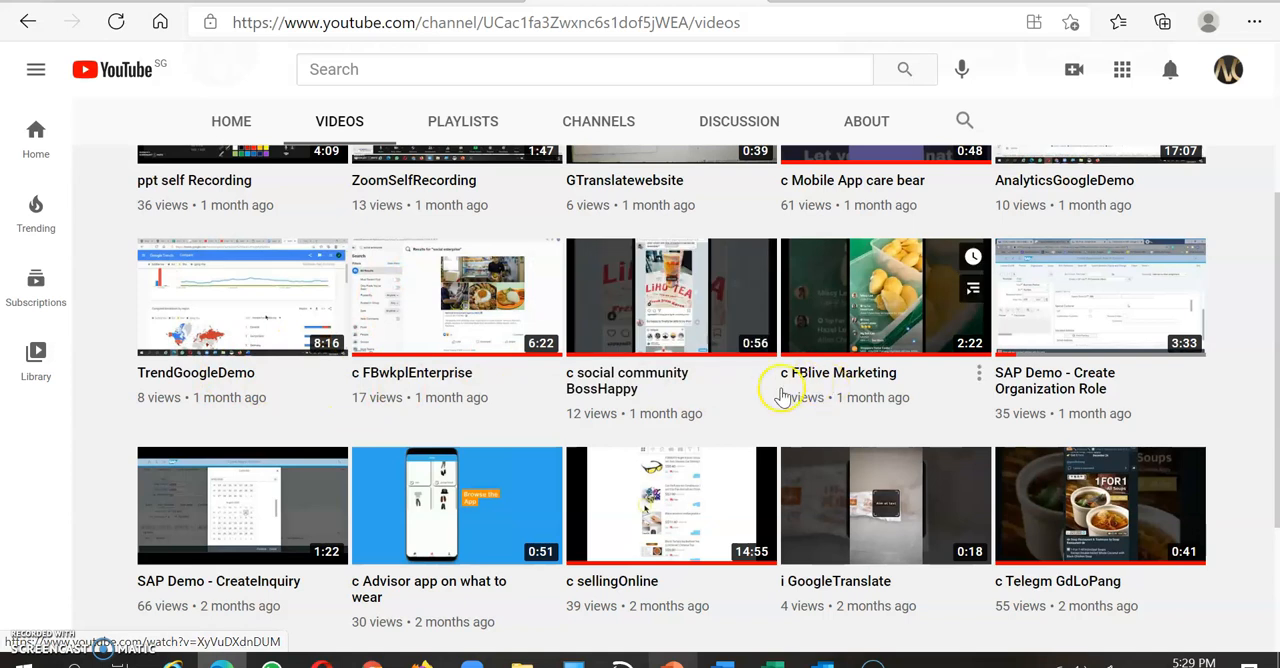
{"action": "mouse_move", "coordinate": [730, 422]}
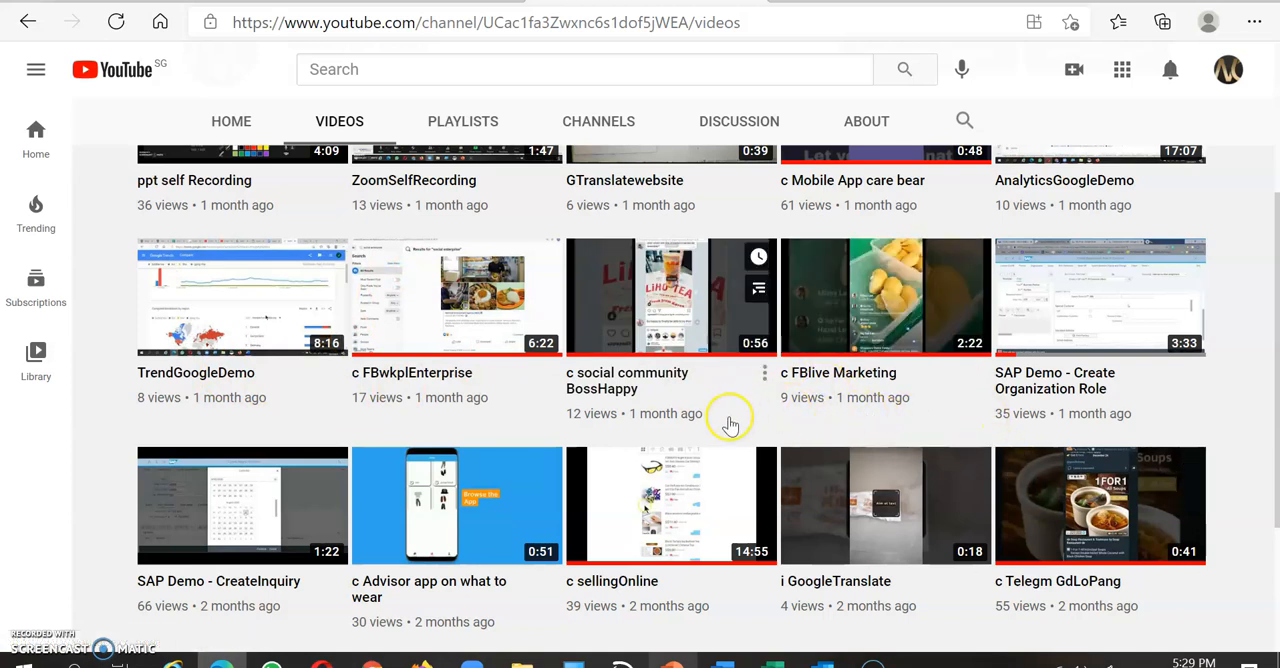
{"action": "mouse_move", "coordinate": [640, 516]}
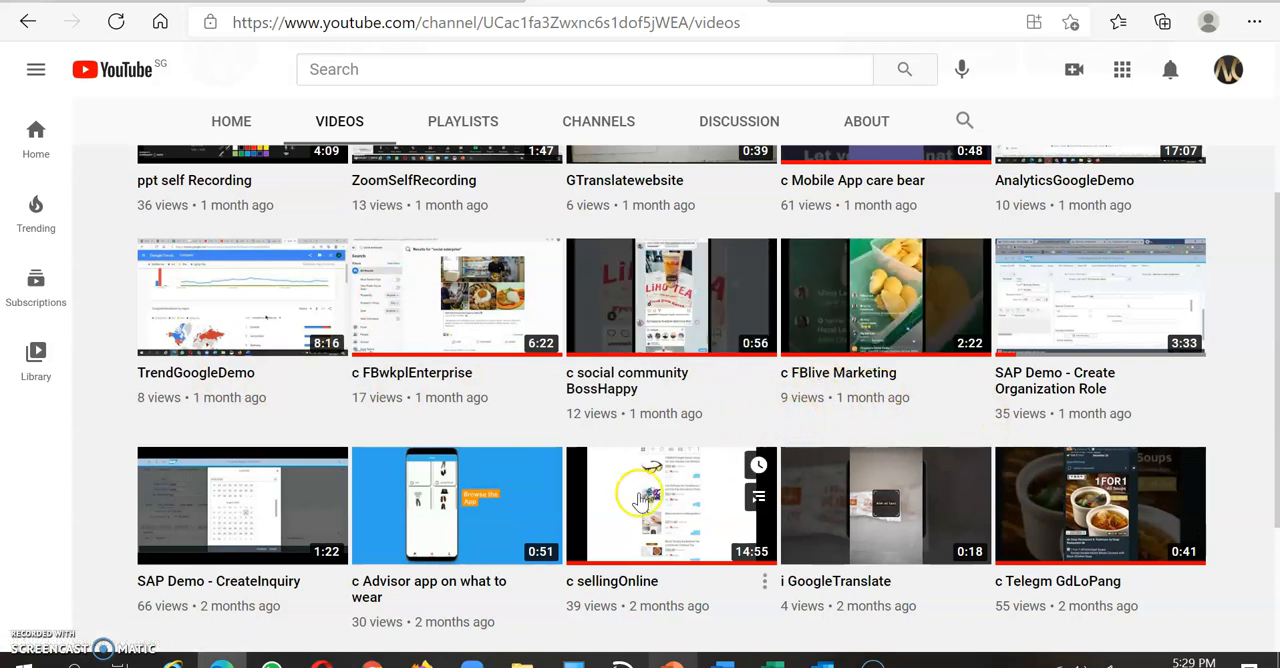